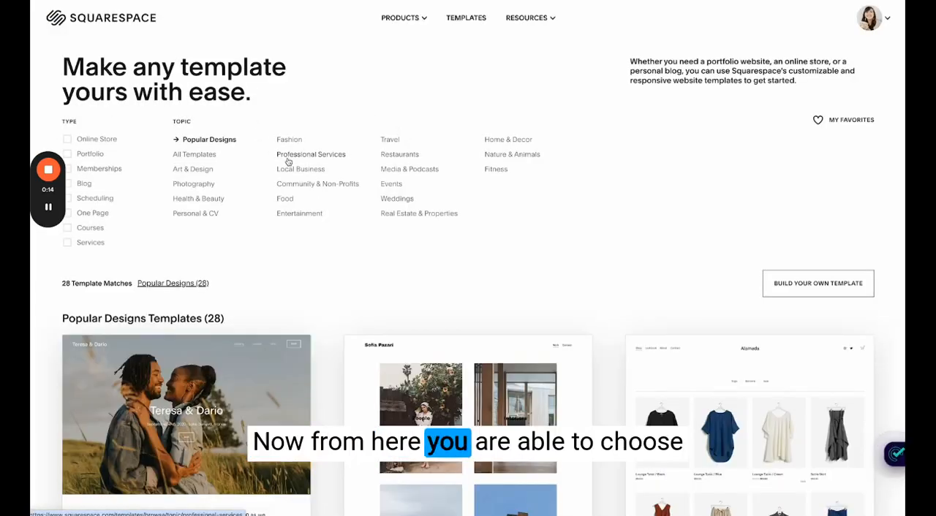
Choose Build Your Own Template instead of a ready-made design.
{"action": "scroll", "scroll_direction": "down", "scroll_amount": 3}
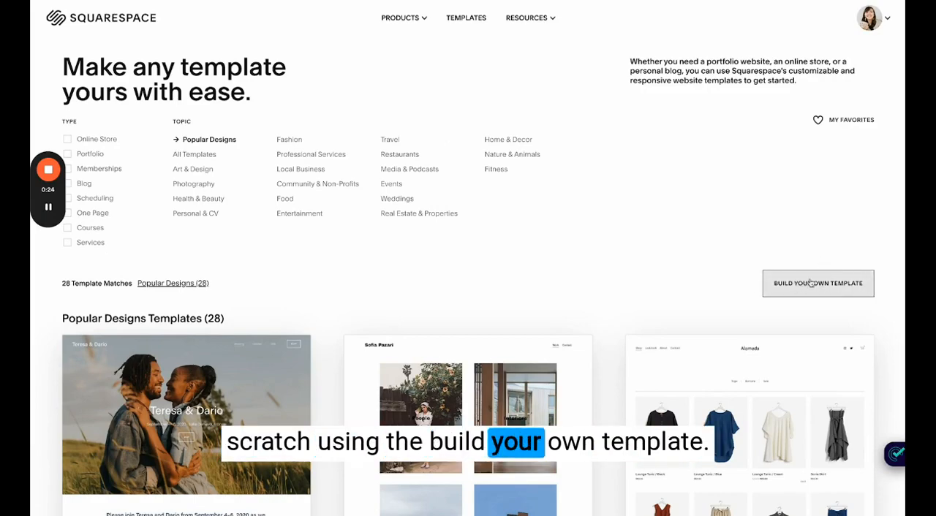
{"action": "left_click", "coordinate": [817, 283]}
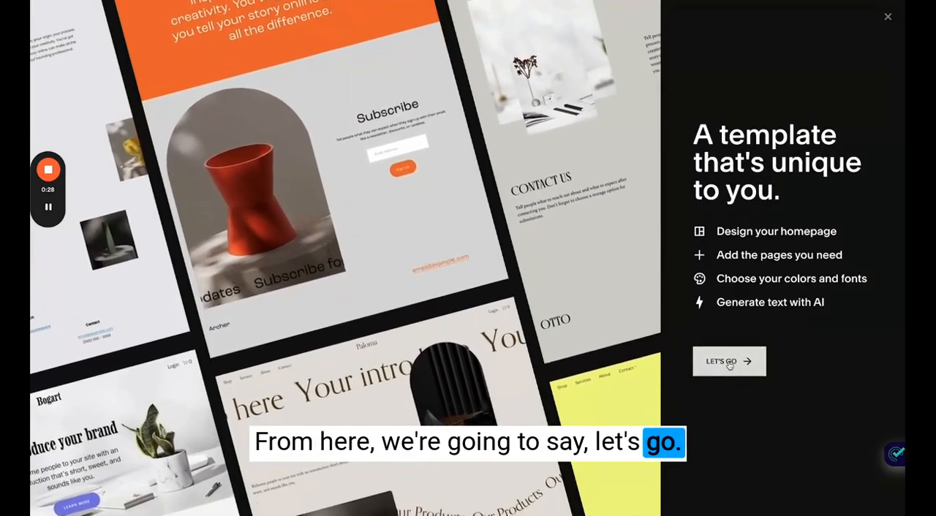
Title the site 'My Wedding Photography' and continue to homepage building.
{"action": "left_click", "coordinate": [729, 361]}
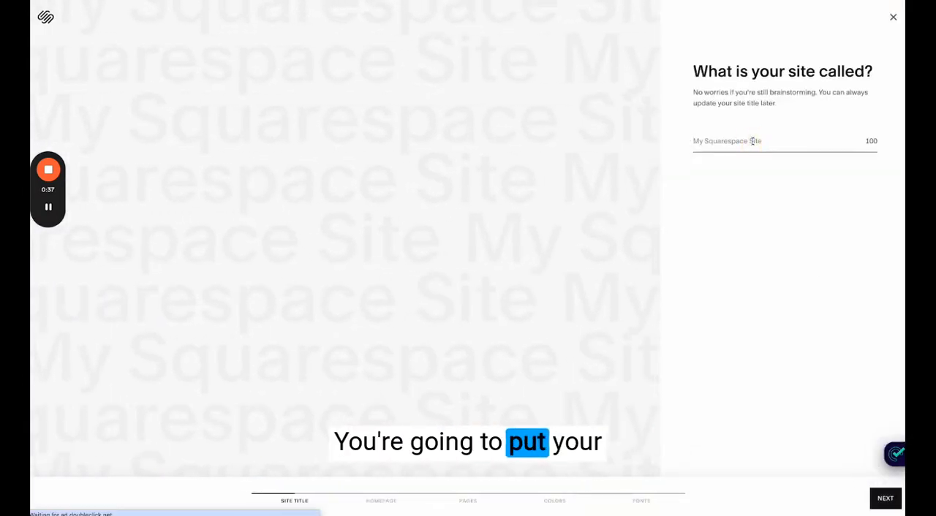
{"action": "type", "text": "My Wedding Photography"}
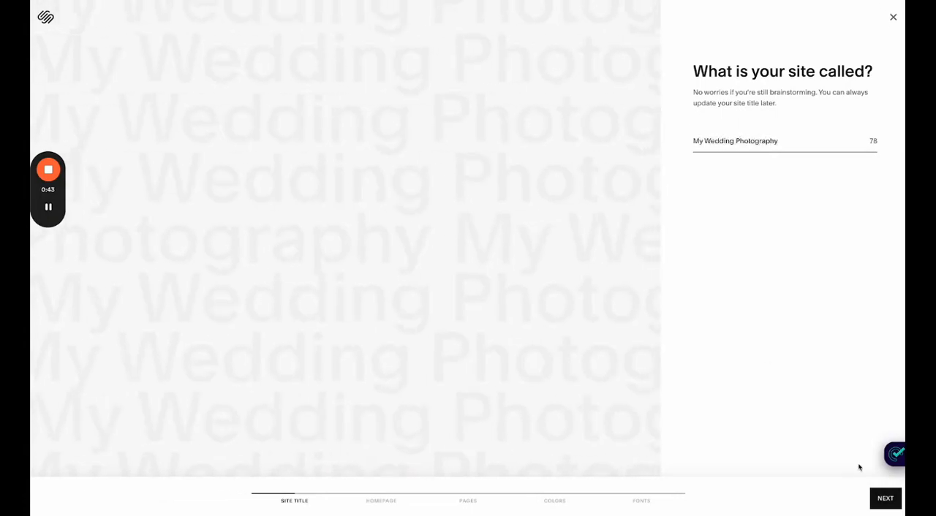
{"action": "left_click", "coordinate": [884, 497]}
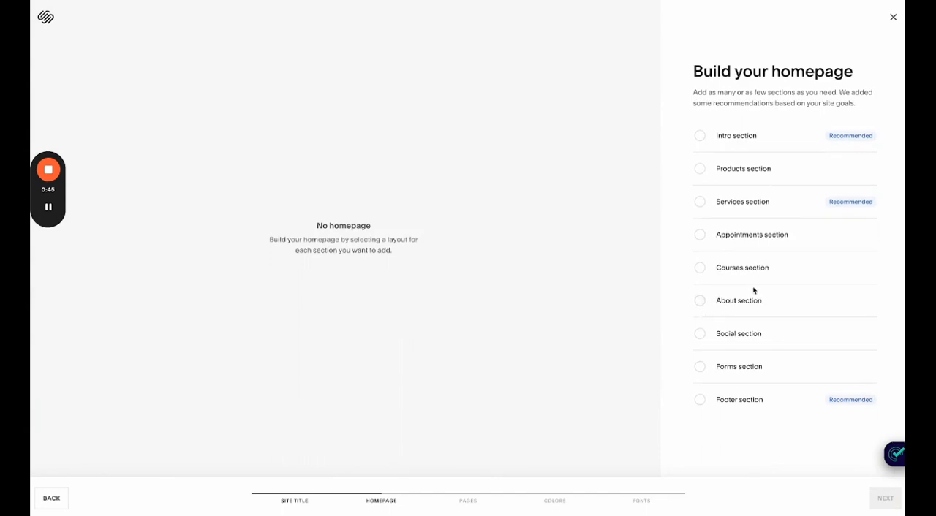
Add a desk-and-plant intro section and a services section to the homepage.
{"action": "left_click", "coordinate": [699, 135]}
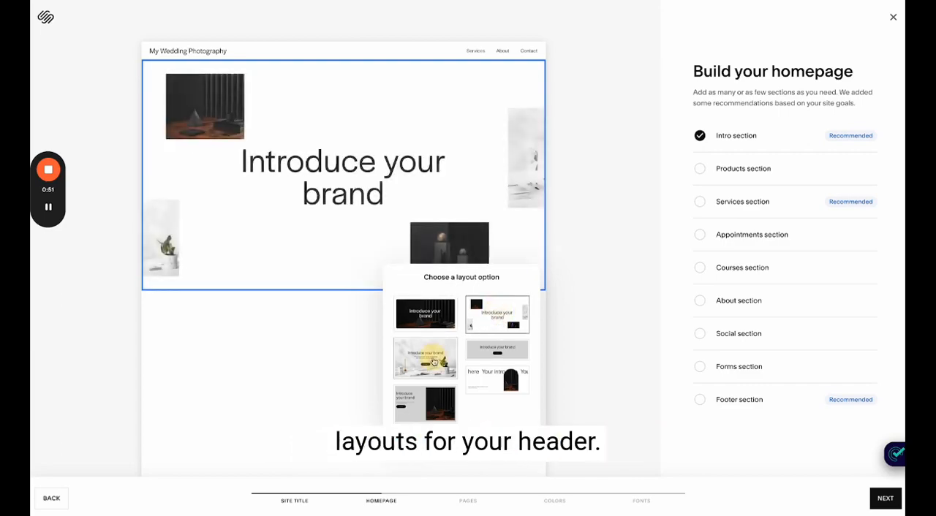
{"action": "left_click", "coordinate": [497, 380]}
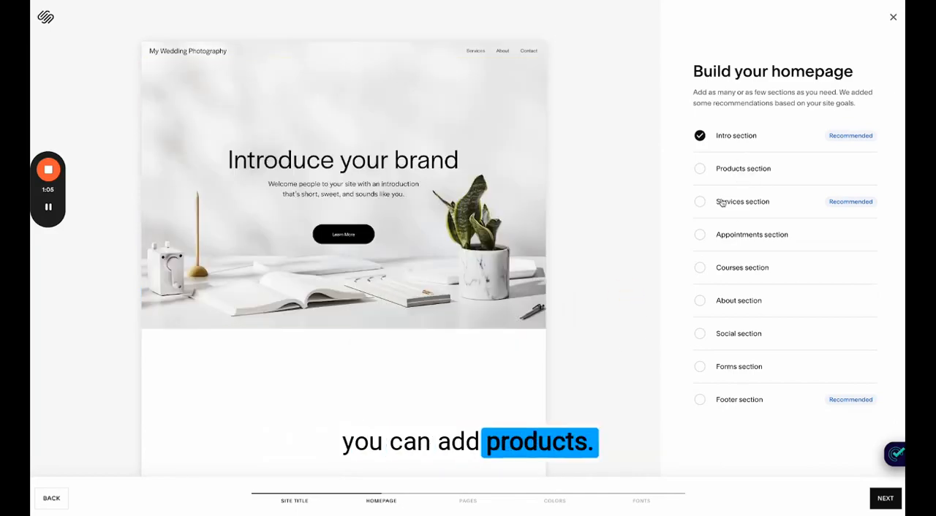
{"action": "left_click", "coordinate": [699, 202]}
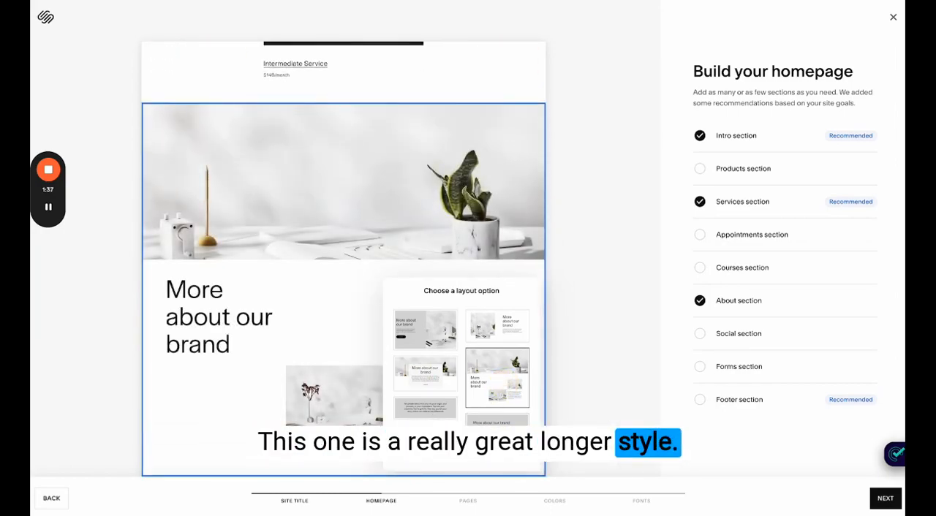
Use the longer About layout, add a photo-row Social section, and add a Footer.
{"action": "left_click", "coordinate": [425, 408]}
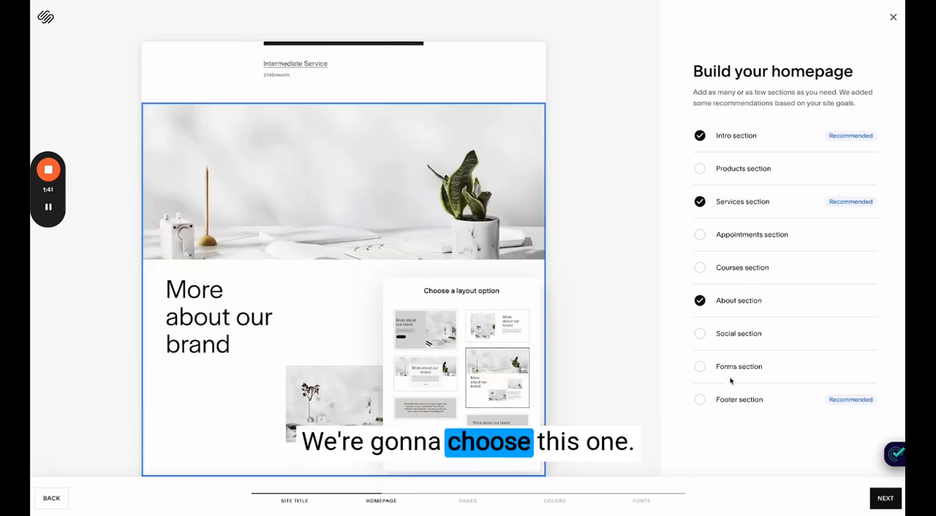
{"action": "left_click", "coordinate": [699, 333]}
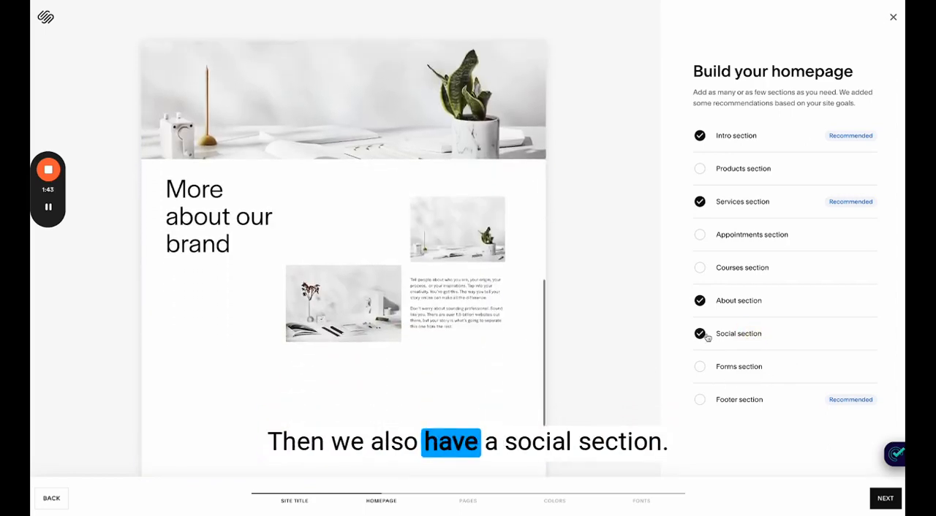
{"action": "left_click", "coordinate": [699, 333]}
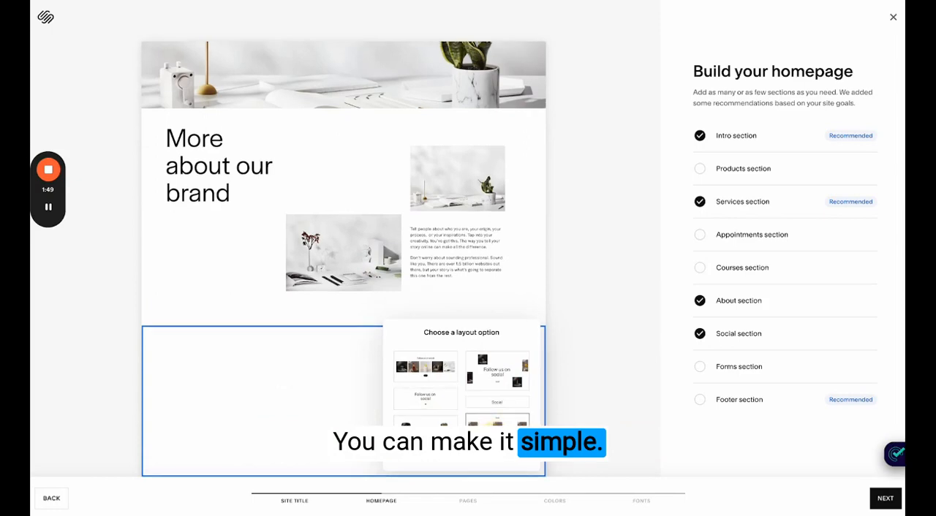
{"action": "left_click", "coordinate": [426, 367]}
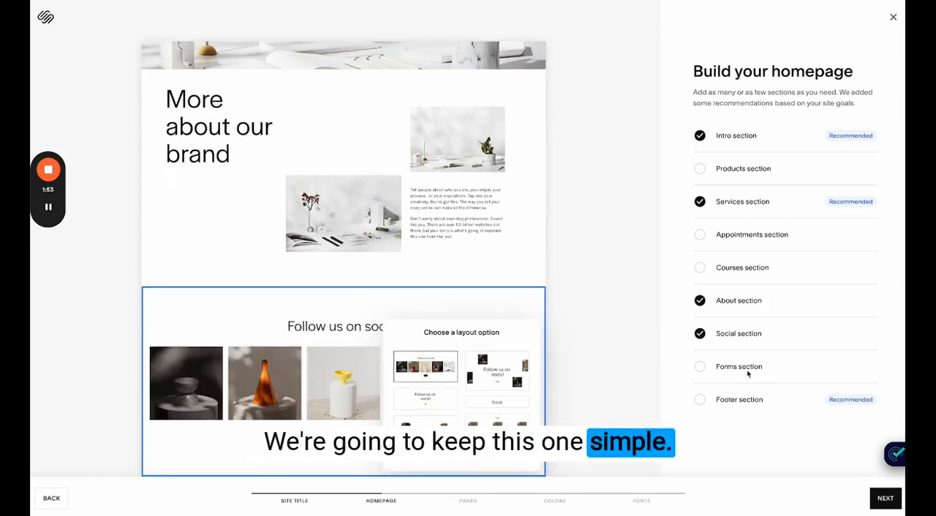
{"action": "left_click", "coordinate": [699, 399]}
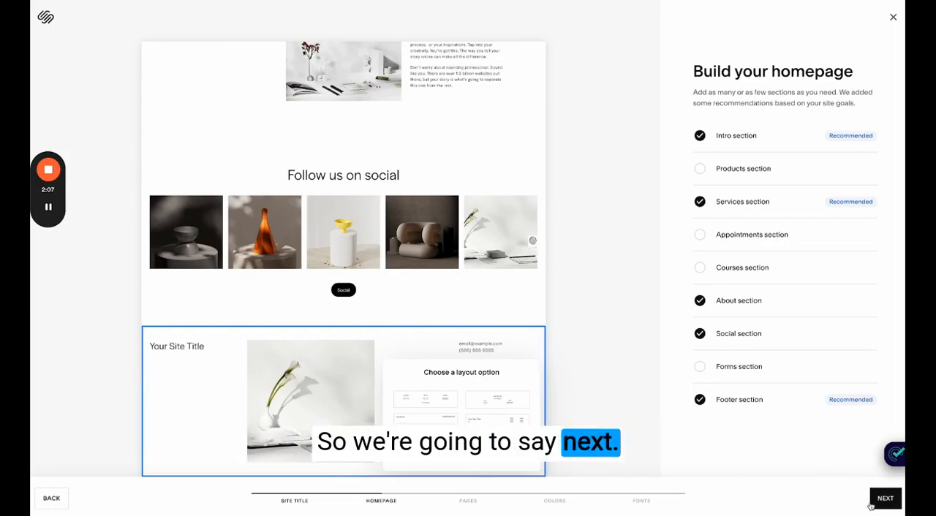
Complete the homepage and keep the recommended About, Contact and Services pages.
{"action": "left_click", "coordinate": [884, 498]}
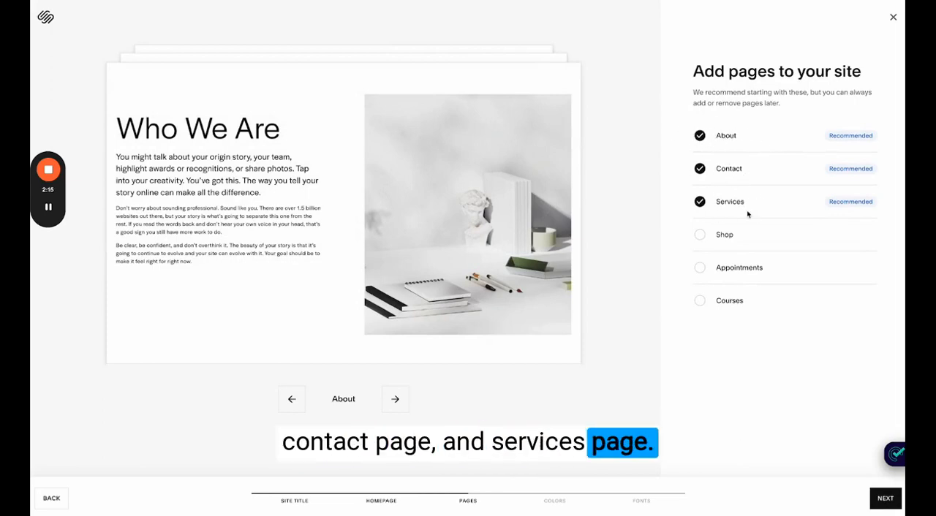
{"action": "left_click", "coordinate": [885, 498]}
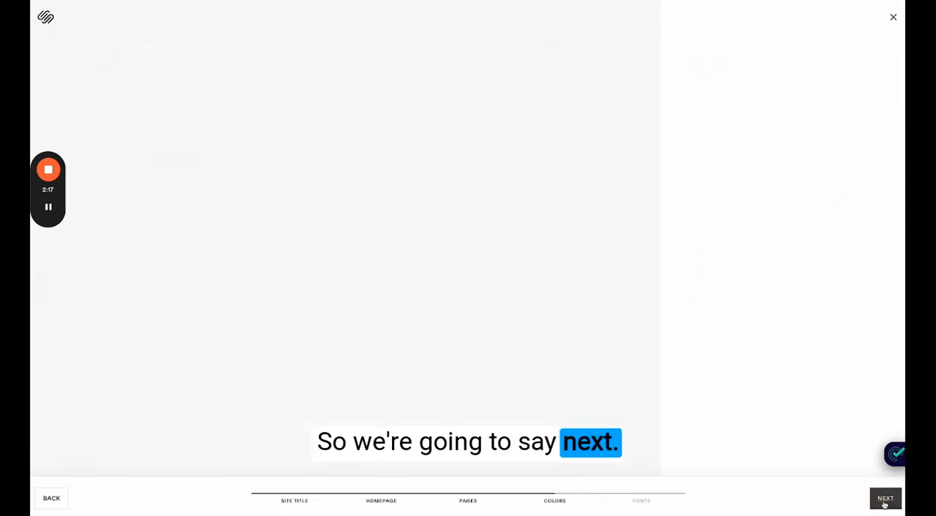
Preview orange, peach, bold and teal palettes, then apply the neutral beige palette.
{"action": "left_click", "coordinate": [884, 498]}
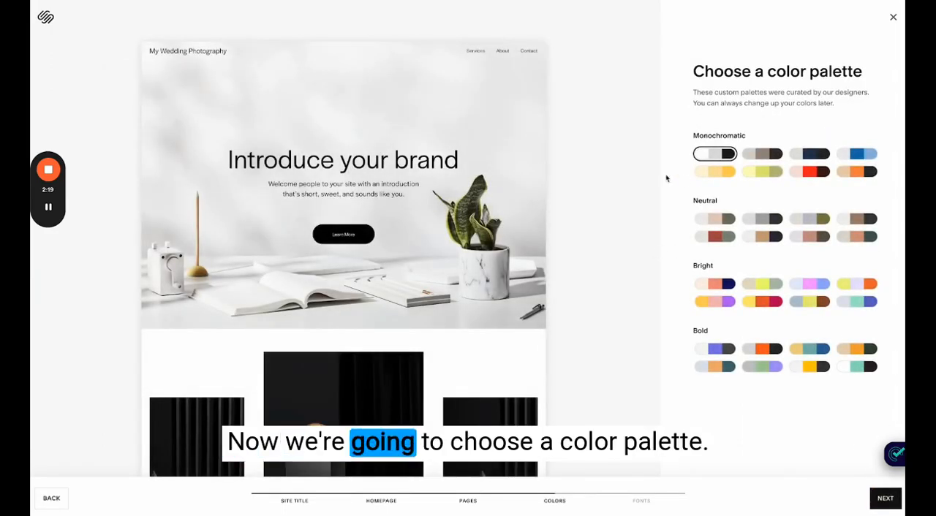
{"action": "scroll", "scroll_direction": "down", "scroll_amount": 3}
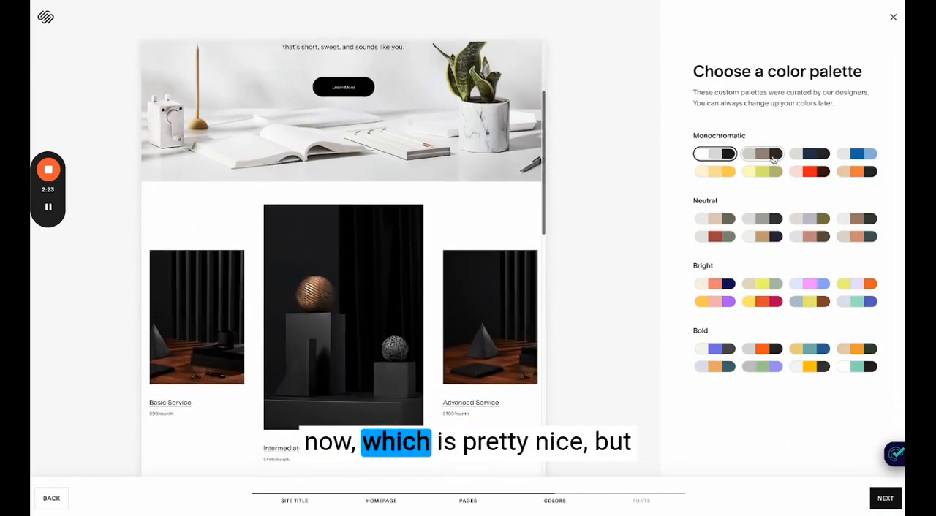
{"action": "left_click", "coordinate": [808, 171]}
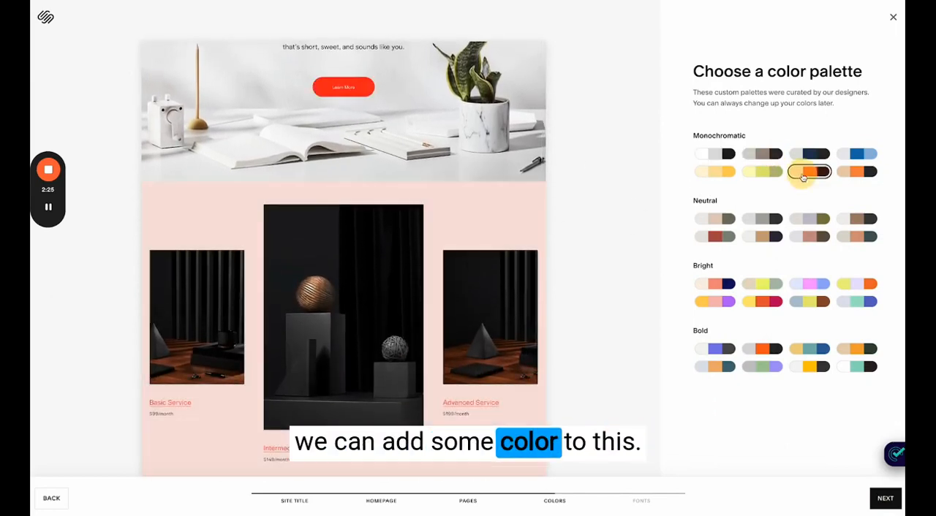
{"action": "left_click", "coordinate": [809, 219]}
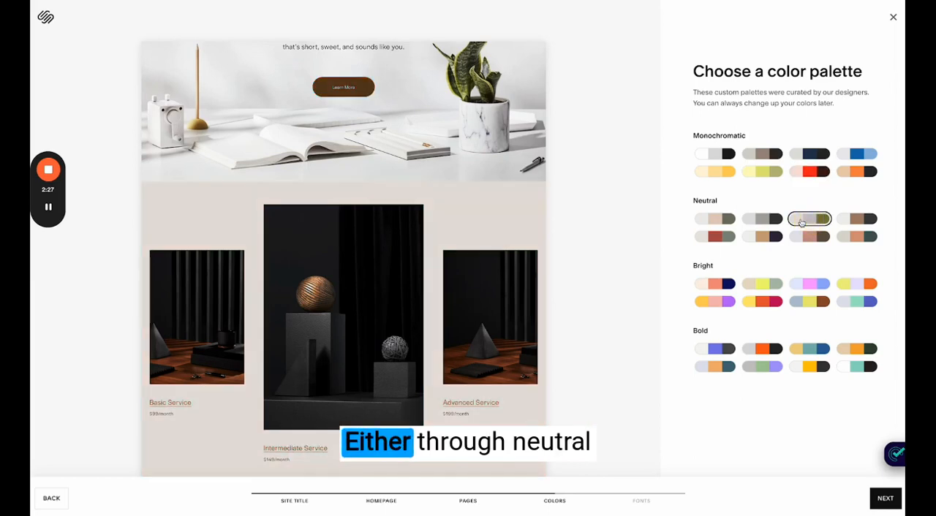
{"action": "left_click", "coordinate": [714, 283]}
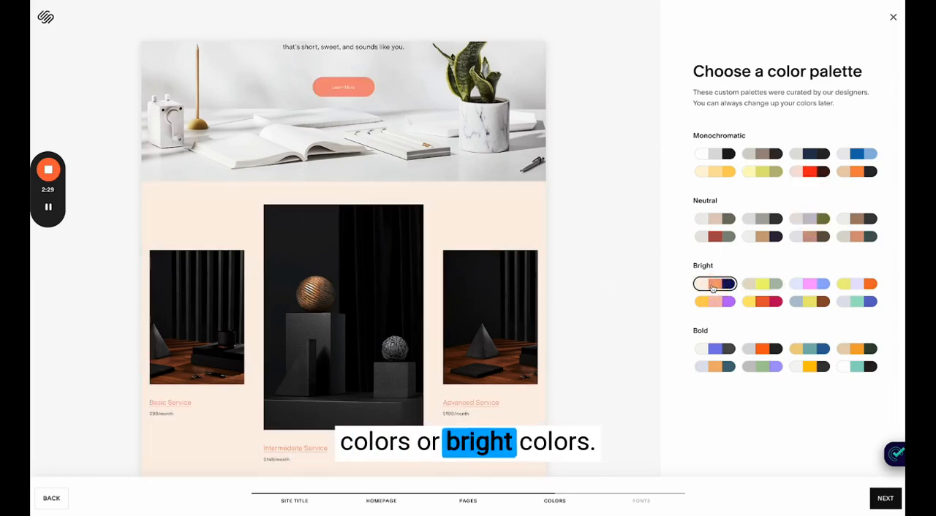
{"action": "scroll", "scroll_direction": "down", "scroll_amount": 3}
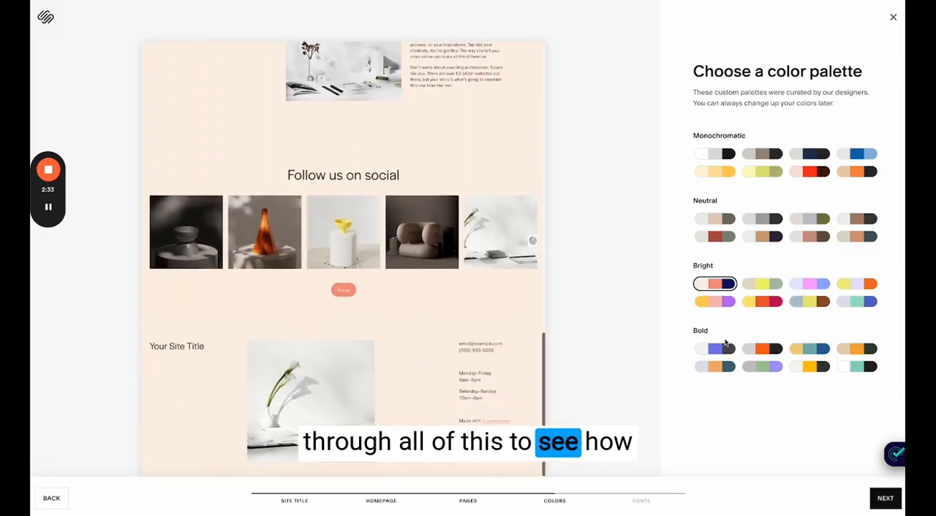
{"action": "left_click", "coordinate": [761, 348]}
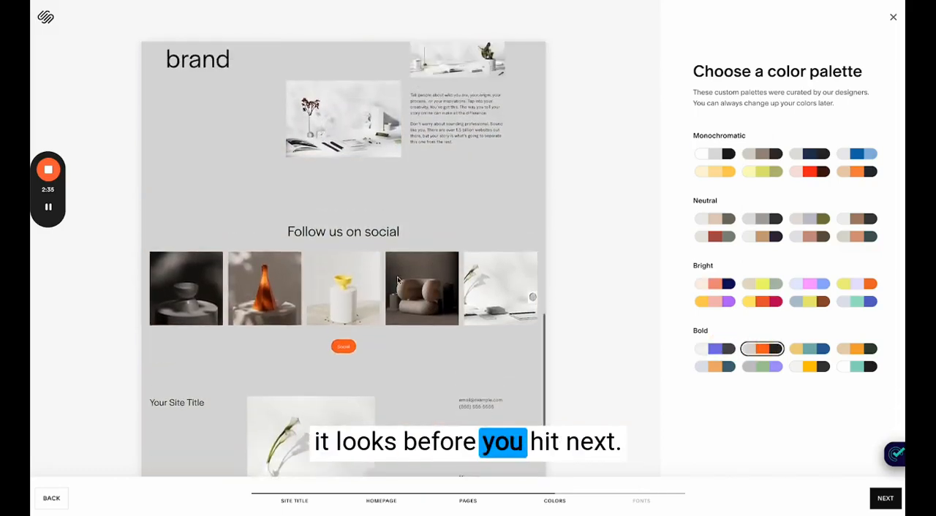
{"action": "left_click", "coordinate": [809, 349]}
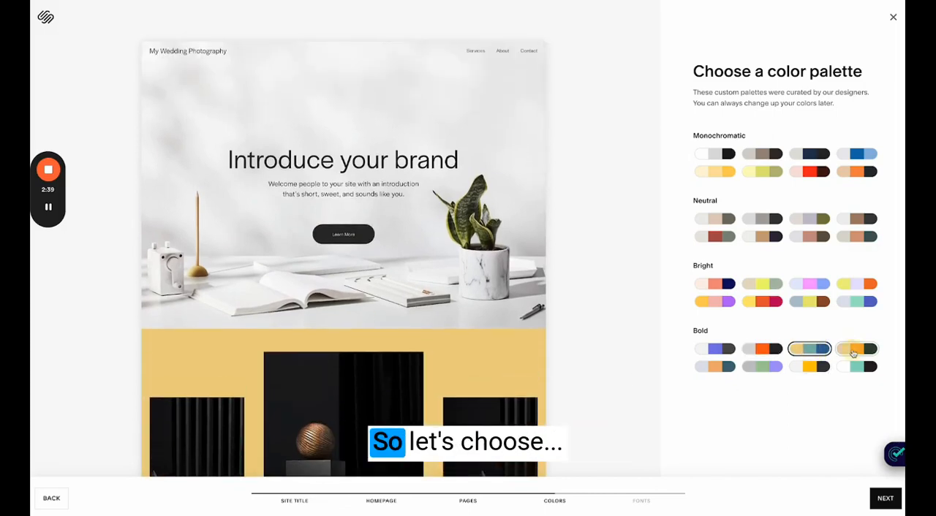
{"action": "left_click", "coordinate": [856, 301]}
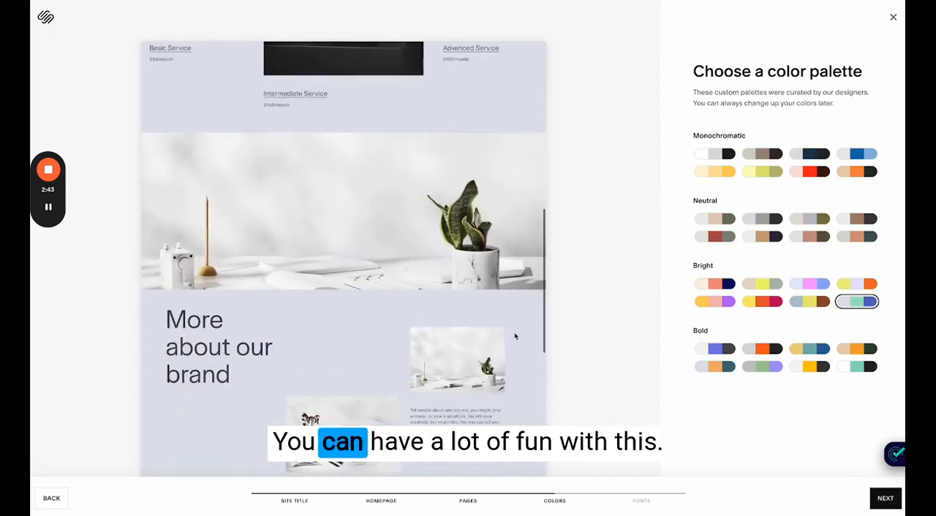
{"action": "left_click", "coordinate": [808, 219]}
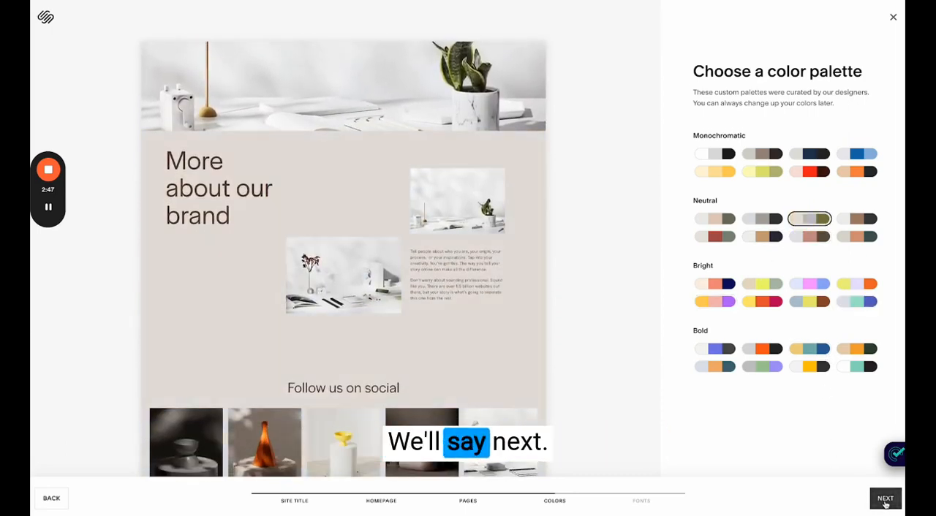
Apply the Fino / Spectral pairing from the Serif font group.
{"action": "left_click", "coordinate": [885, 498]}
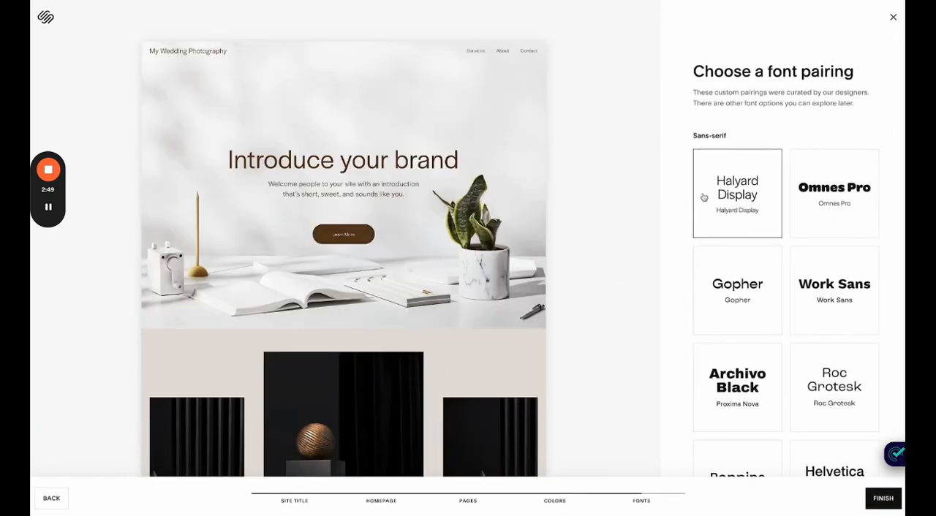
{"action": "mouse_move", "coordinate": [757, 143]}
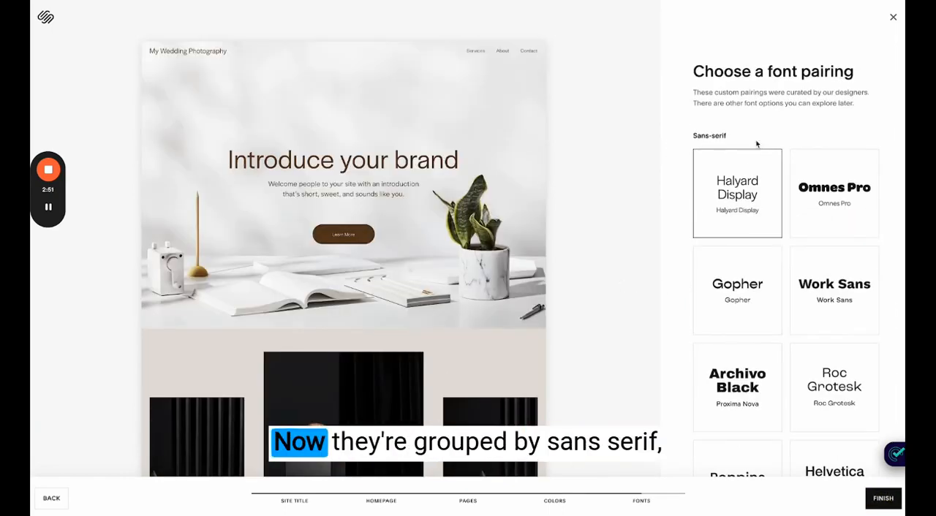
{"action": "scroll", "scroll_direction": "down", "scroll_amount": 3}
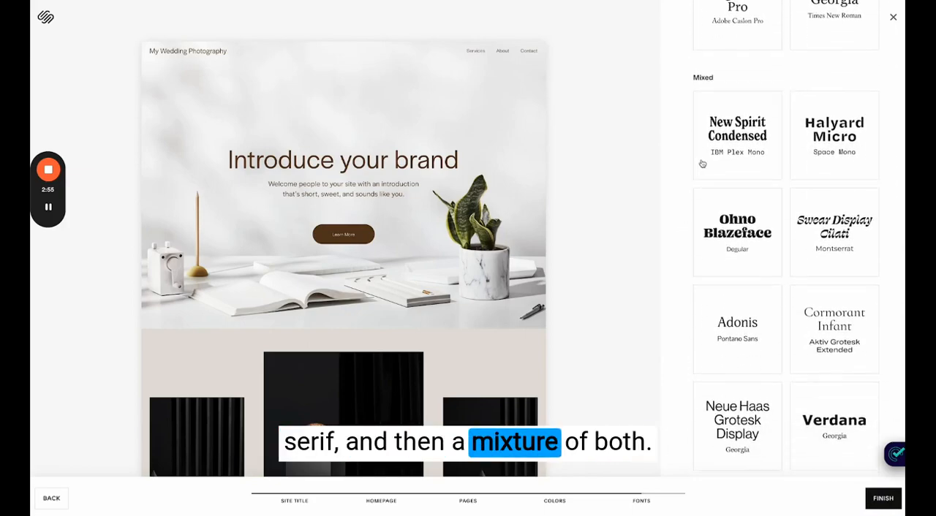
{"action": "scroll", "scroll_direction": "down", "scroll_amount": 3}
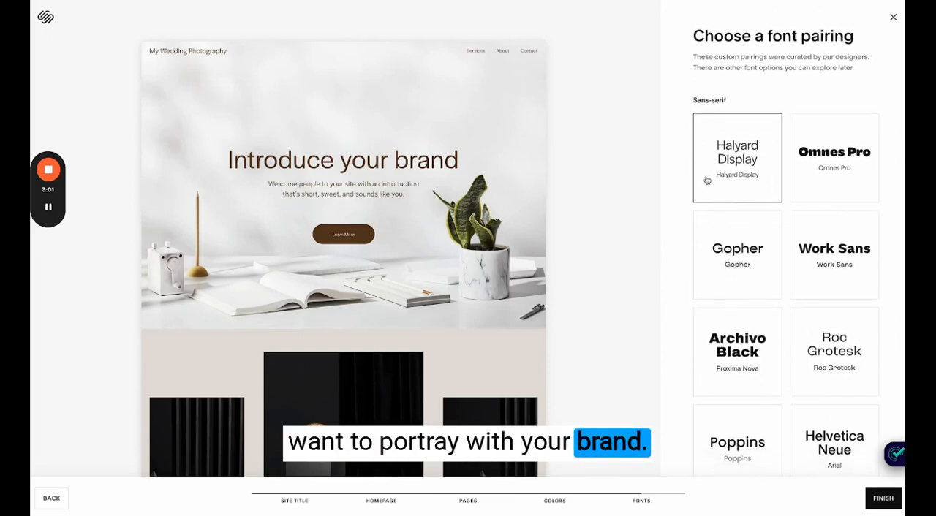
{"action": "mouse_move", "coordinate": [665, 199]}
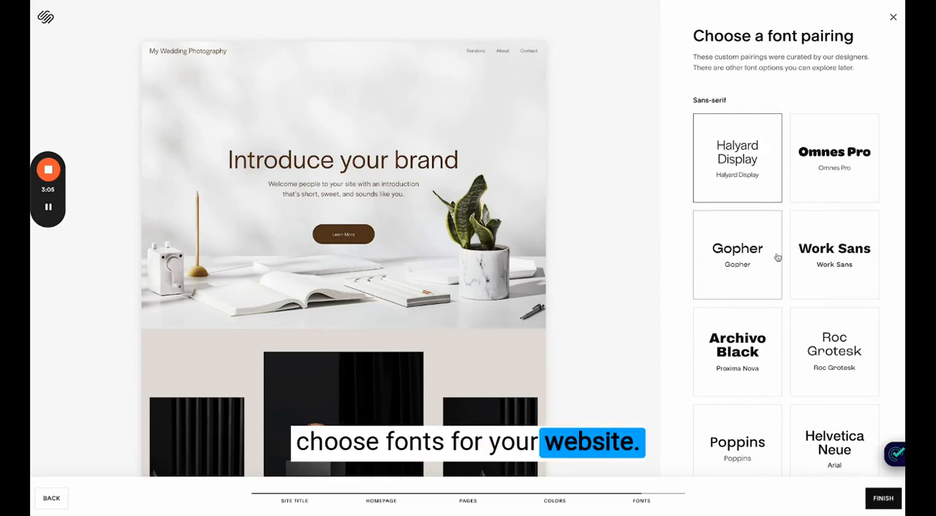
{"action": "scroll", "scroll_direction": "down", "scroll_amount": 3}
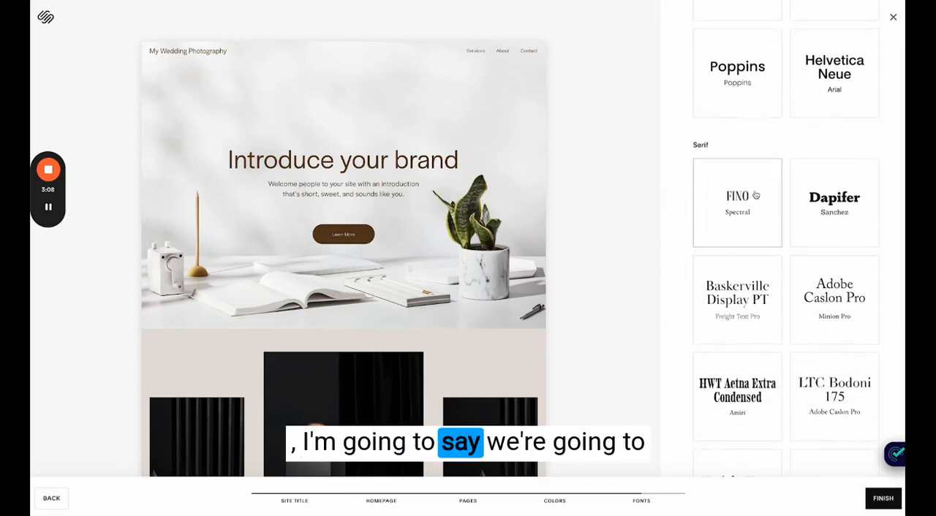
{"action": "left_click", "coordinate": [737, 177]}
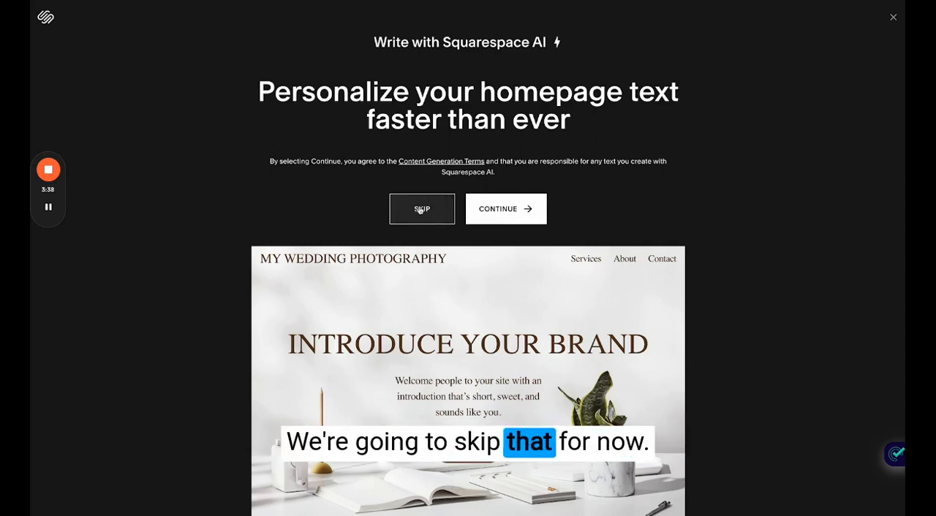
Skip the Write with Squarespace AI homepage text offer.
{"action": "left_click", "coordinate": [422, 208]}
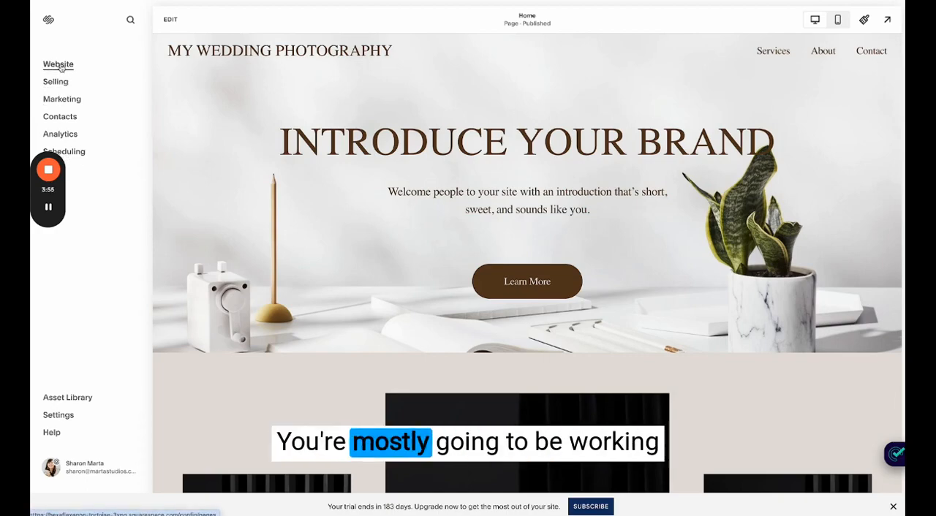
Open the Website Pages panel listing Services, About, Contact and unlinked Home.
{"action": "left_click", "coordinate": [58, 64]}
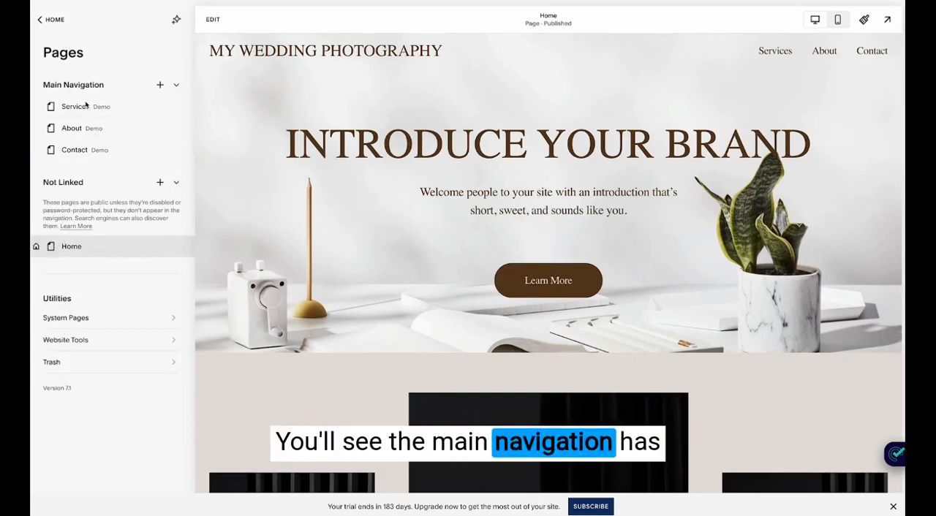
{"action": "mouse_move", "coordinate": [824, 55]}
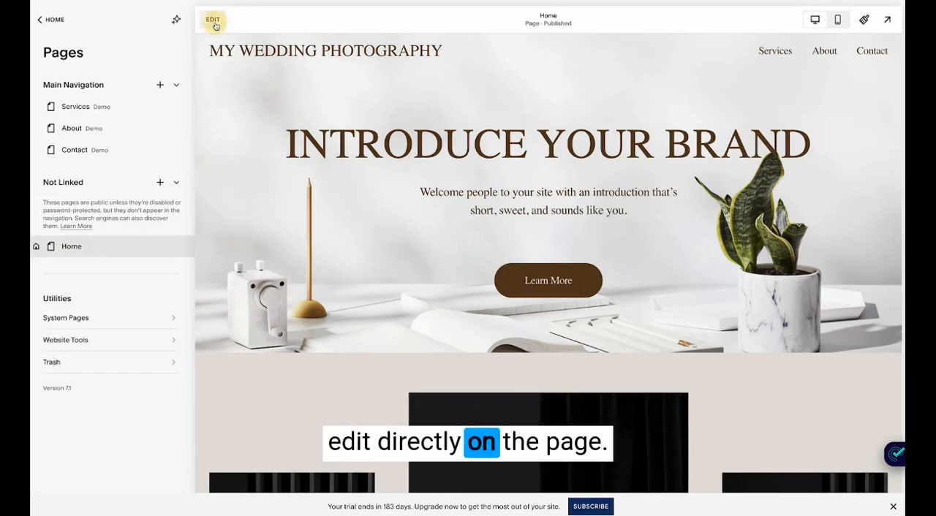
In edit mode, browse section categories and add the three-quote Testimonials layout below the intro.
{"action": "left_click", "coordinate": [213, 19]}
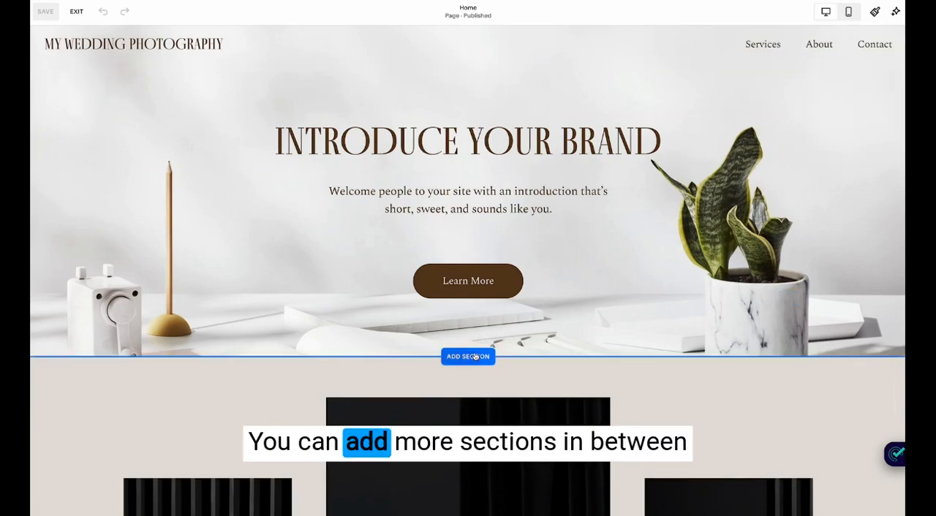
{"action": "left_click", "coordinate": [467, 357]}
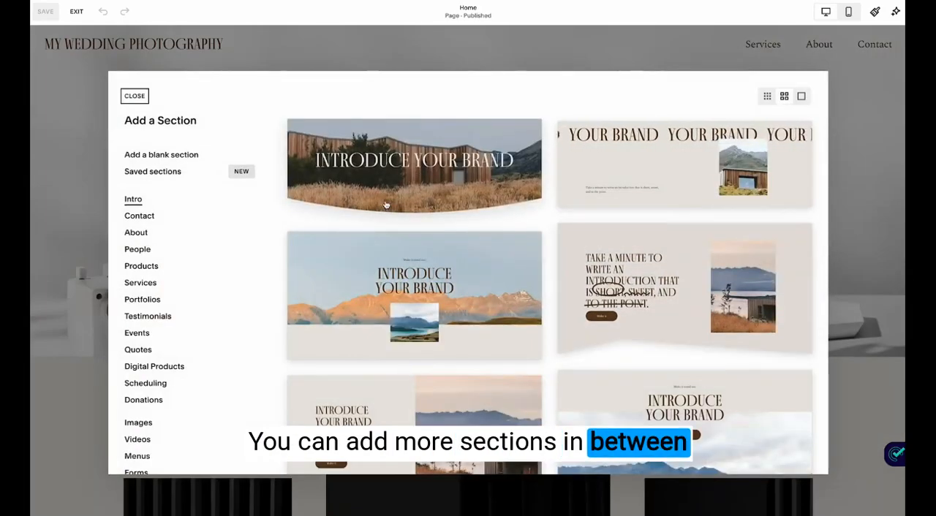
{"action": "left_click", "coordinate": [139, 215]}
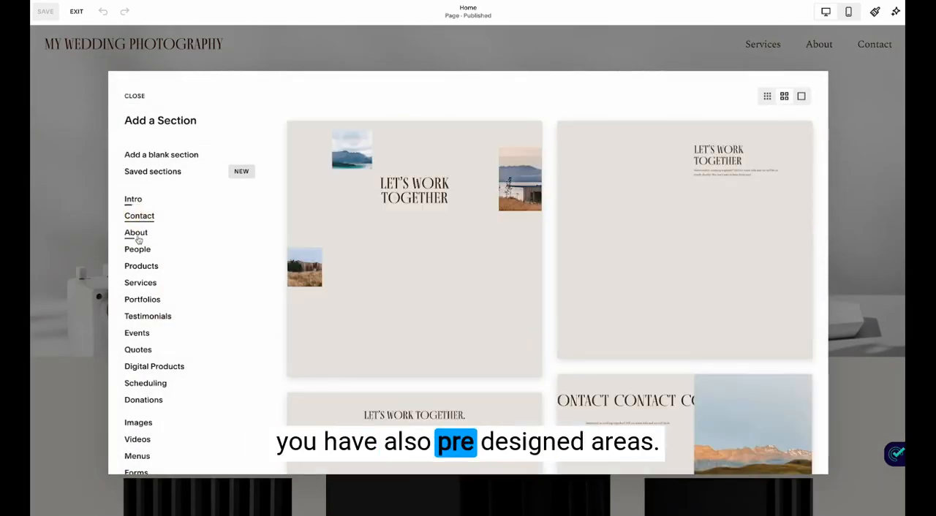
{"action": "left_click", "coordinate": [136, 232]}
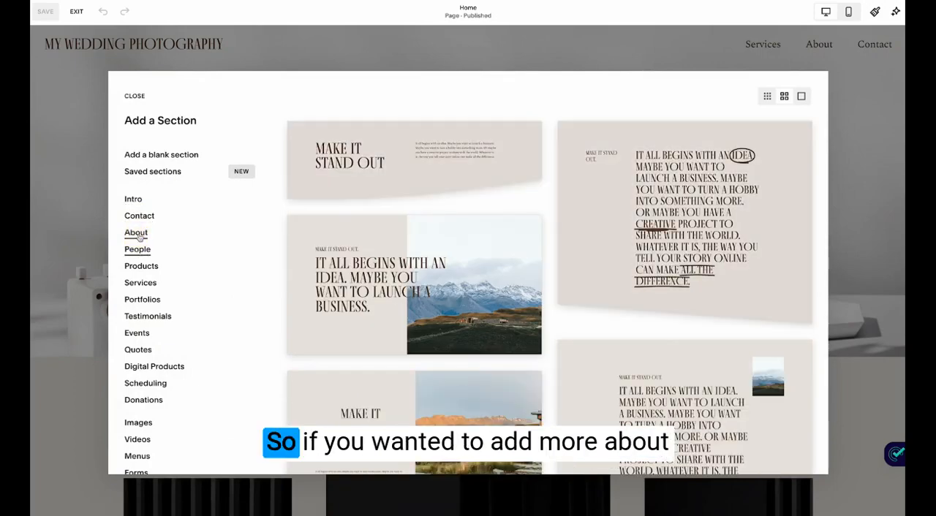
{"action": "left_click", "coordinate": [138, 250]}
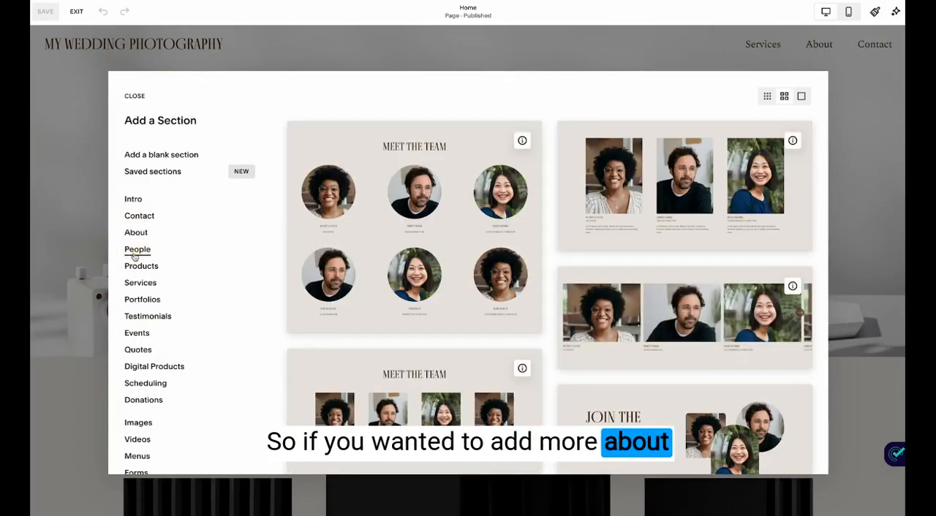
{"action": "left_click", "coordinate": [141, 265]}
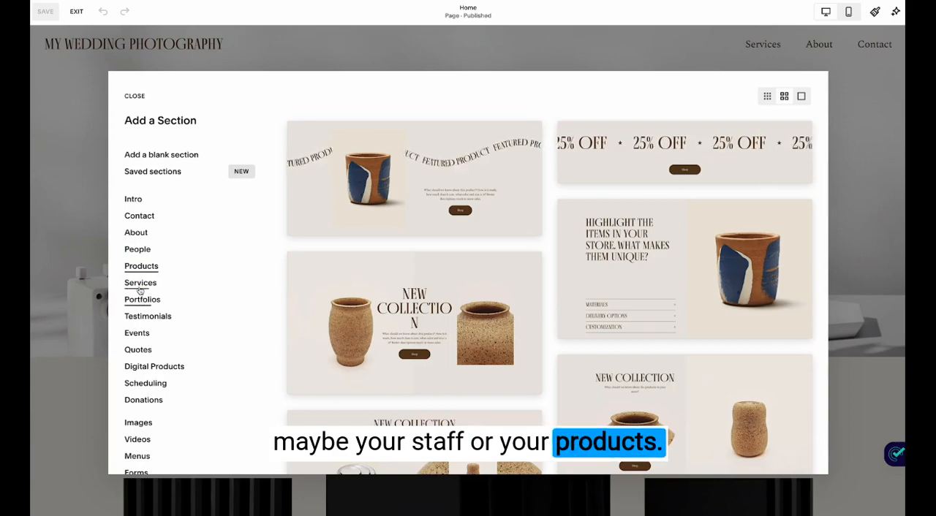
{"action": "left_click", "coordinate": [141, 283]}
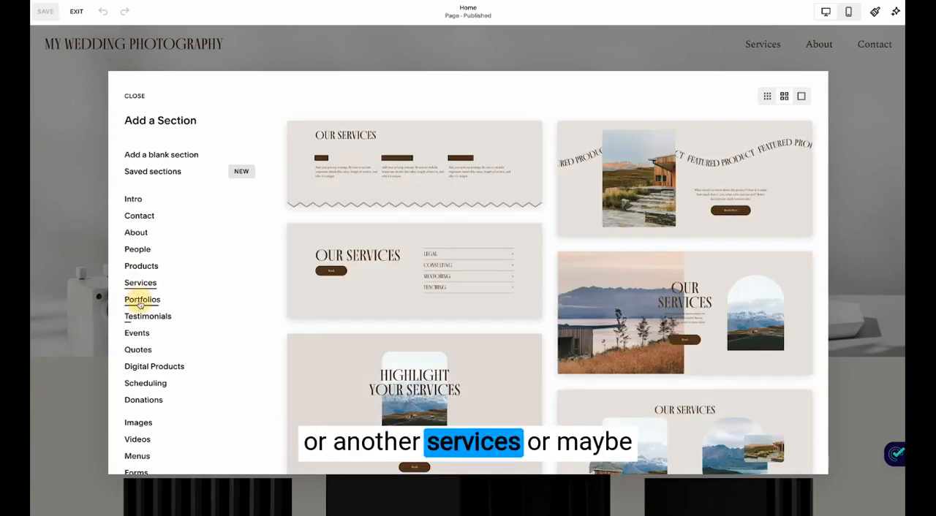
{"action": "left_click", "coordinate": [148, 316]}
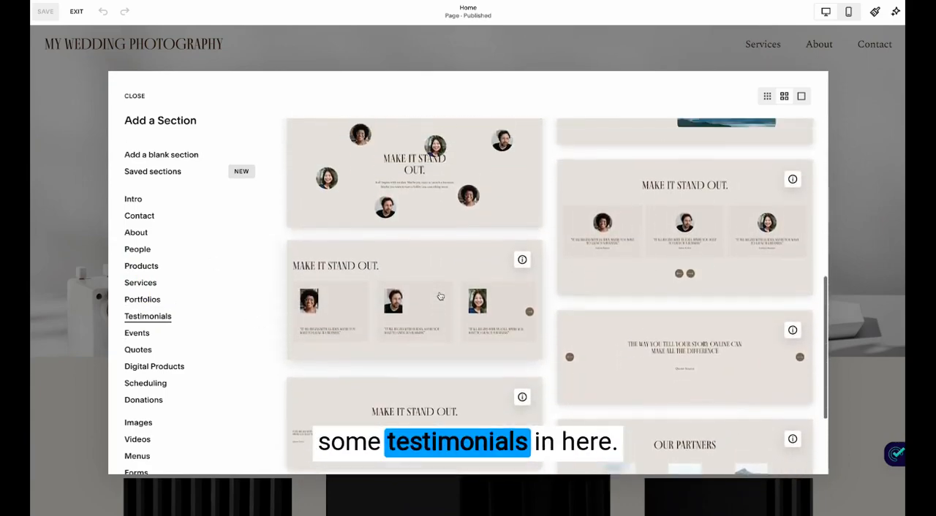
{"action": "left_click", "coordinate": [134, 96]}
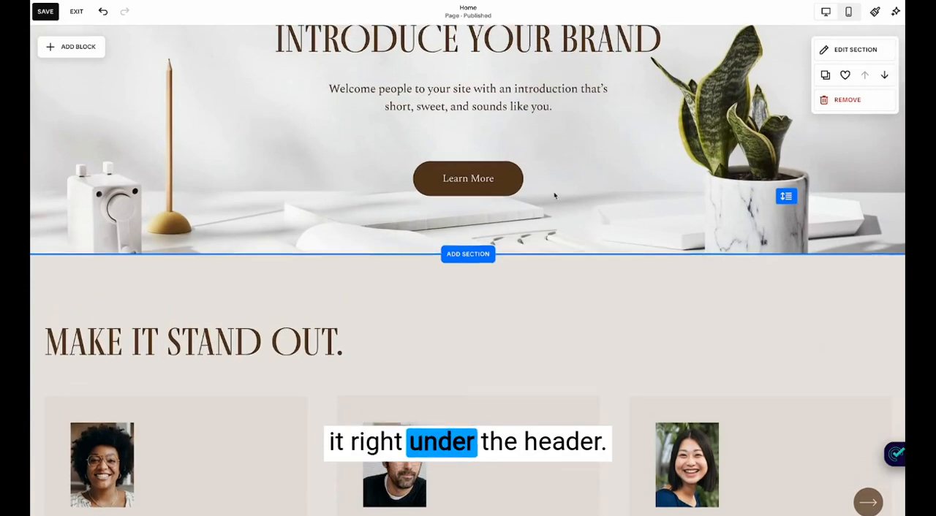
Move the testimonials section down one place so it sits below the about section.
{"action": "scroll", "scroll_direction": "down", "scroll_amount": 3}
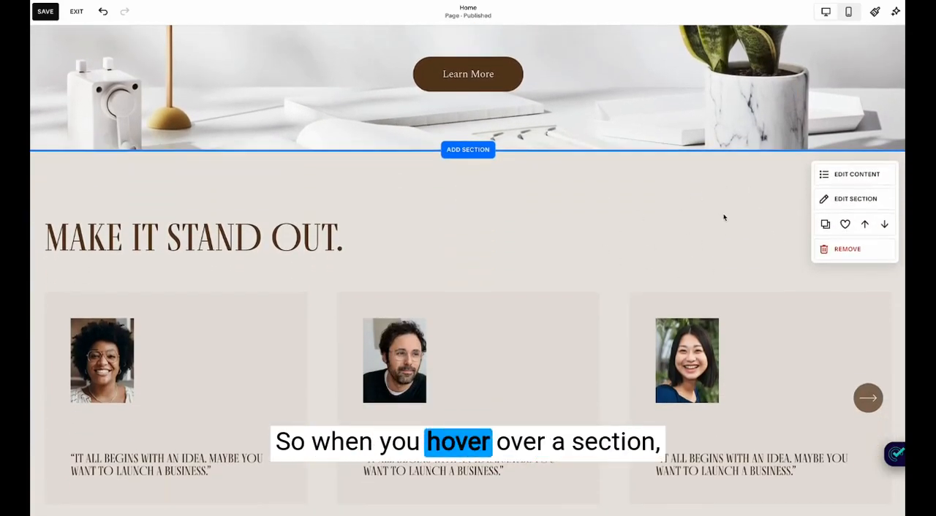
{"action": "scroll", "scroll_direction": "down", "scroll_amount": 3}
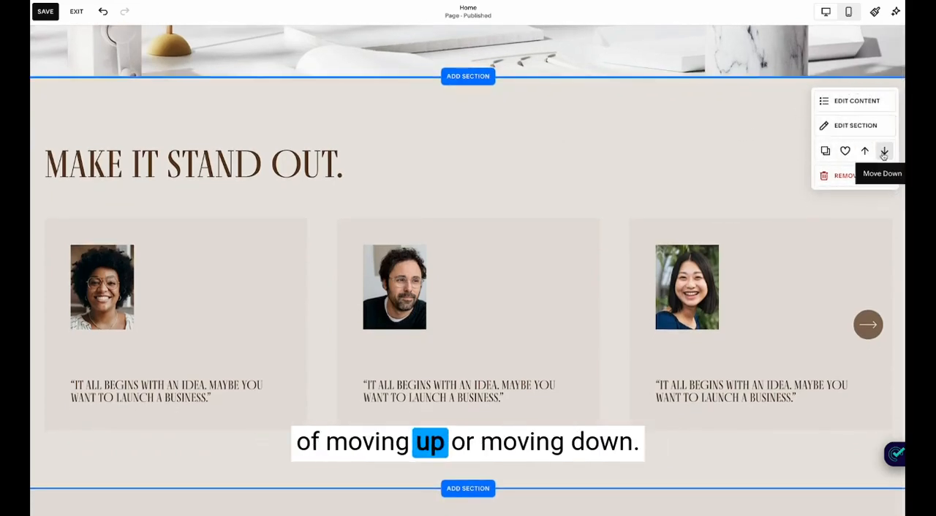
{"action": "left_click", "coordinate": [883, 151]}
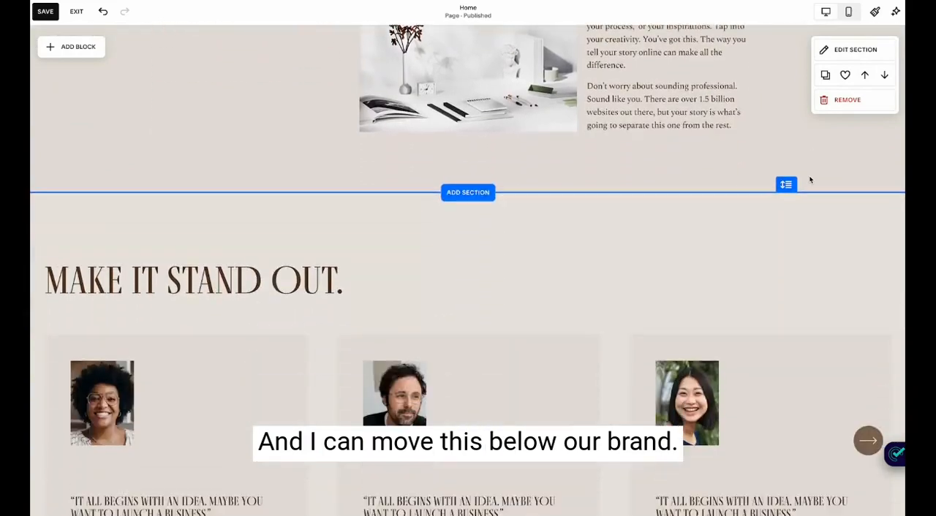
{"action": "scroll", "scroll_direction": "down", "scroll_amount": 3}
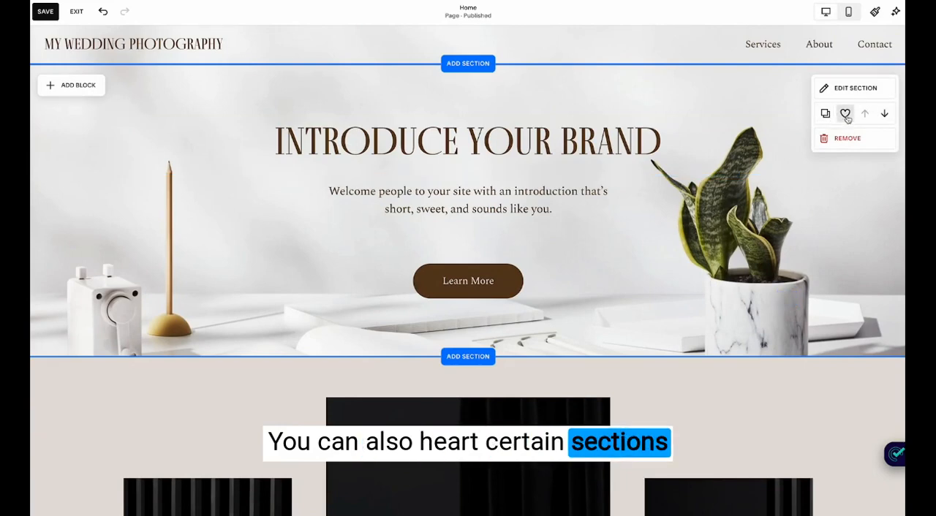
Heart the intro section into Saved sections, check the section library, then select the headline.
{"action": "left_click", "coordinate": [845, 113]}
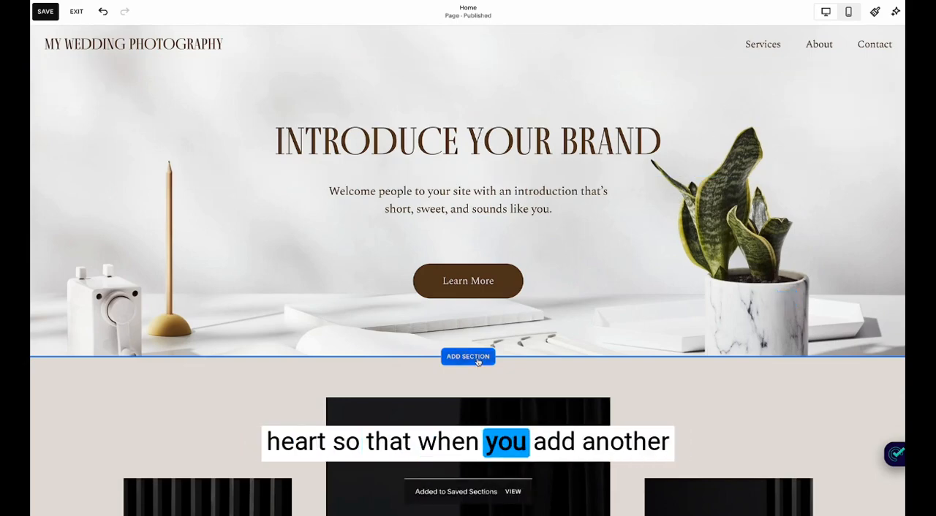
{"action": "left_click", "coordinate": [468, 357]}
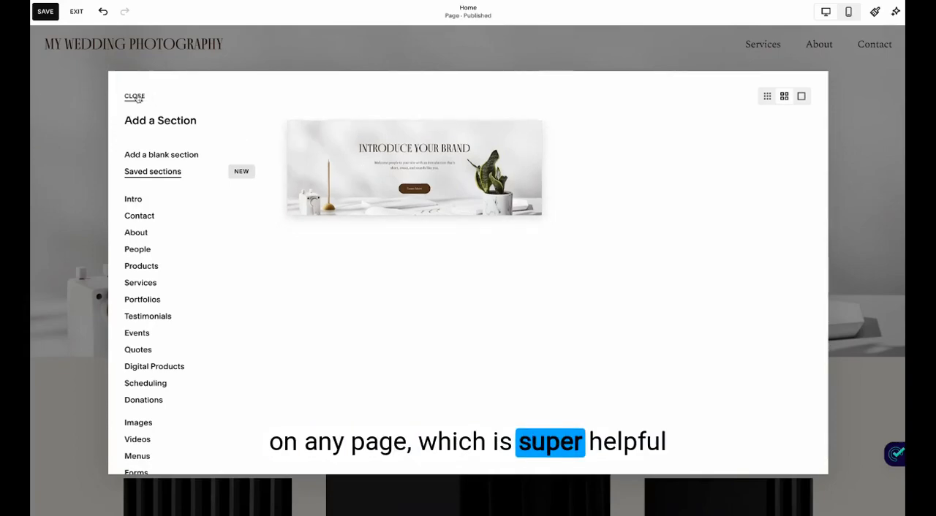
{"action": "left_click", "coordinate": [134, 96]}
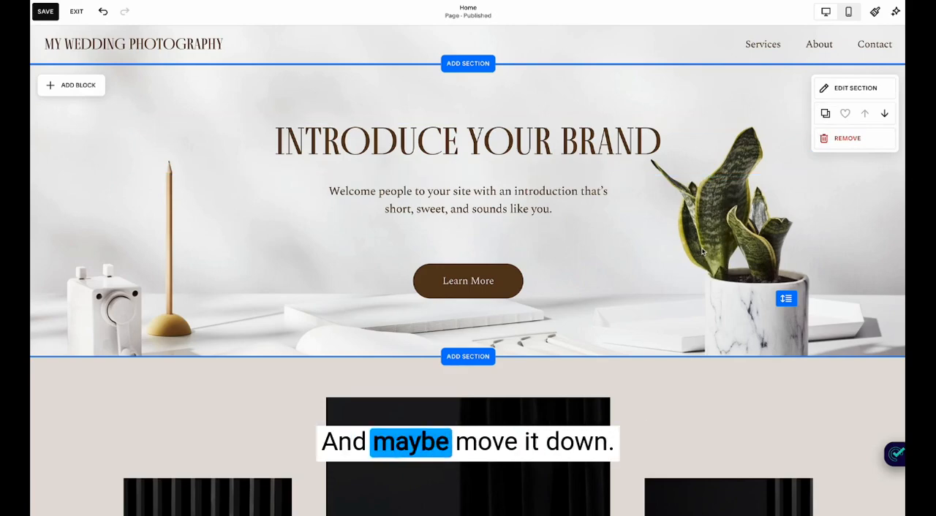
{"action": "left_click", "coordinate": [467, 140]}
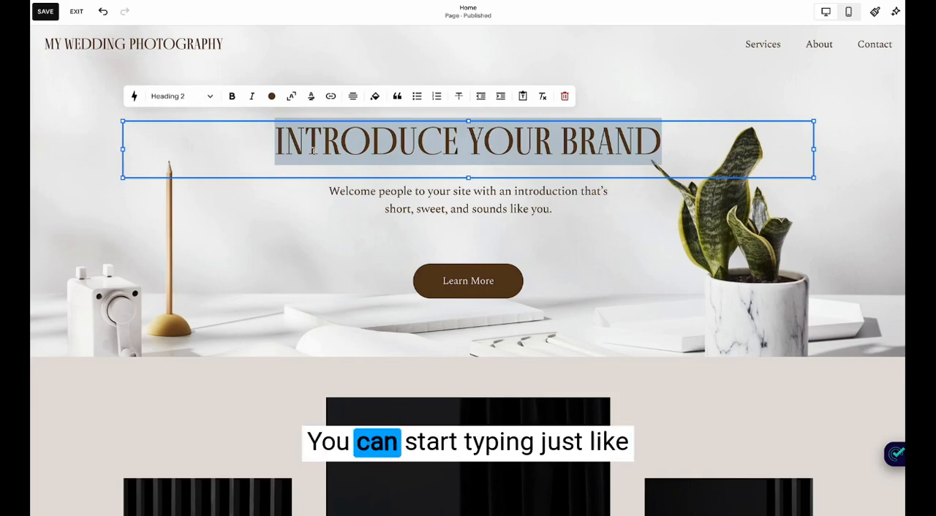
Italicize WEDDING with an adjusted hand-drawn underline, then undo to plain 'My Wedding Photography'.
{"action": "type", "text": "MY WEDDING PHOTOGRAPHY"}
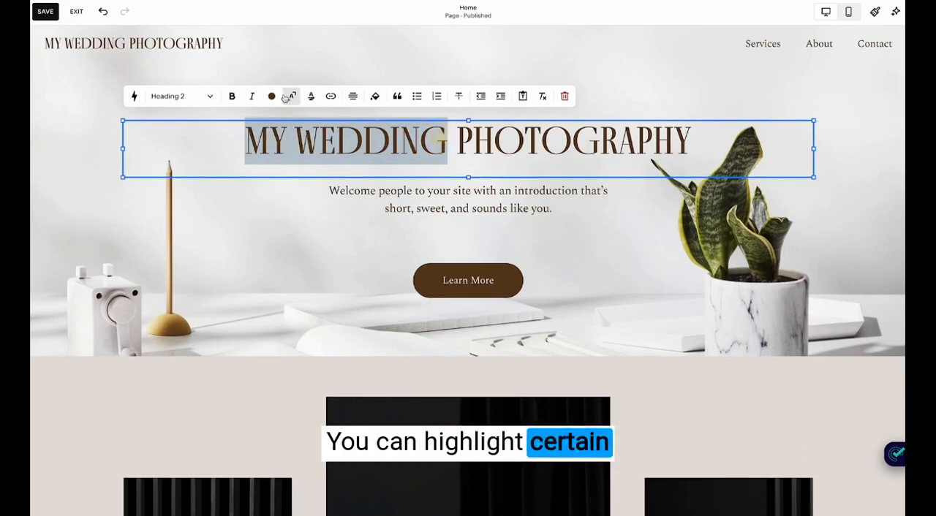
{"action": "left_click", "coordinate": [271, 96]}
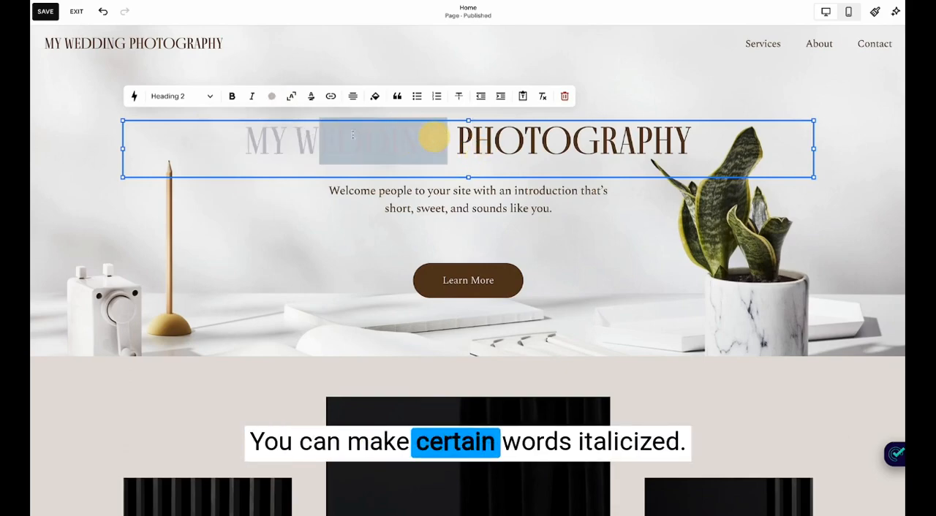
{"action": "left_click", "coordinate": [251, 96]}
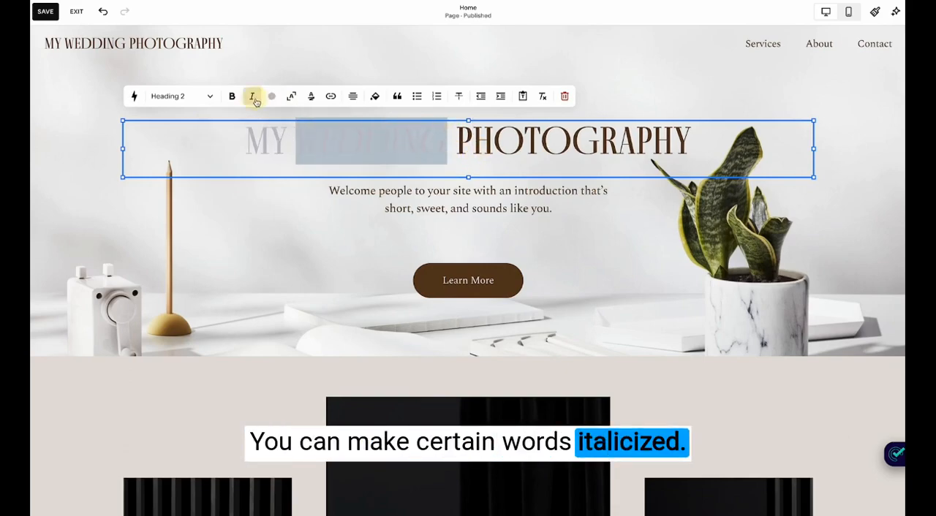
{"action": "left_click", "coordinate": [310, 95]}
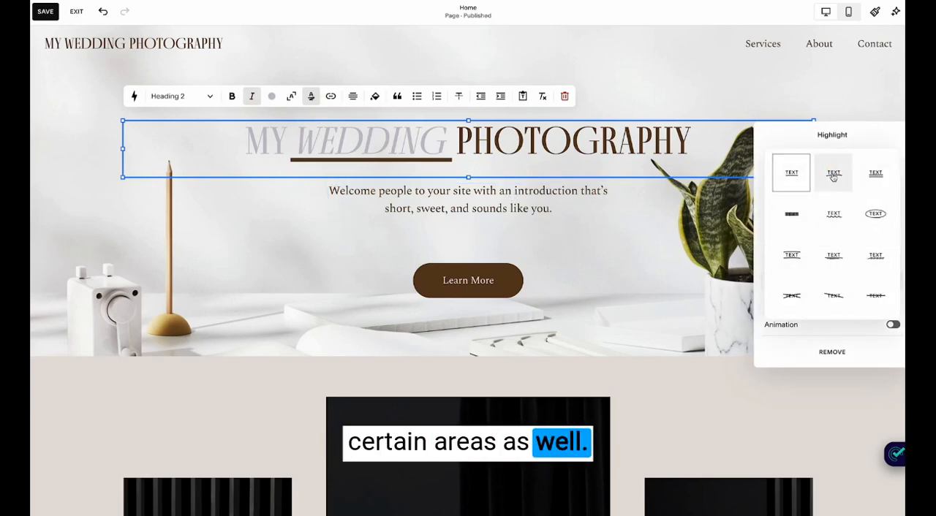
{"action": "left_click", "coordinate": [833, 172]}
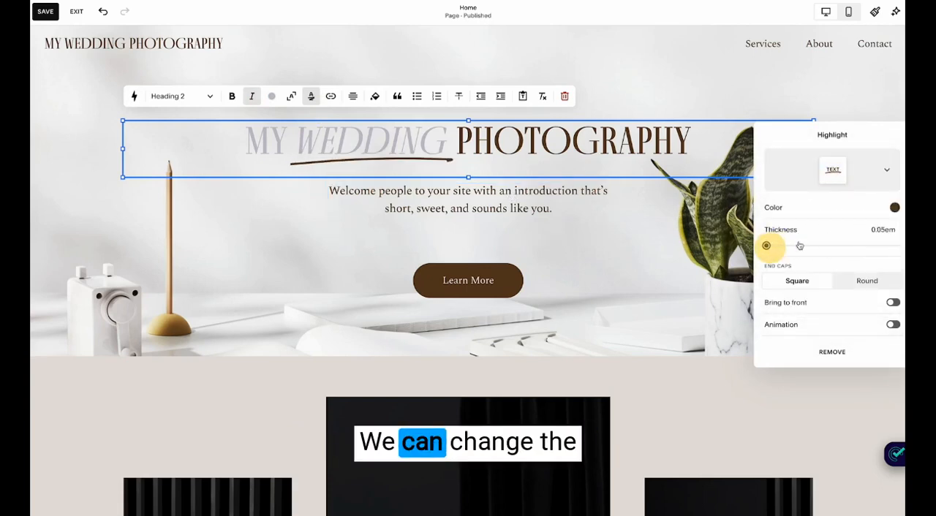
{"action": "left_click", "coordinate": [892, 208]}
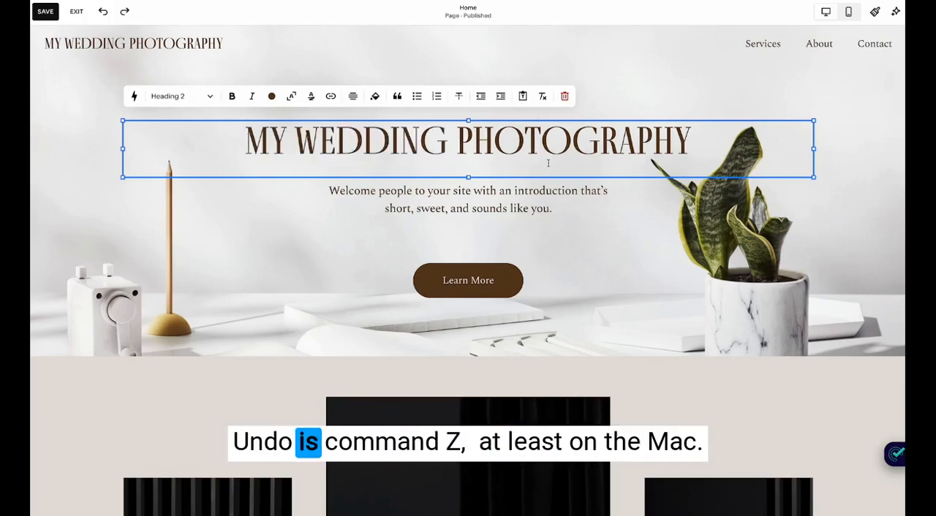
{"action": "left_click", "coordinate": [468, 208]}
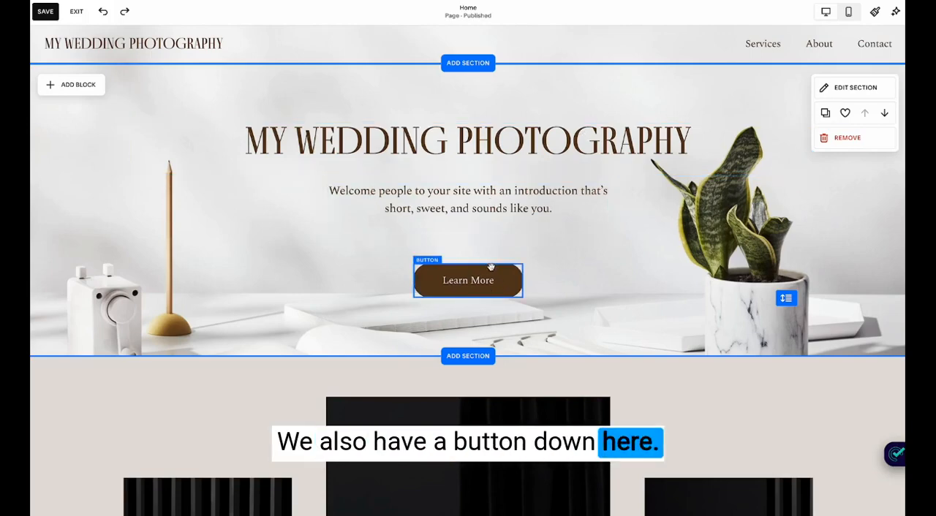
Replace the Learn More button's /about link with /contact.
{"action": "left_click", "coordinate": [468, 280]}
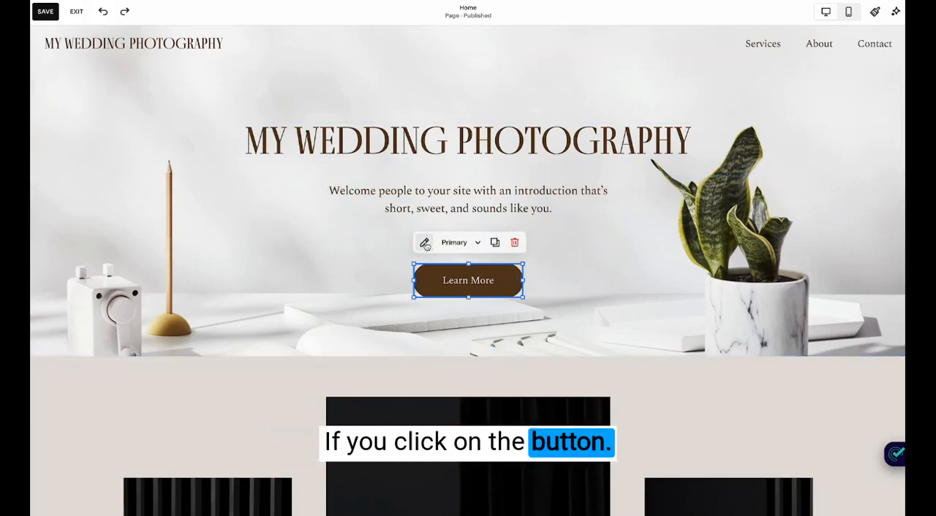
{"action": "left_click", "coordinate": [425, 242]}
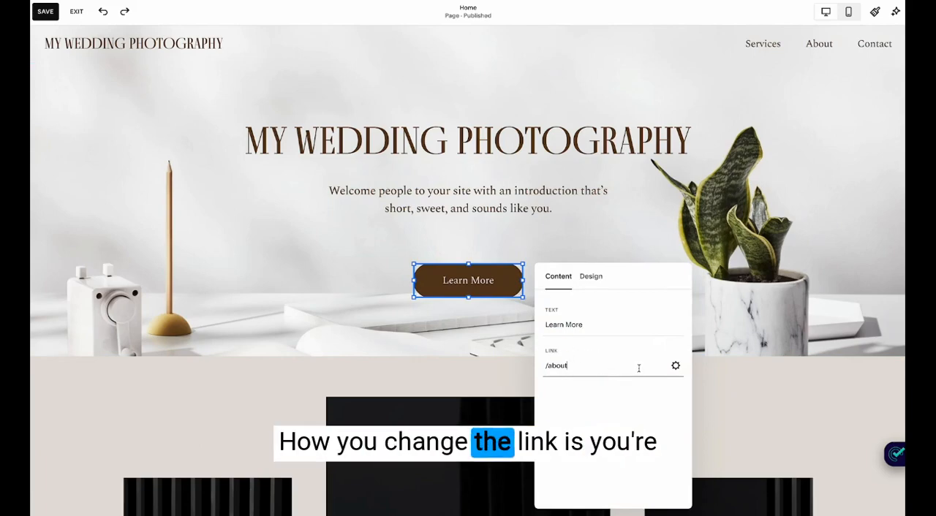
{"action": "left_click", "coordinate": [675, 366]}
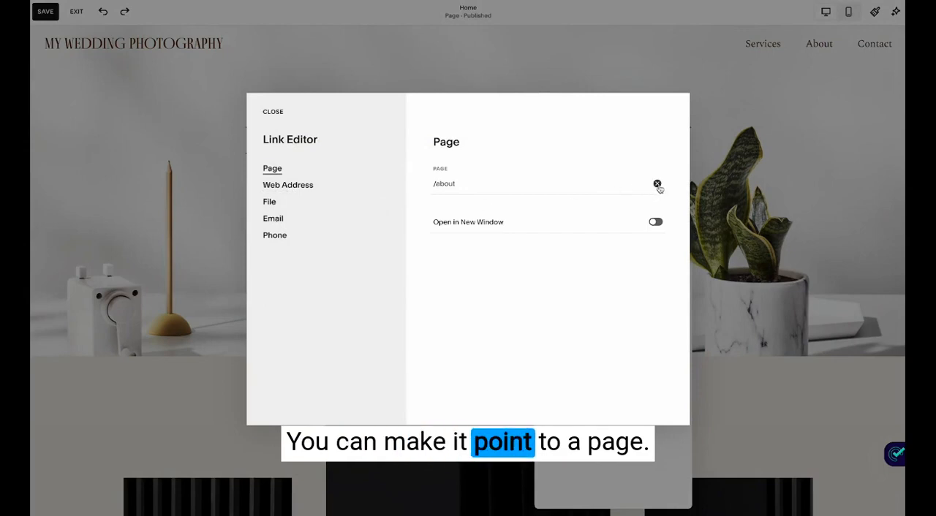
{"action": "left_click", "coordinate": [657, 183]}
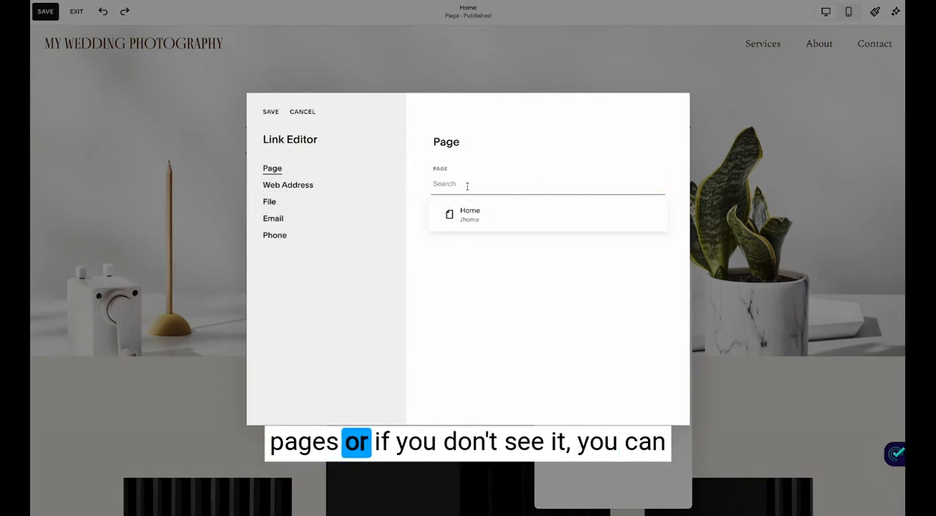
{"action": "type", "text": "/about"}
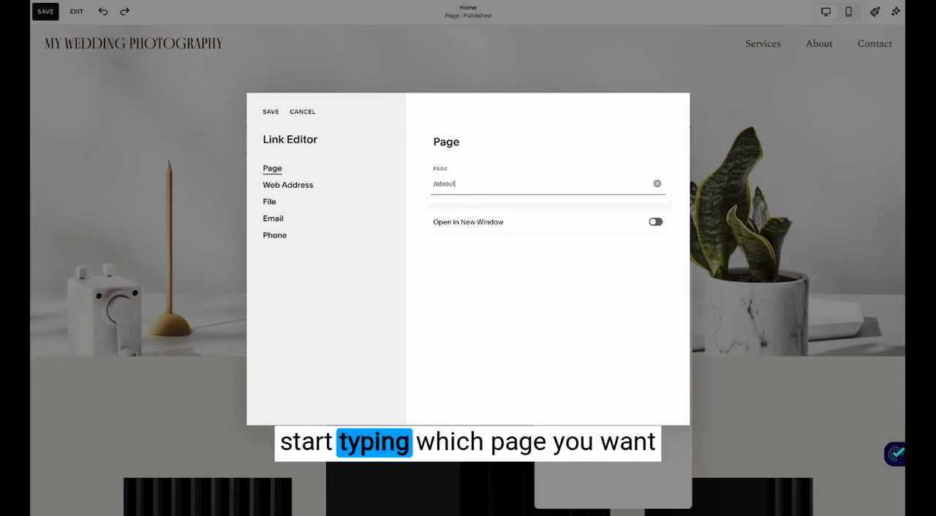
{"action": "type", "text": "/contac"}
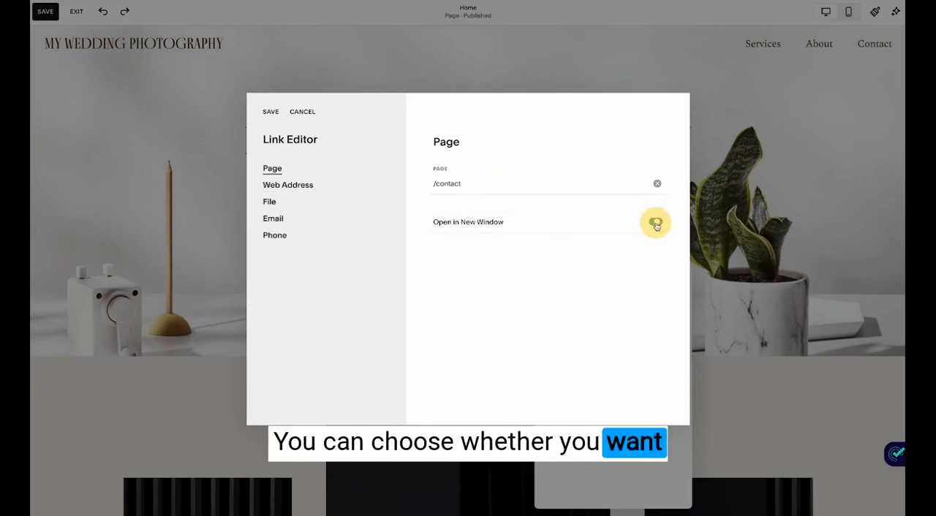
Explore the open-in-new-window toggle and the Web Address and Email link options.
{"action": "left_click", "coordinate": [655, 221]}
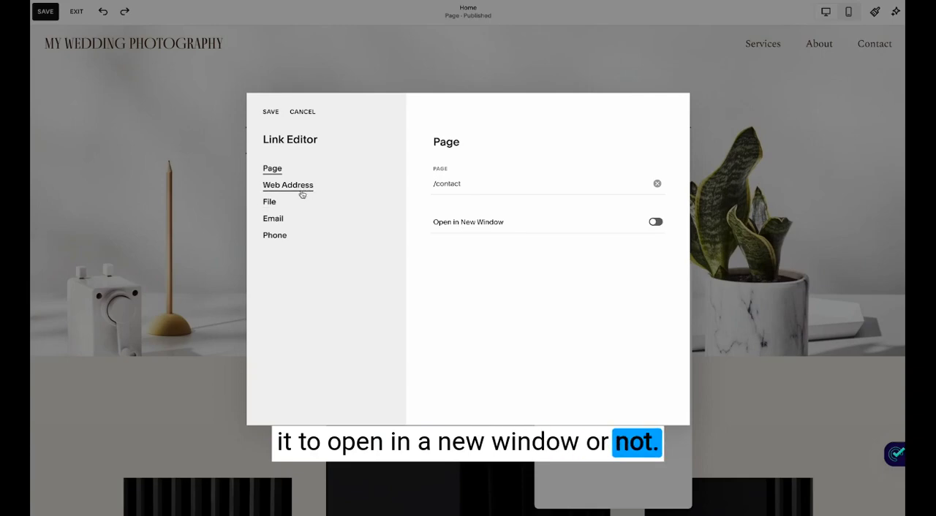
{"action": "left_click", "coordinate": [287, 185]}
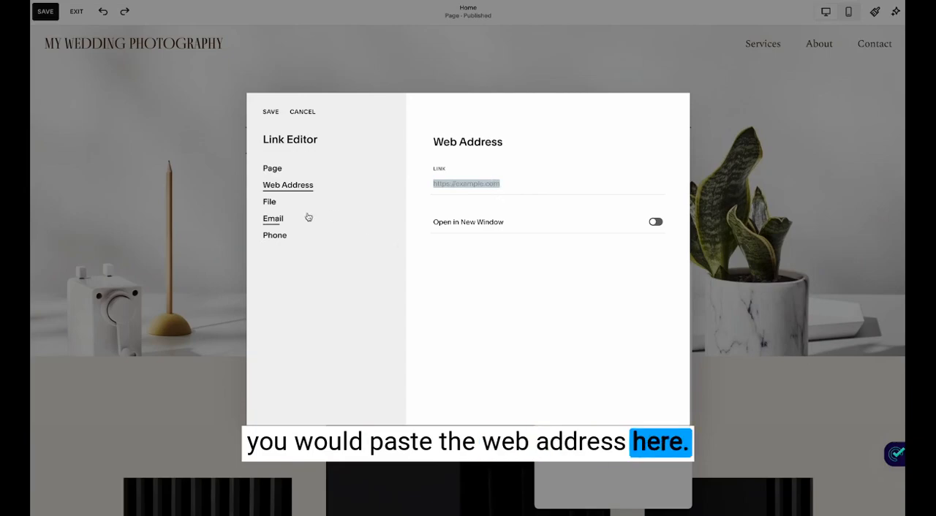
{"action": "left_click", "coordinate": [273, 218]}
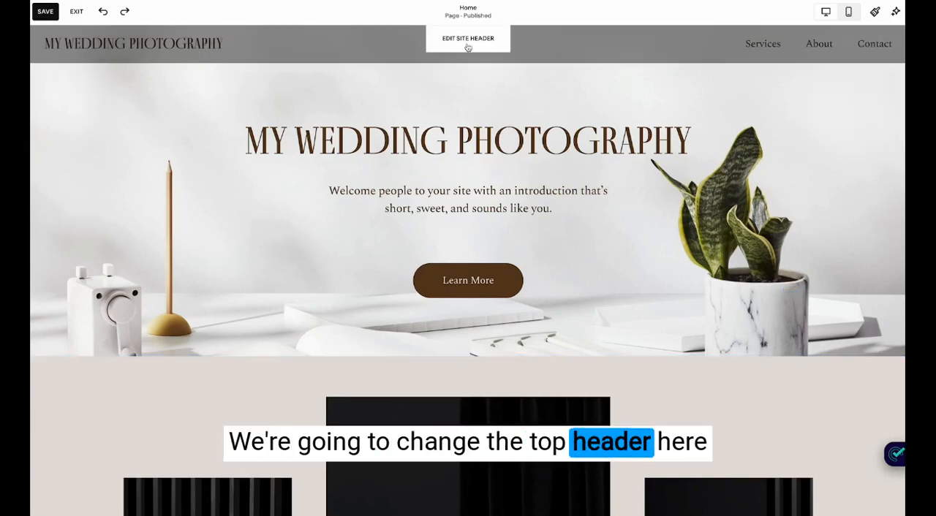
Review the header's Site title & logo options, then return to the Global header panel.
{"action": "left_click", "coordinate": [468, 38]}
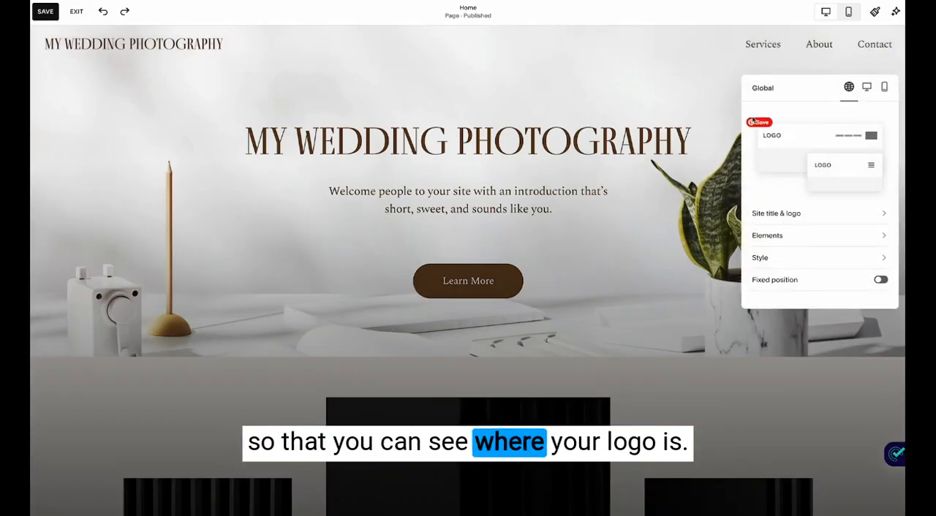
{"action": "left_click", "coordinate": [775, 213]}
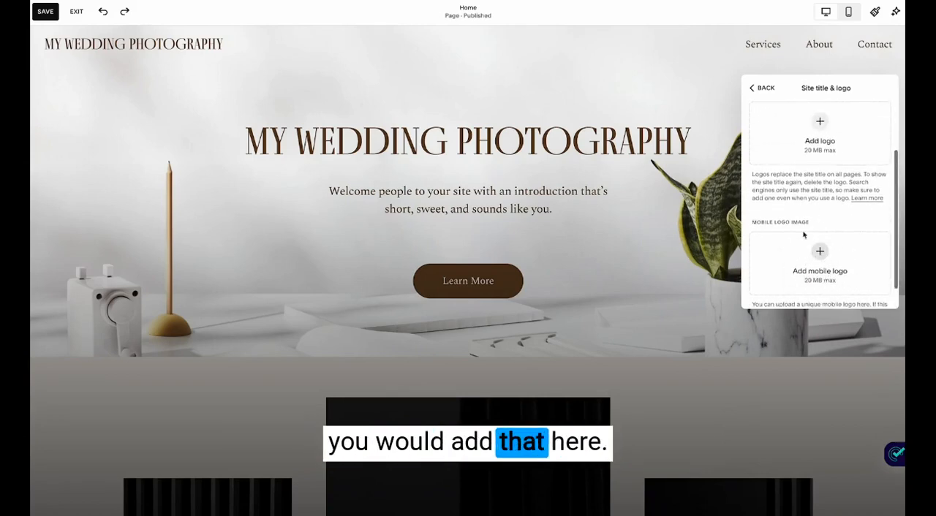
{"action": "left_click", "coordinate": [761, 88]}
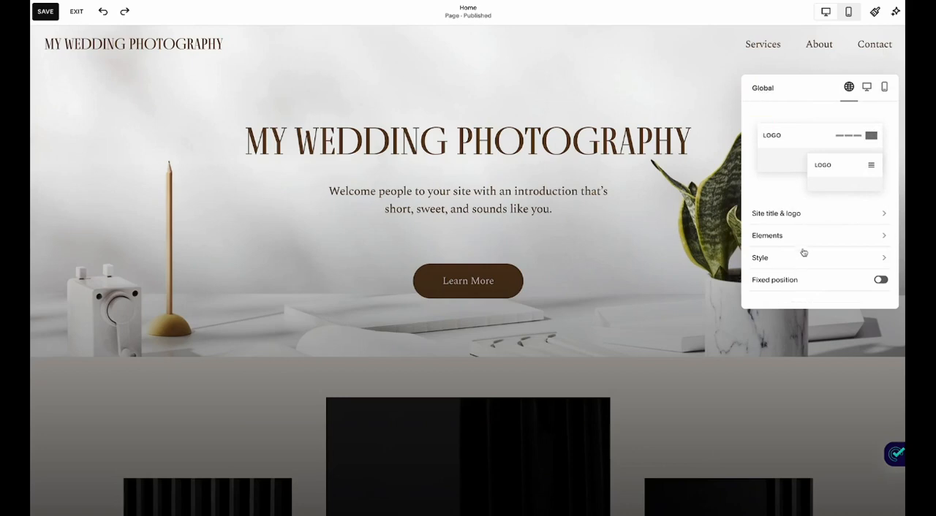
Turn on the header button linked to /contact, leaving Social Links switched off.
{"action": "left_click", "coordinate": [767, 235]}
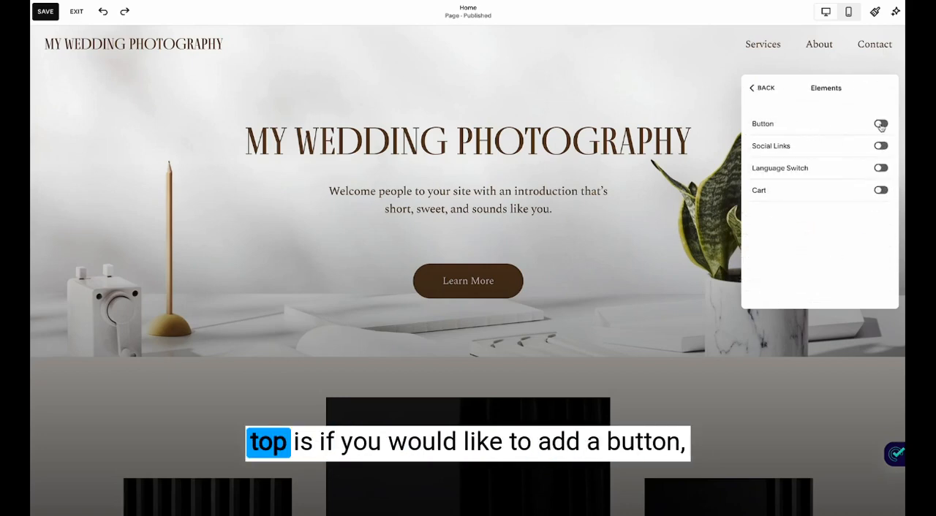
{"action": "left_click", "coordinate": [880, 123]}
{"action": "type", "text": "/contact"}
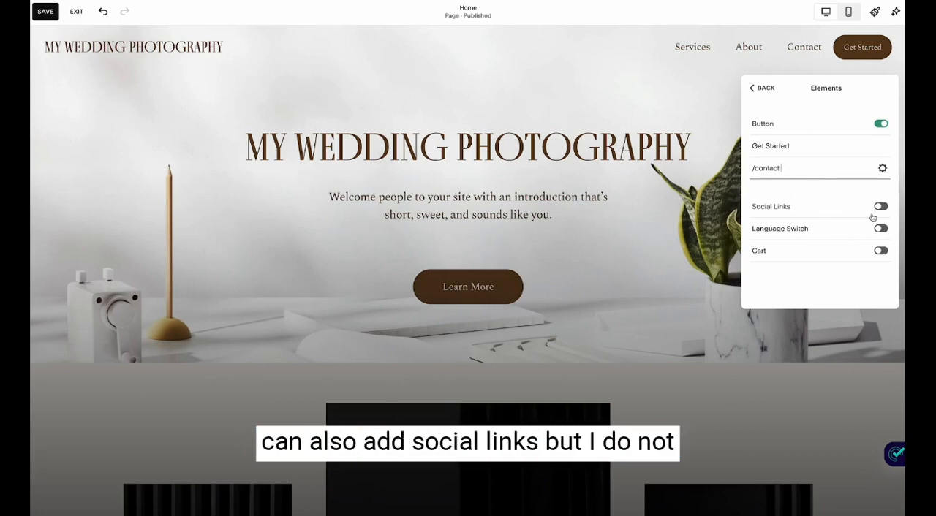
{"action": "left_click", "coordinate": [879, 205]}
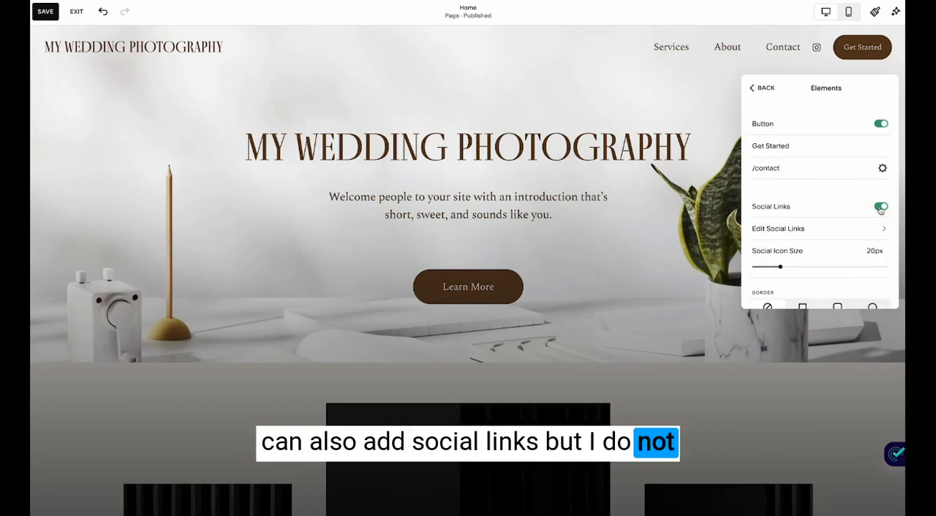
{"action": "left_click", "coordinate": [880, 207]}
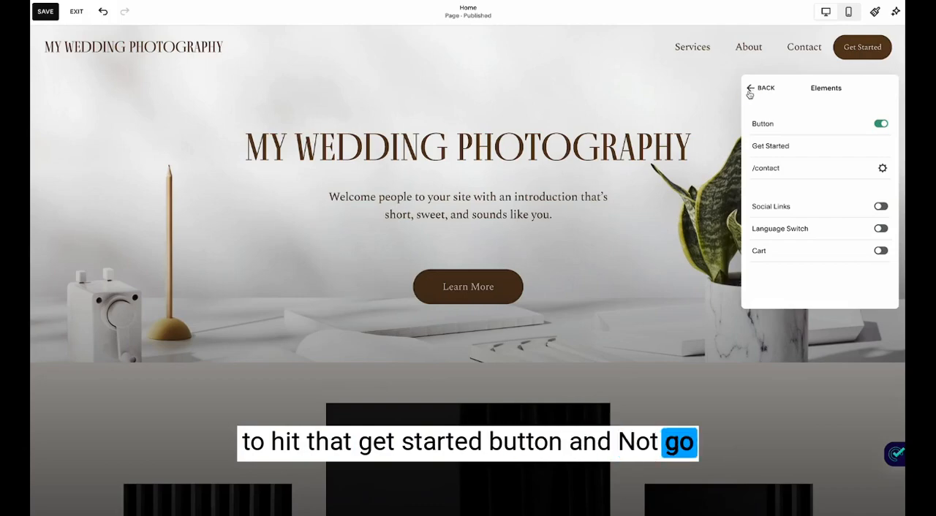
Try the Theme header style, then settle on the Dynamic header style.
{"action": "left_click", "coordinate": [749, 88]}
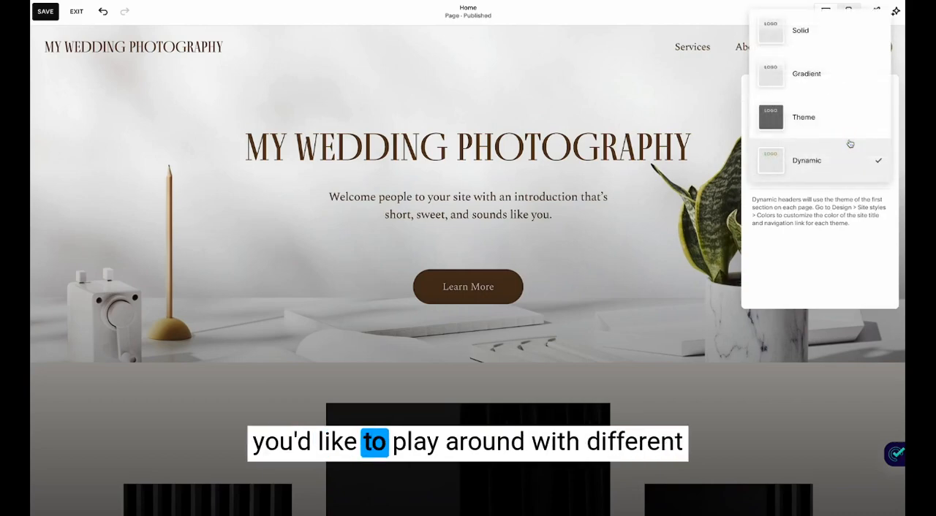
{"action": "left_click", "coordinate": [803, 117]}
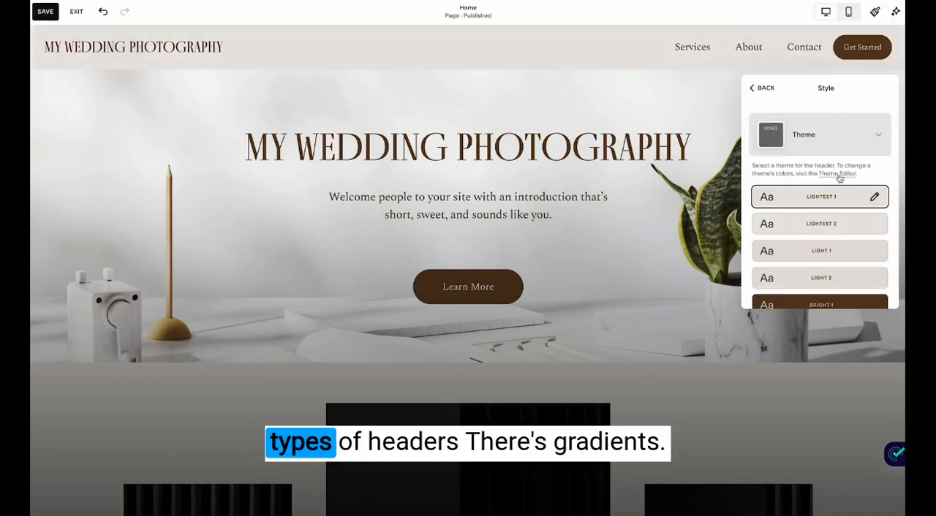
{"action": "left_click", "coordinate": [819, 134]}
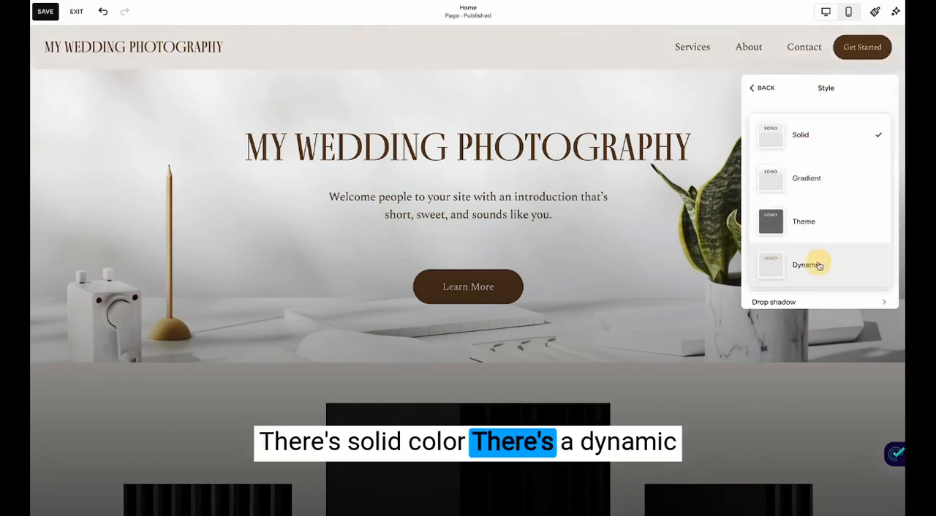
{"action": "left_click", "coordinate": [806, 265]}
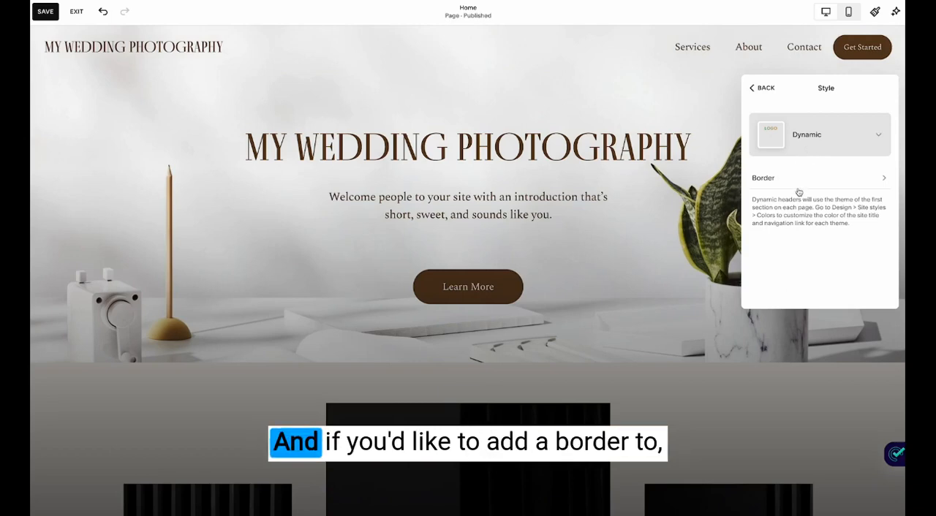
Turn on a thin S header border positioned along the bottom.
{"action": "left_click", "coordinate": [819, 178]}
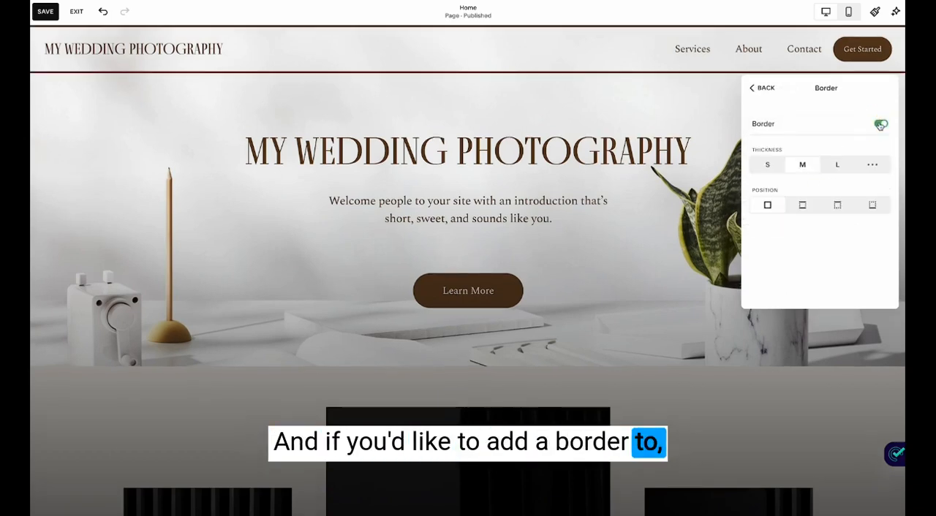
{"action": "left_click", "coordinate": [880, 123]}
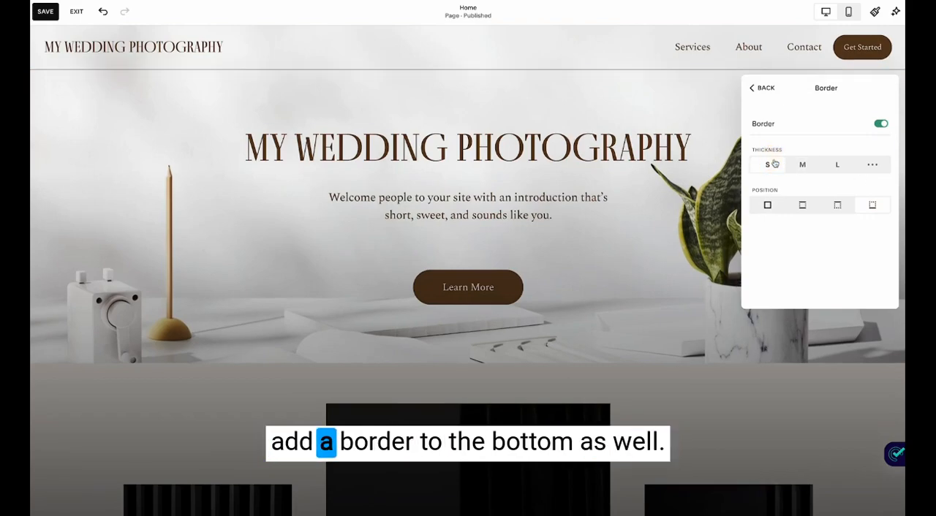
{"action": "left_click", "coordinate": [364, 73]}
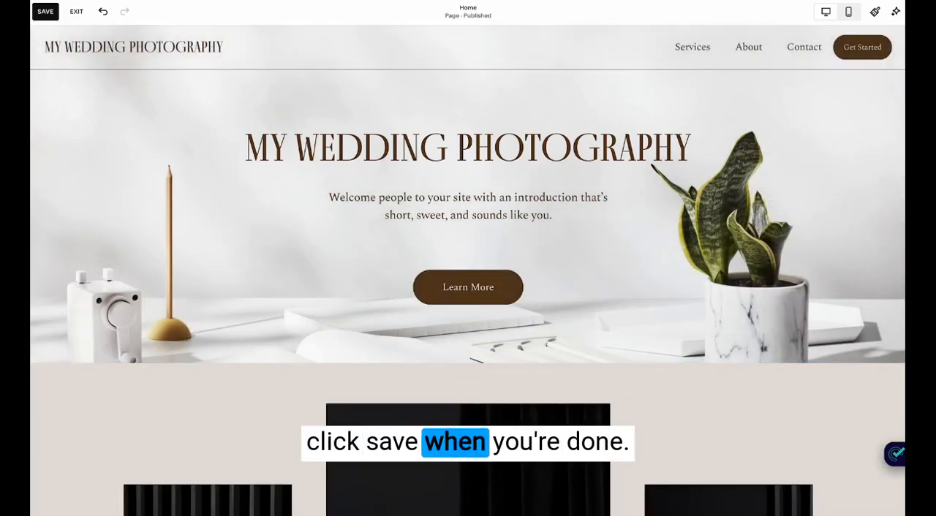
Delete the Basic Service photo and open the stock image library for the empty spot.
{"action": "scroll", "scroll_direction": "down", "scroll_amount": 3}
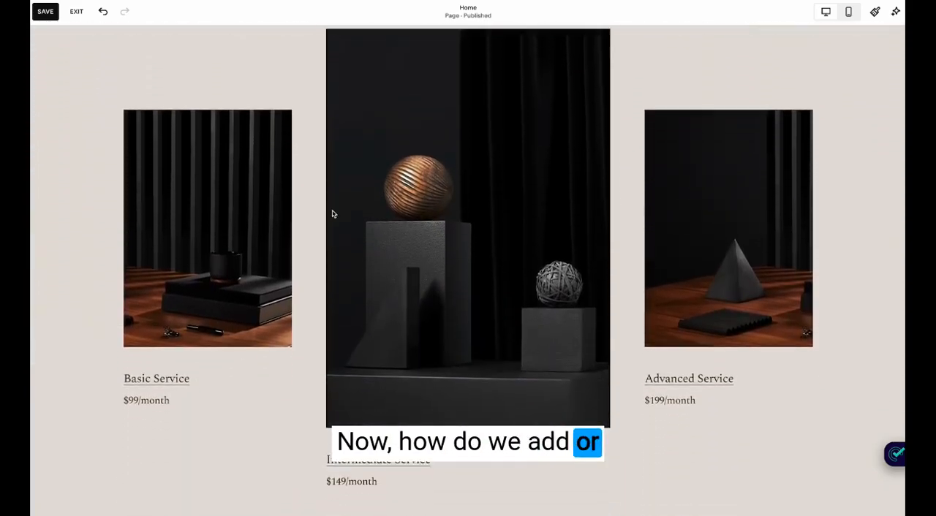
{"action": "left_click", "coordinate": [468, 219]}
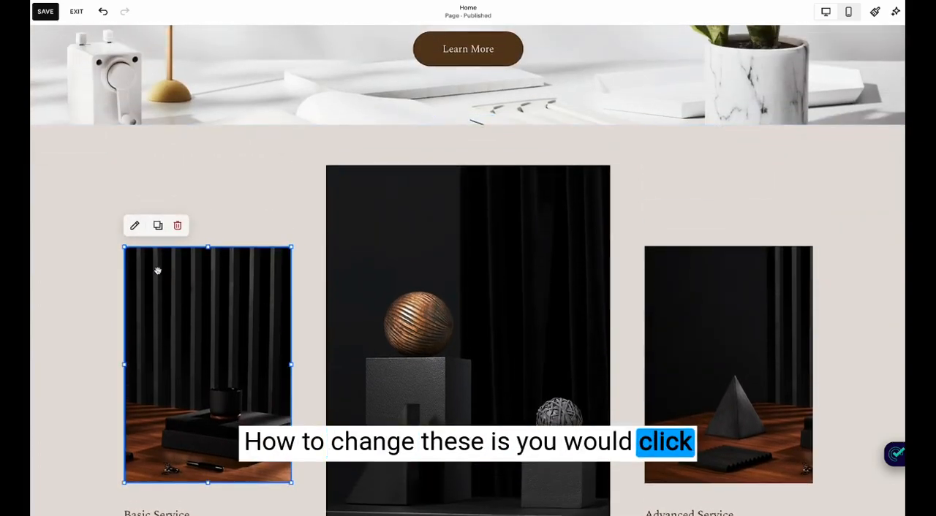
{"action": "left_click", "coordinate": [134, 225]}
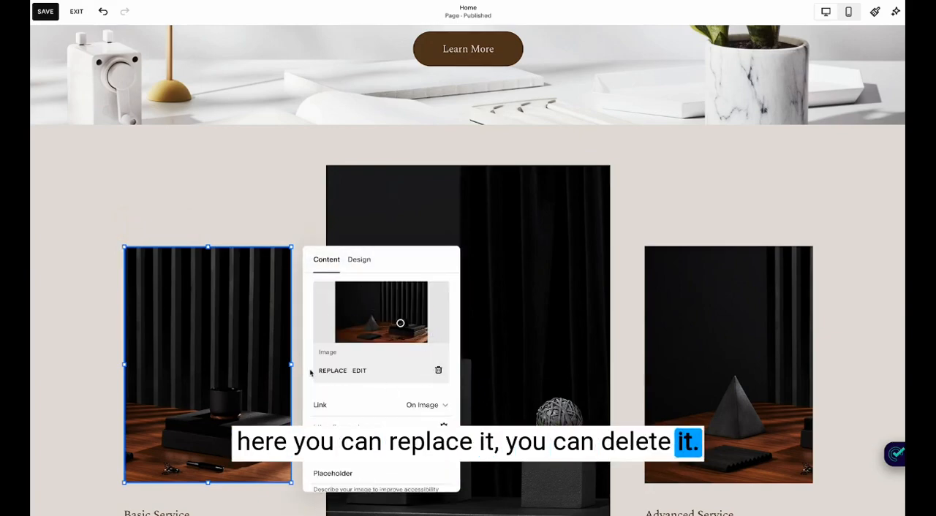
{"action": "left_click", "coordinate": [438, 370]}
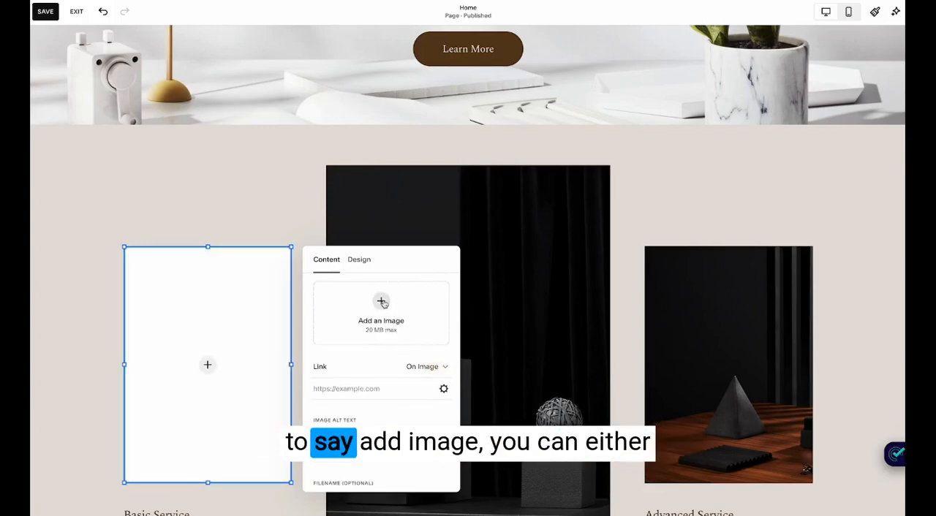
{"action": "left_click", "coordinate": [381, 310]}
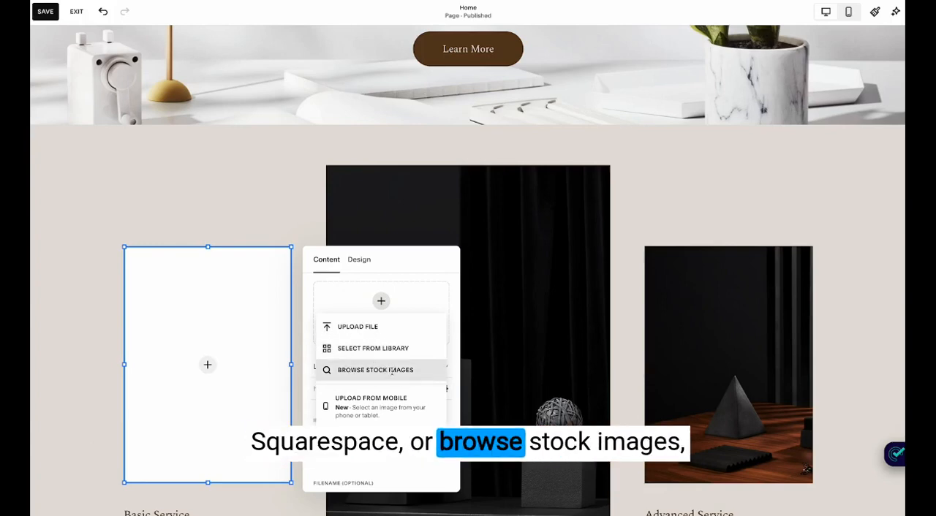
{"action": "left_click", "coordinate": [375, 370]}
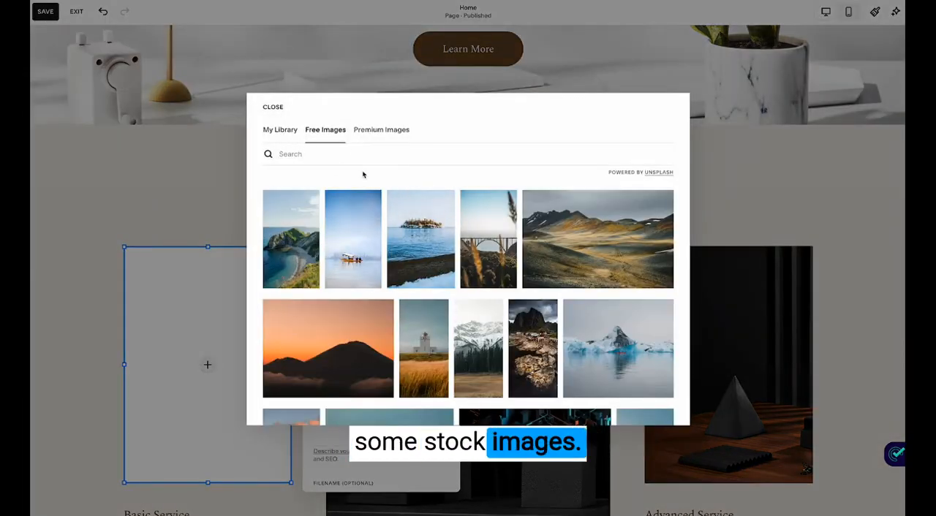
Look through My Library and Premium Images before returning to Free Images.
{"action": "left_click", "coordinate": [280, 130]}
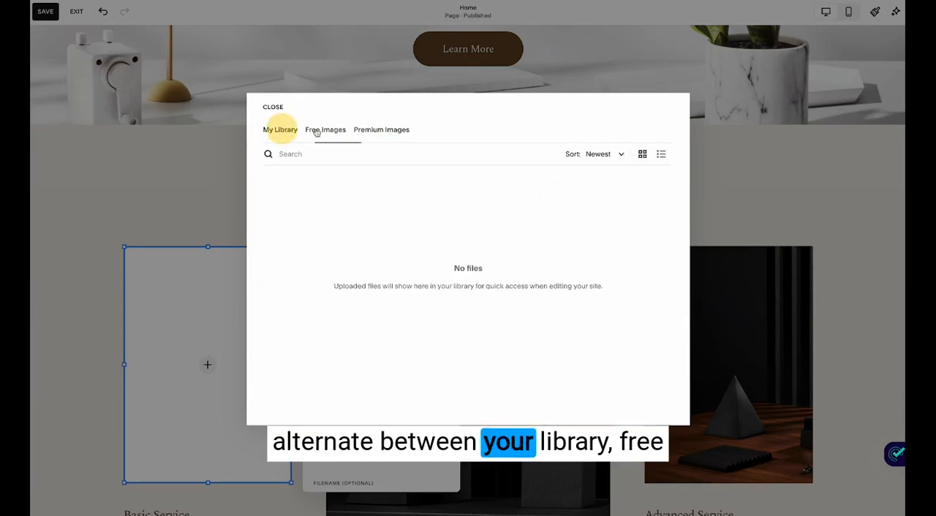
{"action": "left_click", "coordinate": [381, 129]}
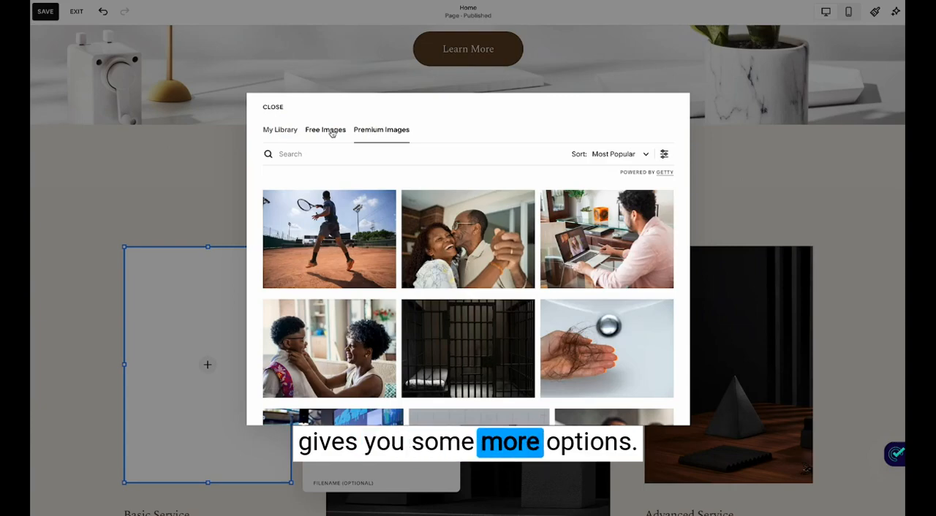
{"action": "left_click", "coordinate": [325, 129]}
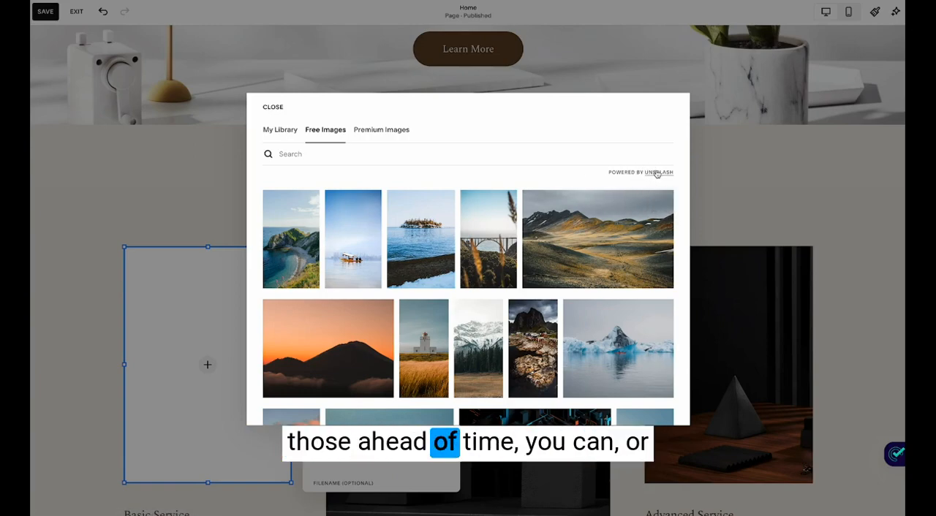
Search free images for 'laptop', pick the laptop-and-leaf photo, and check its fit.
{"action": "left_click", "coordinate": [307, 154]}
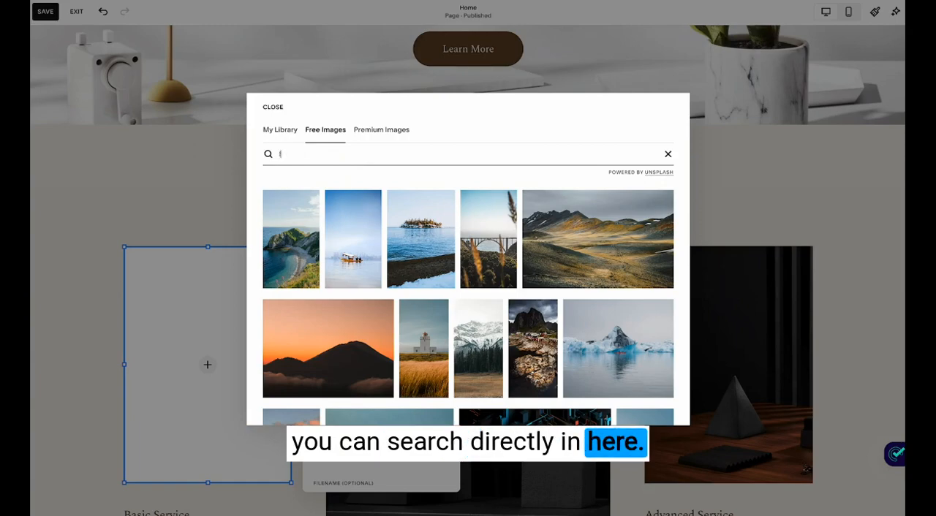
{"action": "type", "text": "laptop"}
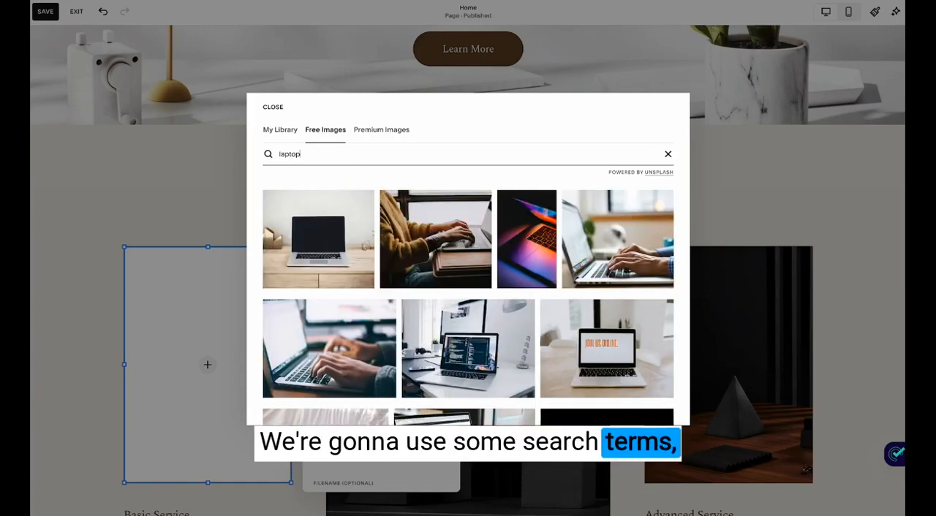
{"action": "scroll", "scroll_direction": "down", "scroll_amount": 3}
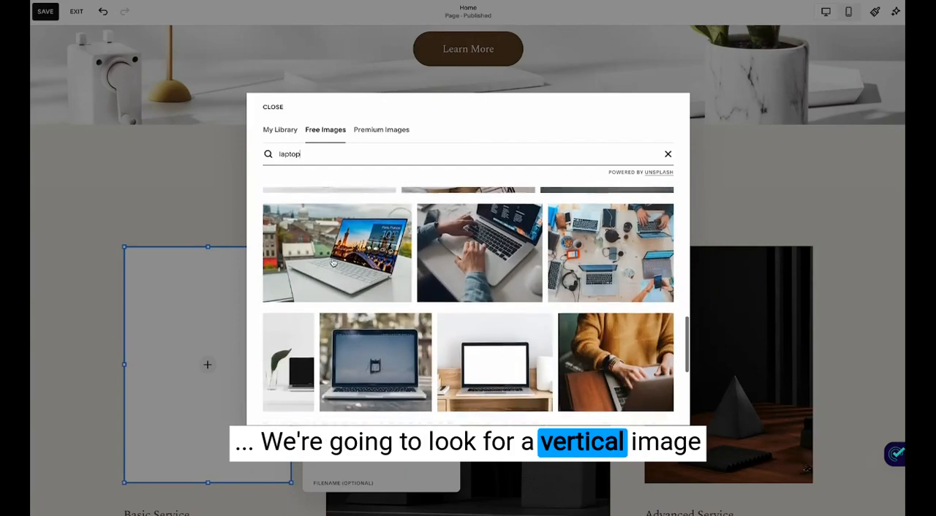
{"action": "scroll", "scroll_direction": "down", "scroll_amount": 3}
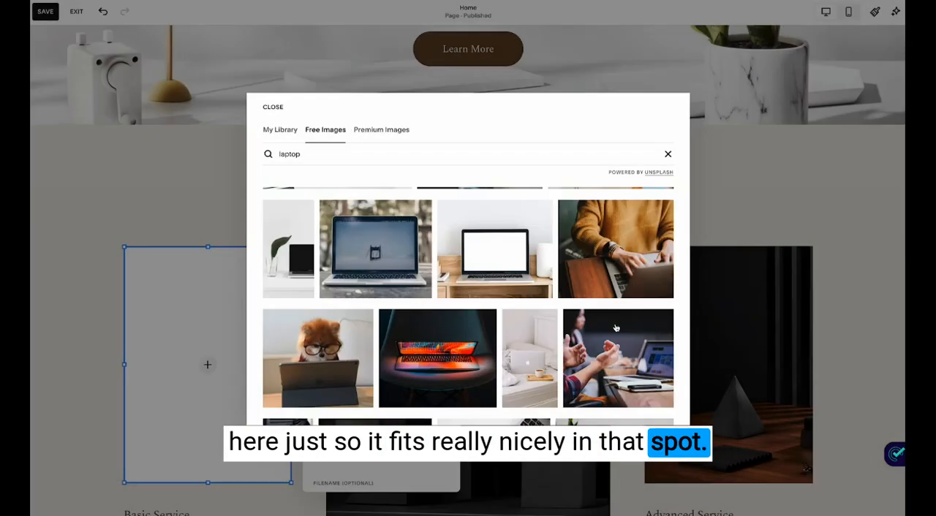
{"action": "left_click", "coordinate": [272, 107]}
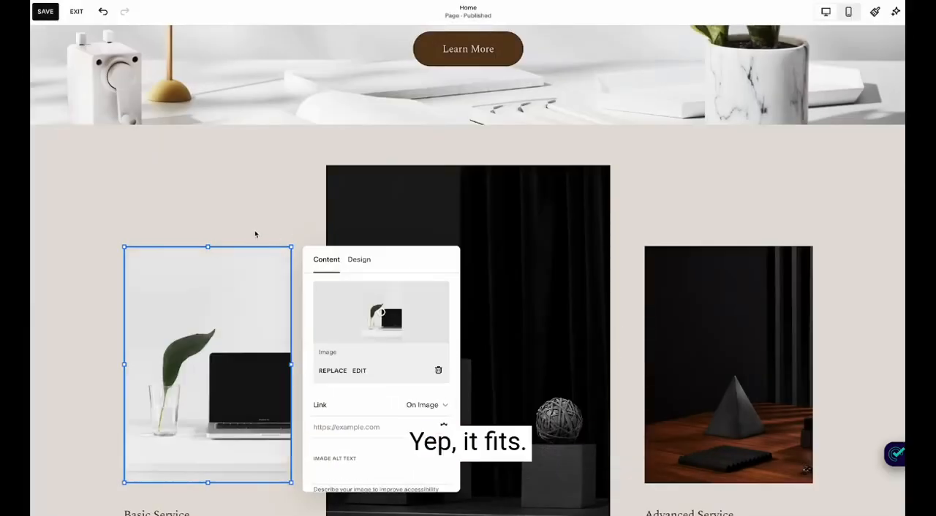
{"action": "left_click", "coordinate": [359, 259]}
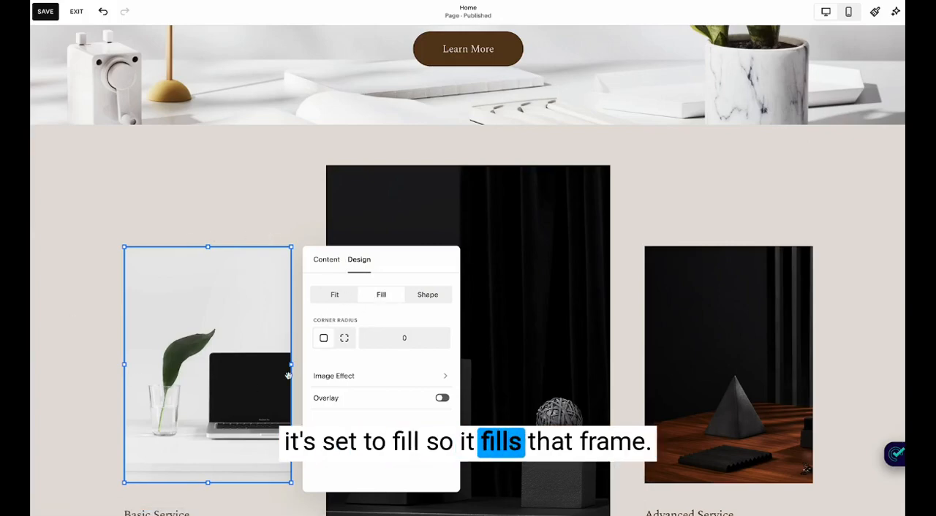
Confirm the Basic Service photo is set to Fill in its design options.
{"action": "left_click", "coordinate": [326, 259]}
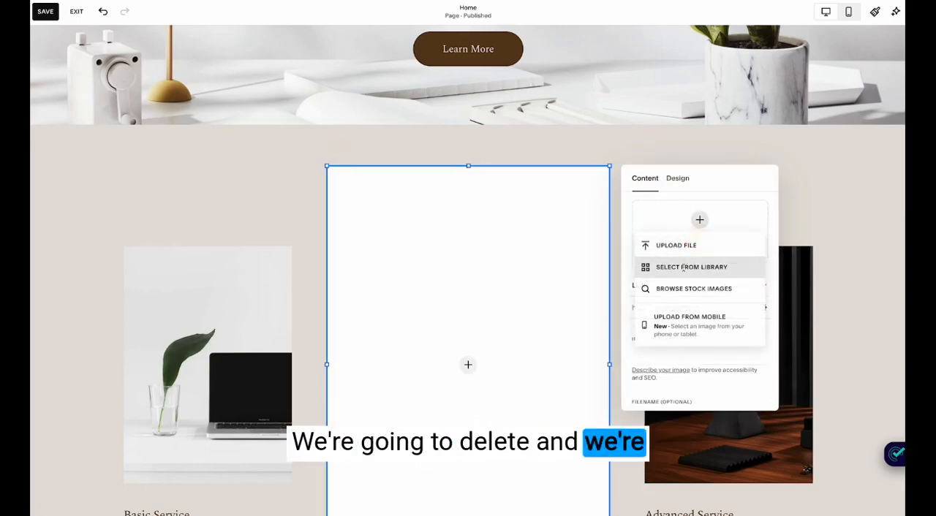
Add the stock photo of a woman on a laptop, found by searching 'laptop', to the middle block.
{"action": "left_click", "coordinate": [694, 288]}
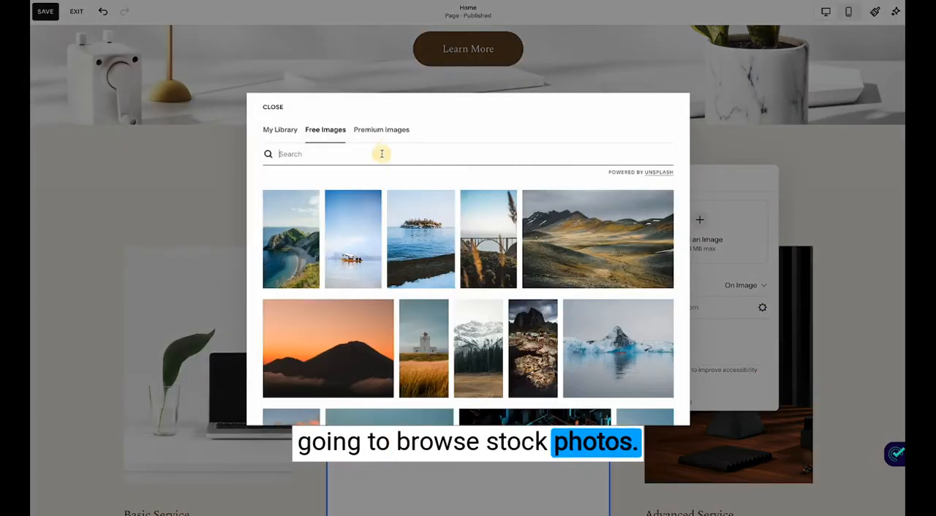
{"action": "type", "text": "laptop"}
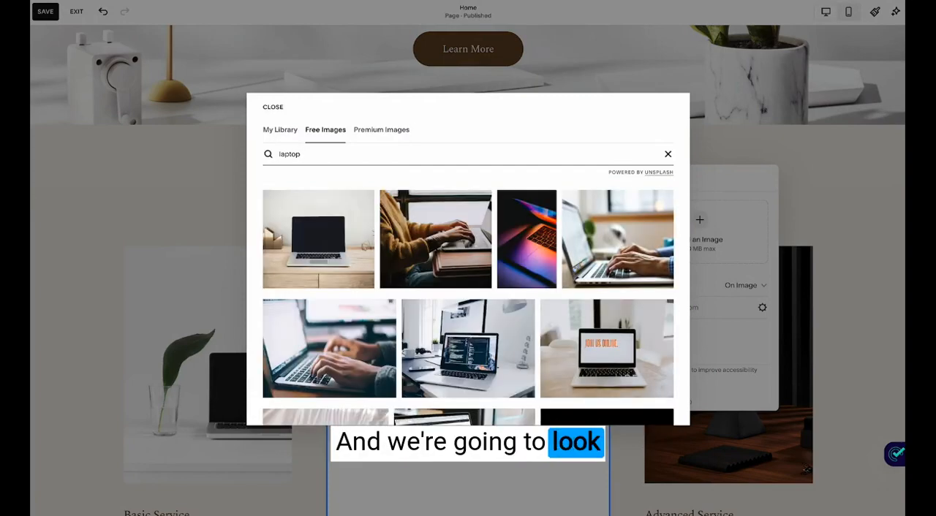
{"action": "scroll", "scroll_direction": "down", "scroll_amount": 3}
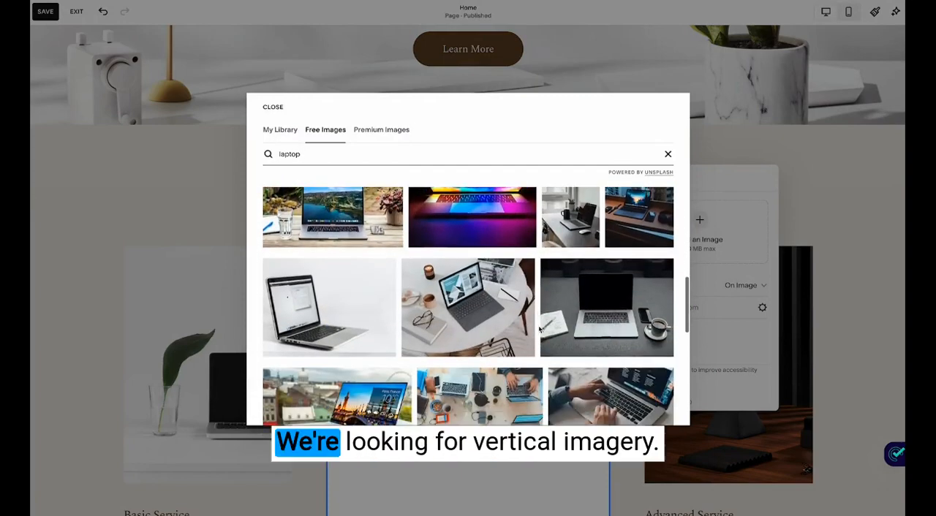
{"action": "scroll", "scroll_direction": "down", "scroll_amount": 3}
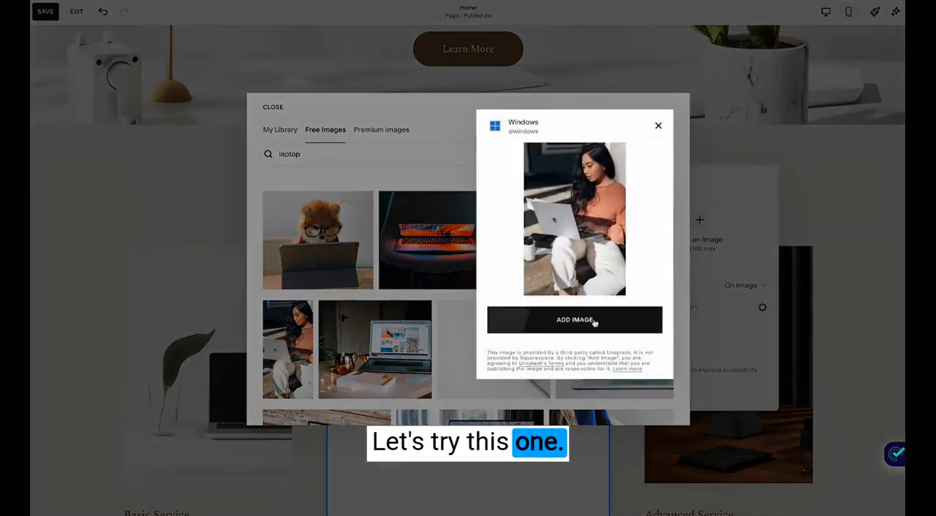
{"action": "left_click", "coordinate": [574, 319]}
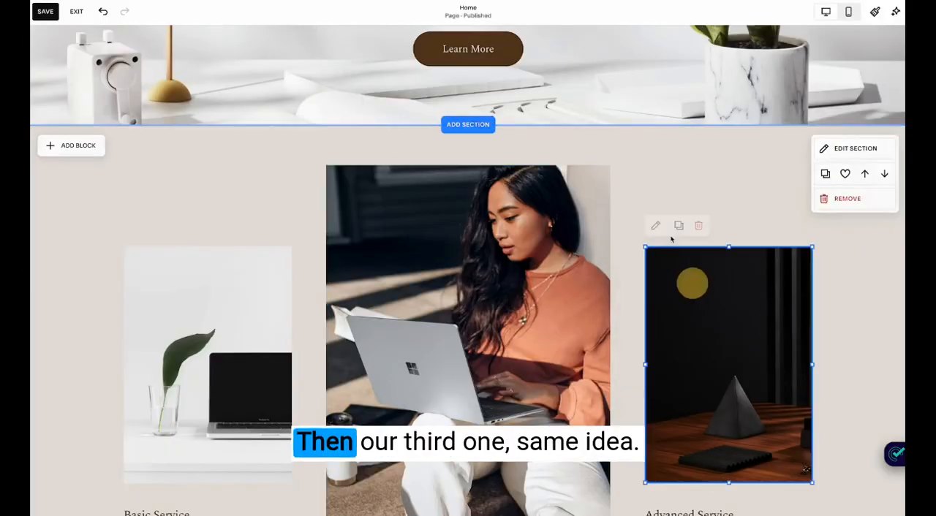
Swap the Advanced Service photo for an 'office' stock image with a wall clock and plant.
{"action": "left_click", "coordinate": [655, 225]}
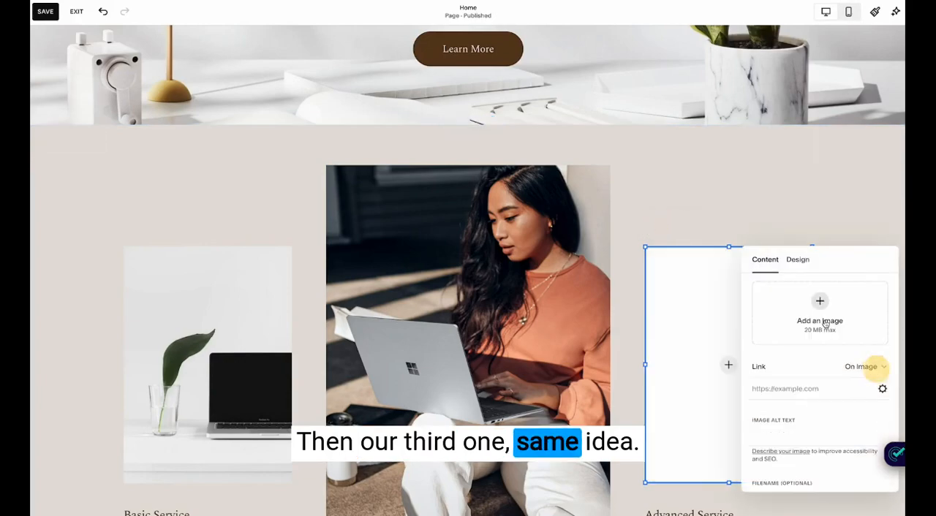
{"action": "left_click", "coordinate": [819, 300]}
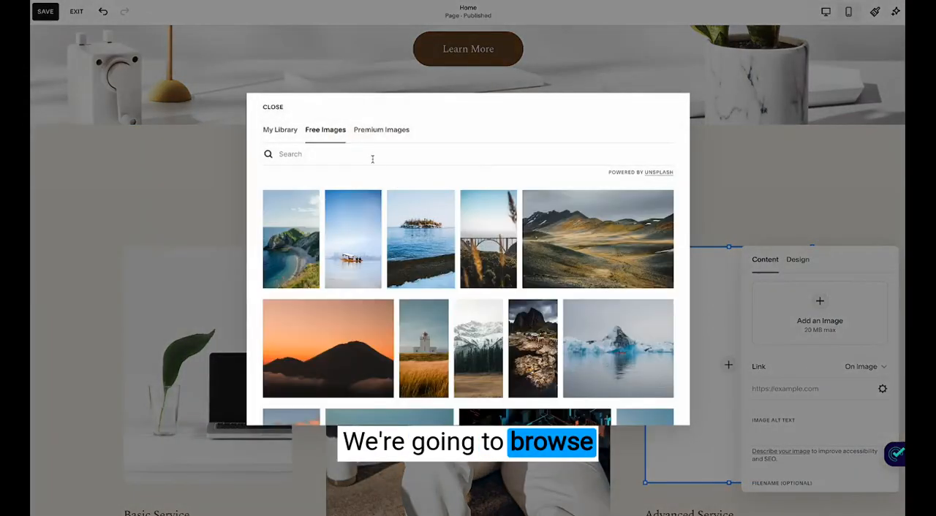
{"action": "type", "text": "office"}
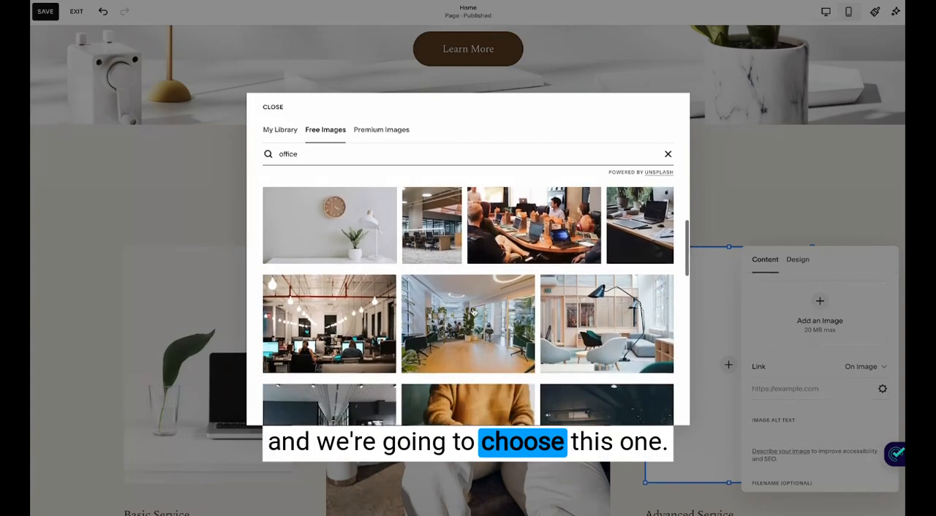
{"action": "scroll", "scroll_direction": "down", "scroll_amount": 3}
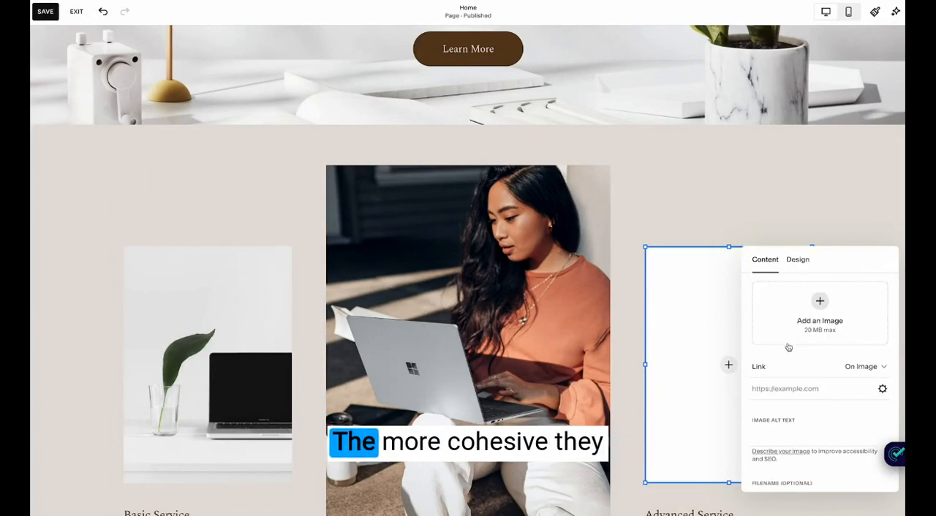
{"action": "left_click", "coordinate": [819, 301]}
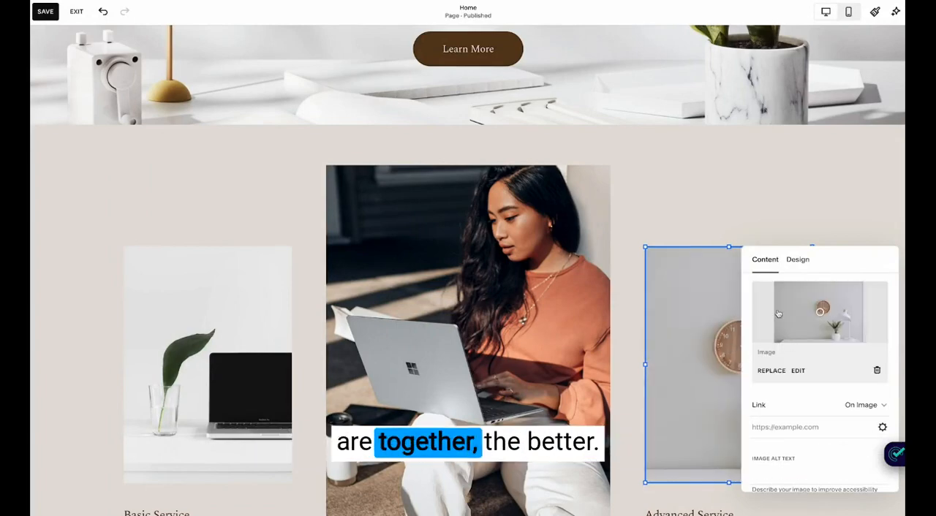
{"action": "scroll", "scroll_direction": "down", "scroll_amount": 3}
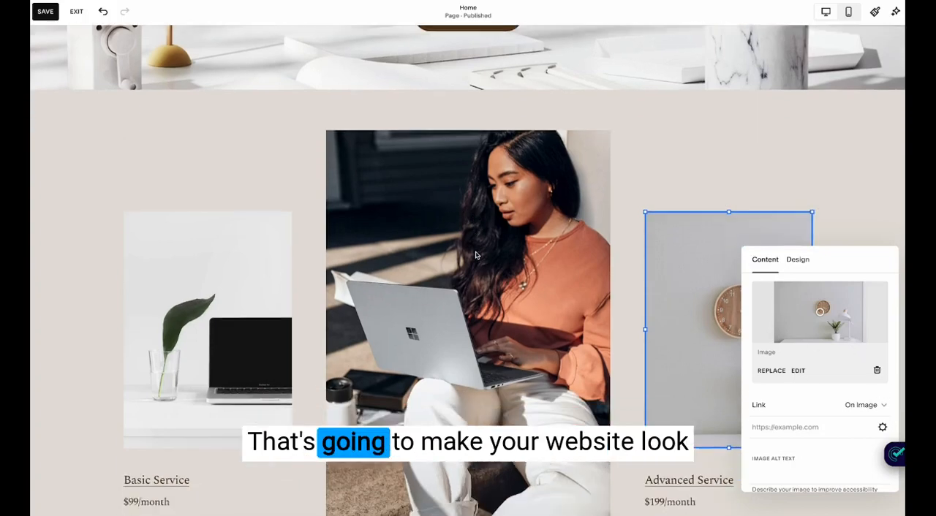
{"action": "scroll", "scroll_direction": "down", "scroll_amount": 3}
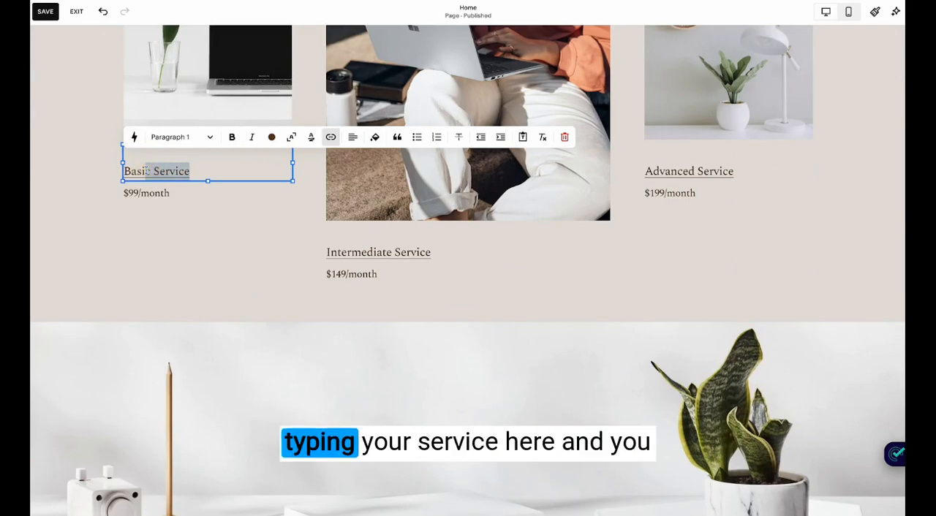
{"action": "left_click", "coordinate": [146, 193]}
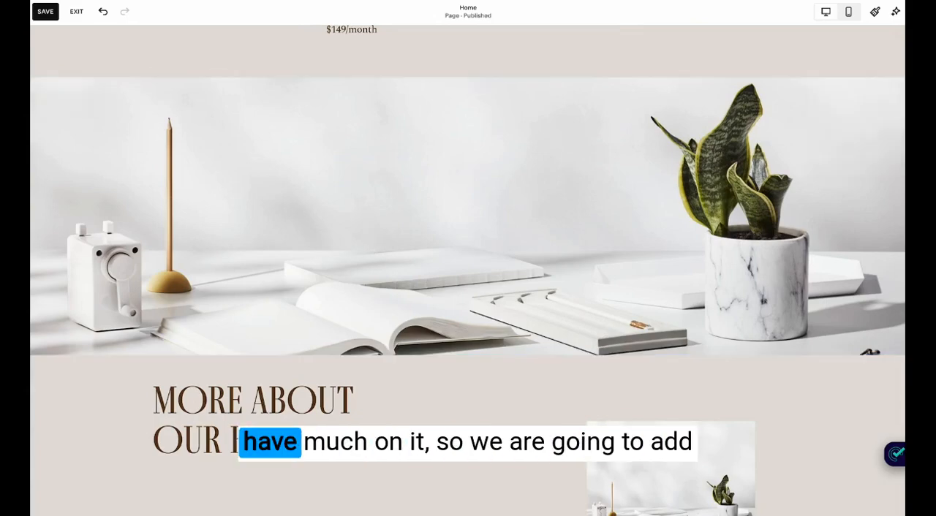
{"action": "left_click", "coordinate": [468, 219]}
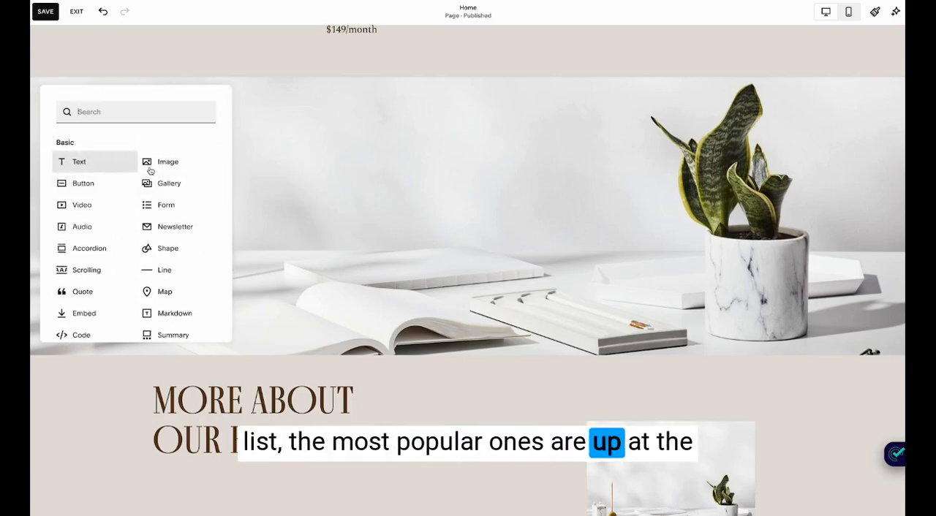
Insert a Text block from the Add Block menu into the desk-photo section.
{"action": "left_click", "coordinate": [78, 162]}
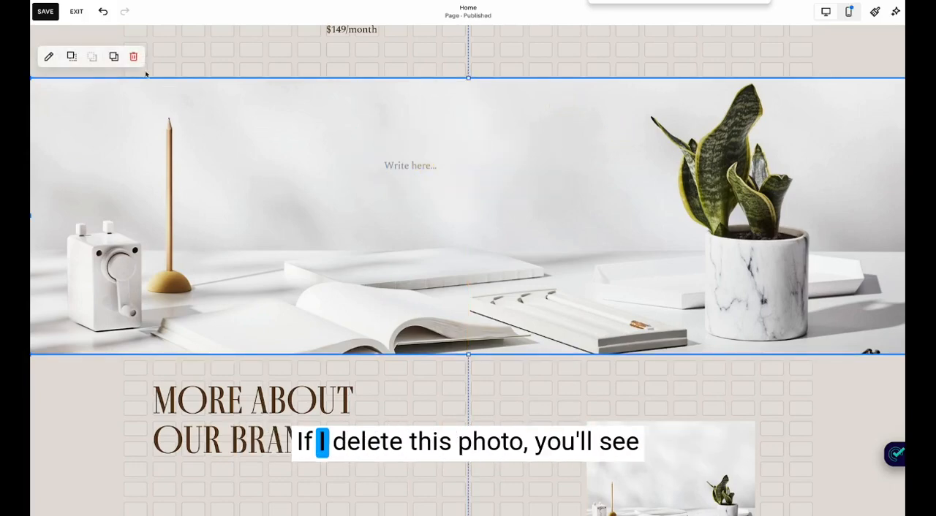
Type a 'TYpe whatever you want' heading and a 'Here is my paragraph' line over the desk photo.
{"action": "left_click", "coordinate": [133, 57]}
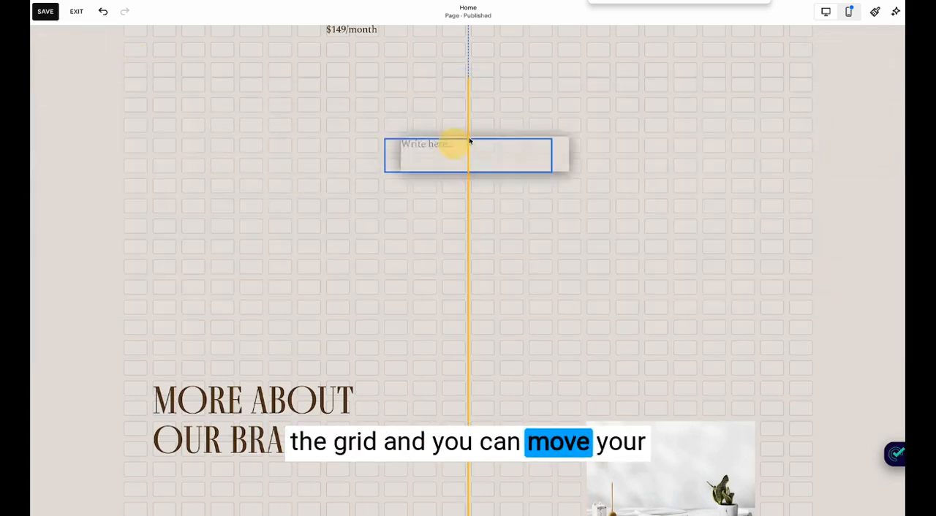
{"action": "left_click", "coordinate": [468, 155]}
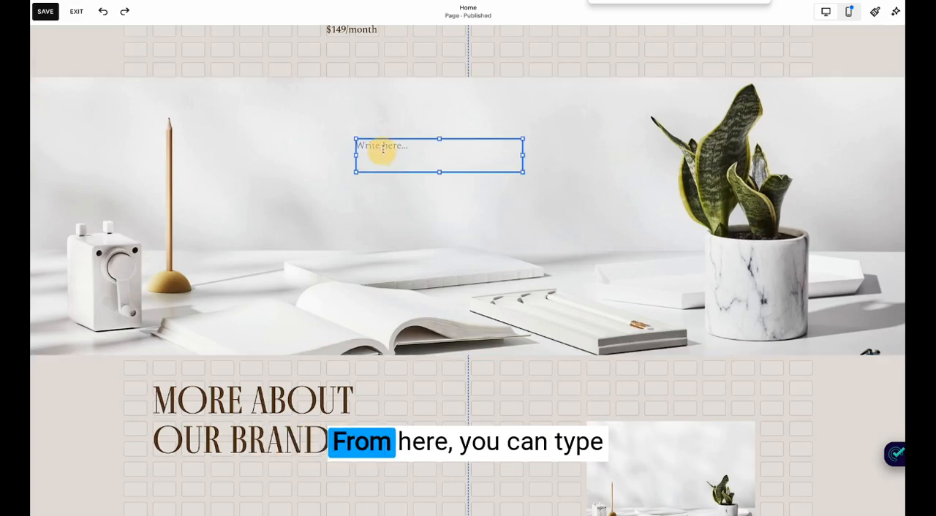
{"action": "type", "text": "TYpe"}
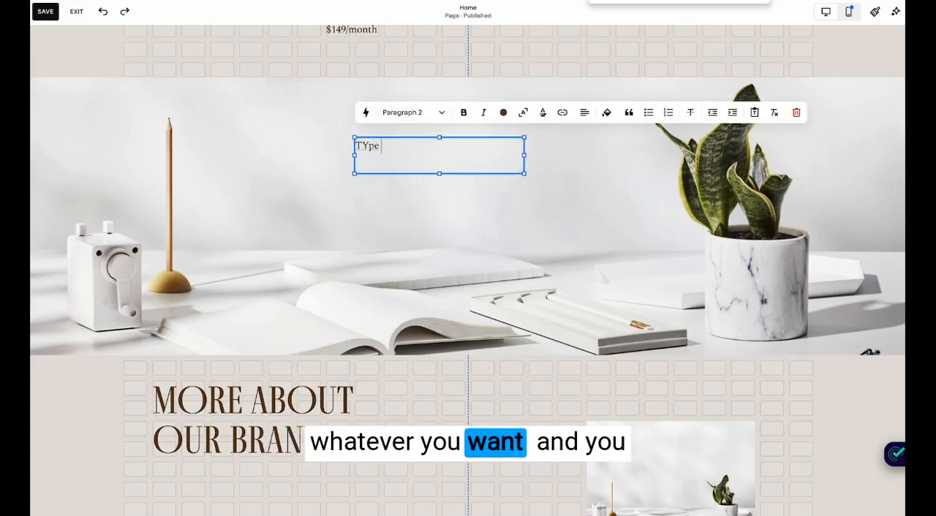
{"action": "type", "text": "whatever you want"}
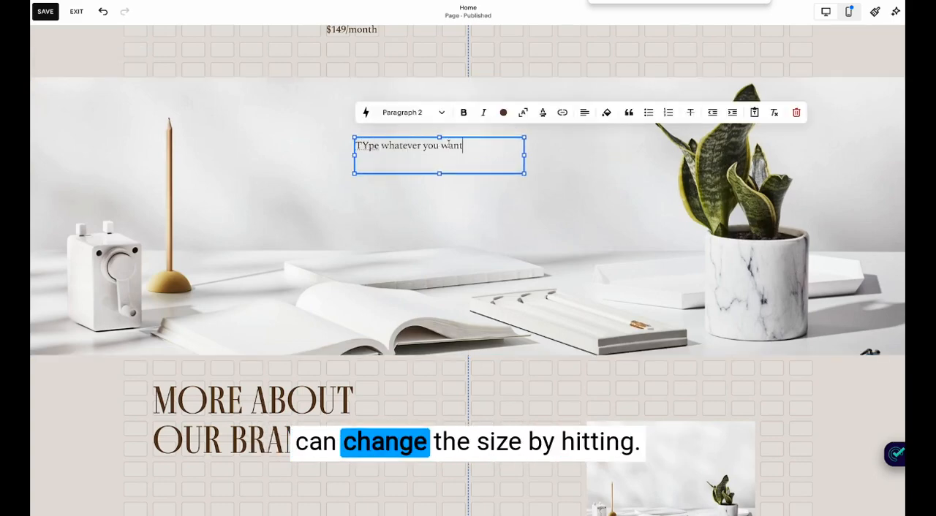
{"action": "left_click", "coordinate": [412, 112]}
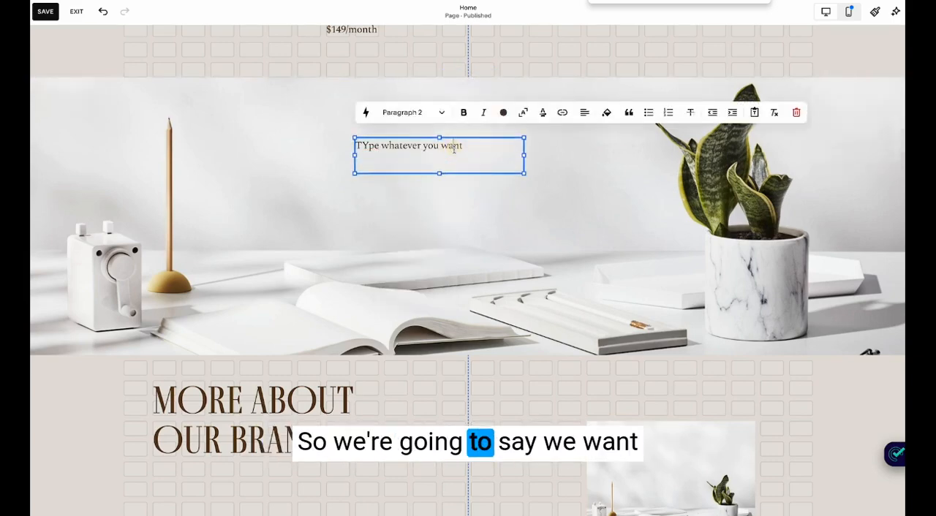
{"action": "left_click", "coordinate": [409, 112]}
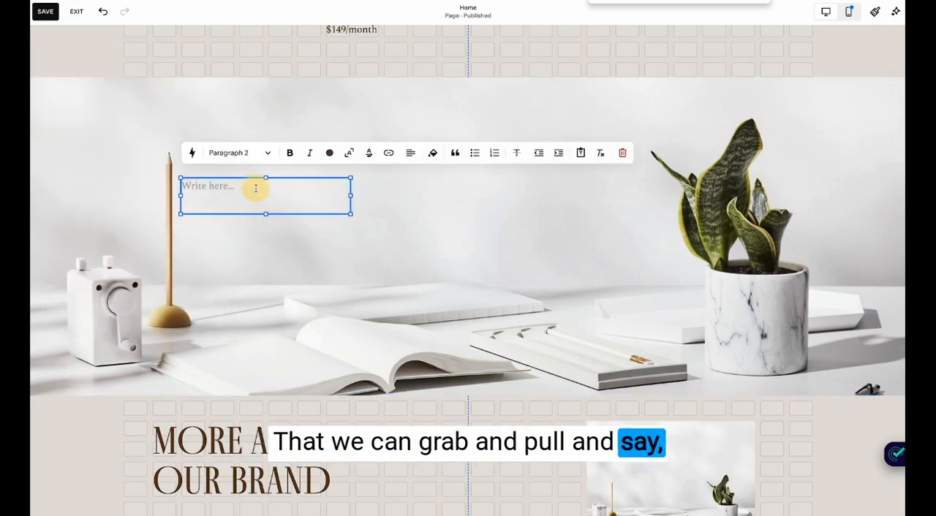
{"action": "type", "text": "Here is my paragraph"}
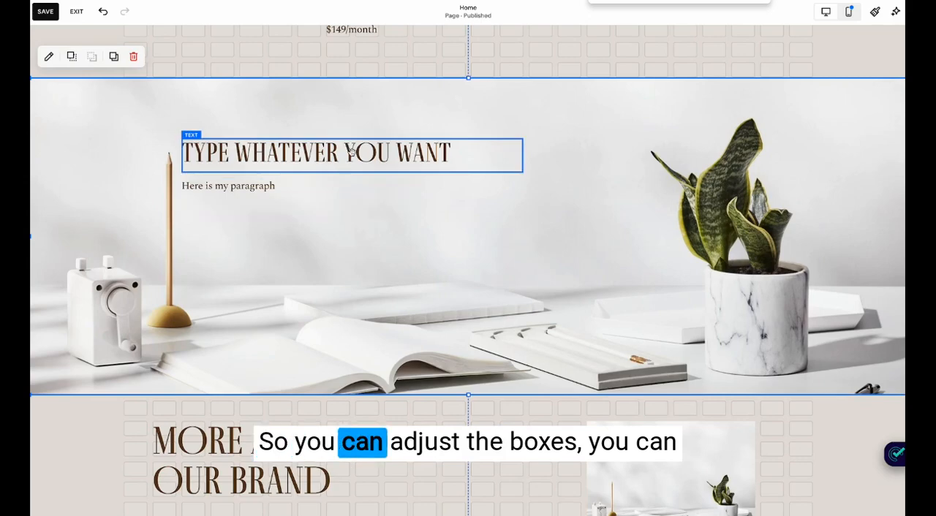
Add a beige shape block over the text and move it backward behind the text.
{"action": "left_click", "coordinate": [228, 185]}
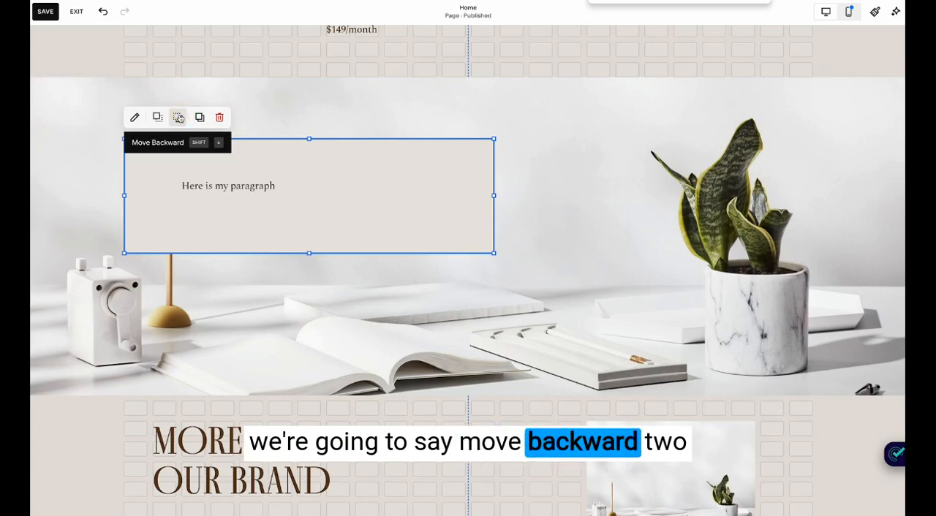
{"action": "left_click", "coordinate": [178, 117]}
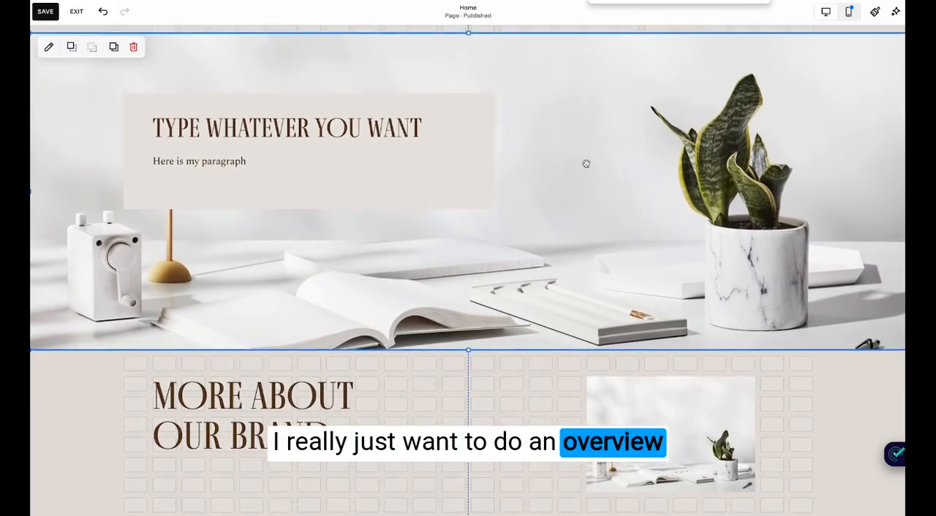
Scroll past More About Our Brand and select the three-quote Make It Stand Out section.
{"action": "scroll", "scroll_direction": "down", "scroll_amount": 3}
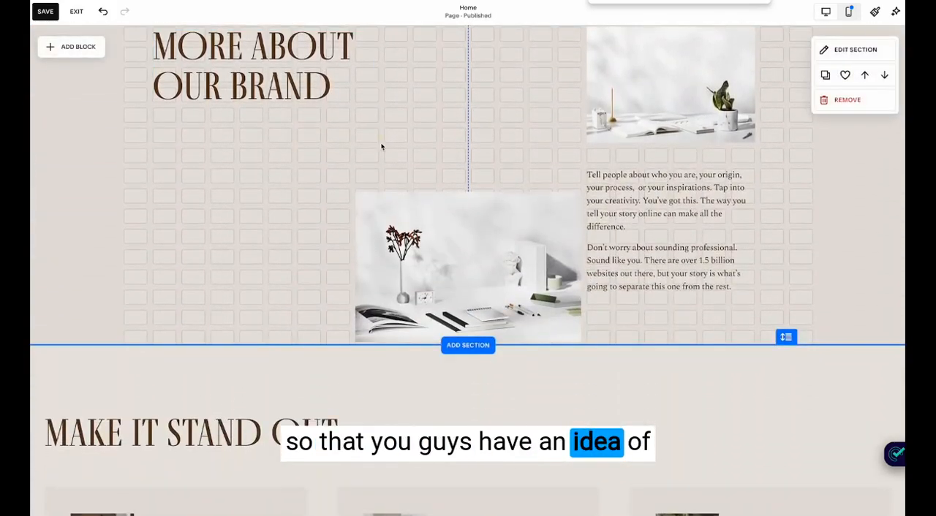
{"action": "scroll", "scroll_direction": "down", "scroll_amount": 3}
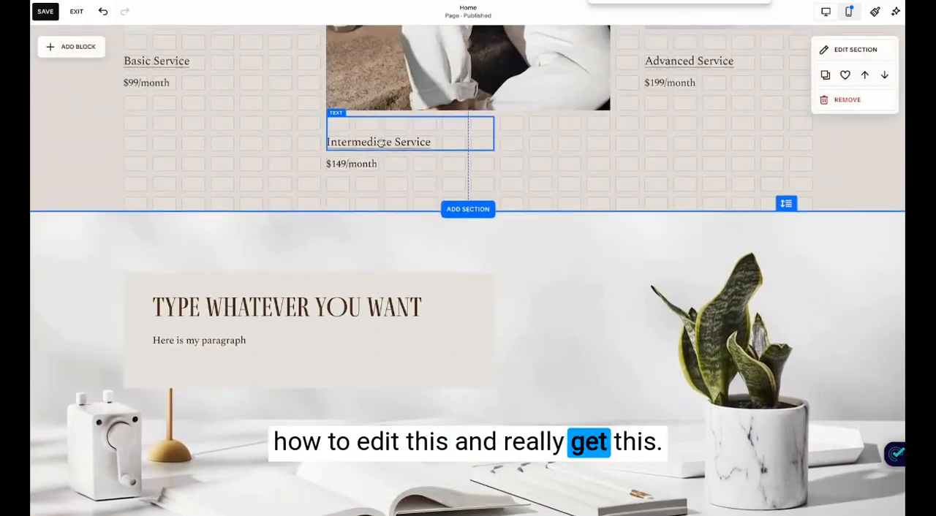
{"action": "scroll", "scroll_direction": "down", "scroll_amount": 3}
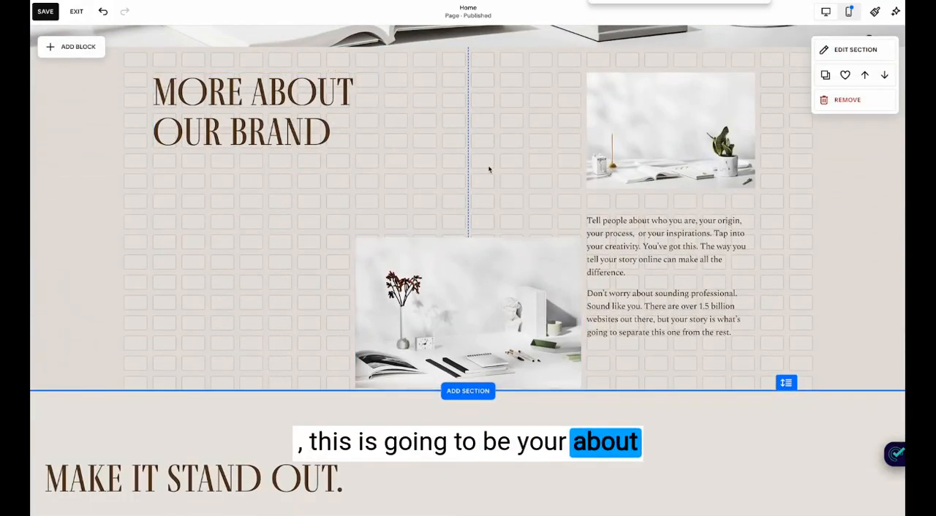
{"action": "left_click", "coordinate": [468, 313]}
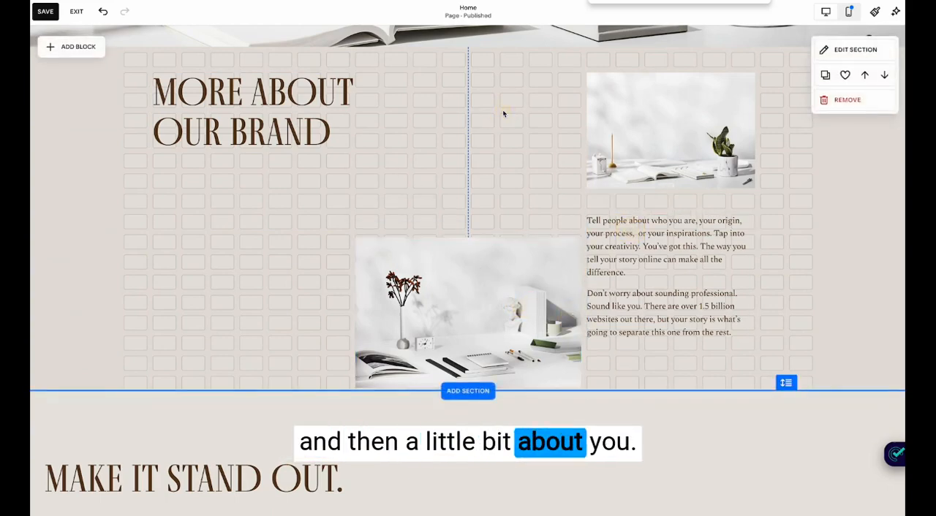
{"action": "scroll", "scroll_direction": "down", "scroll_amount": 3}
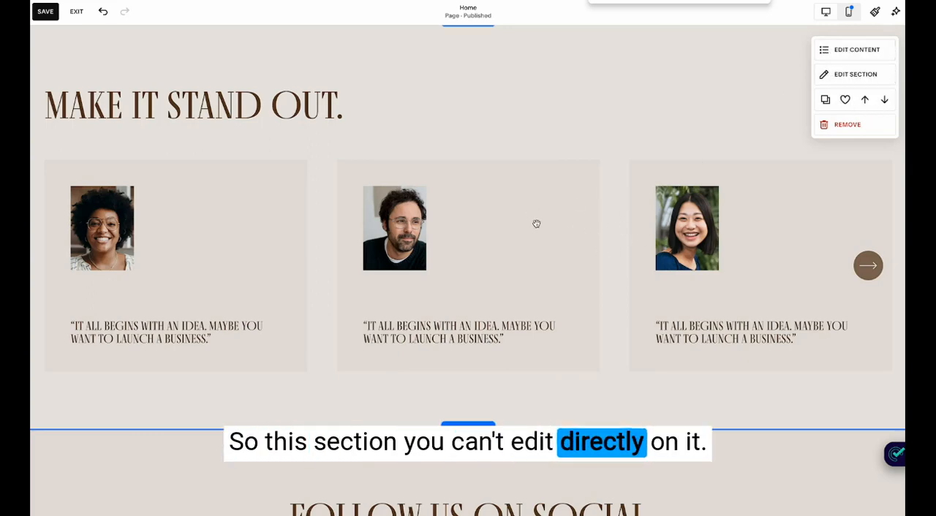
Change the section title from 'Make it stand out' to 'Testimonials' in the content settings.
{"action": "left_click", "coordinate": [856, 49]}
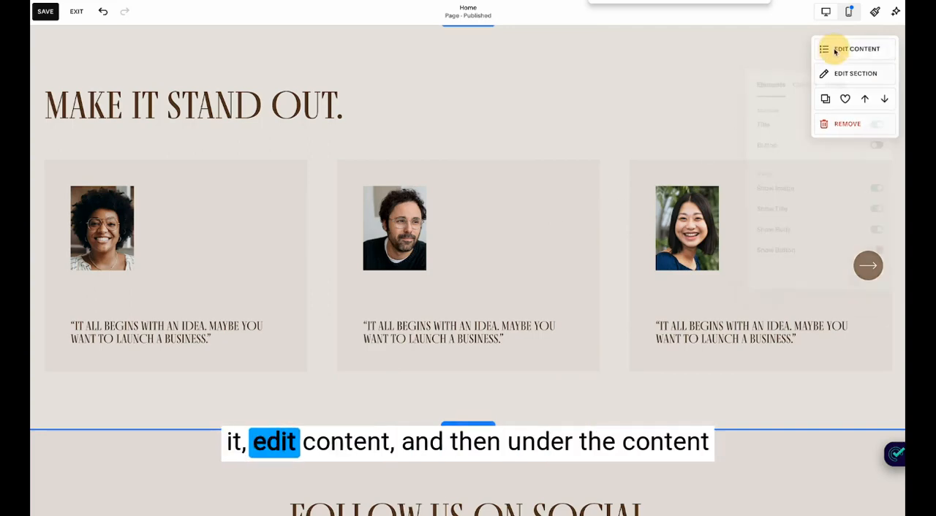
{"action": "left_click", "coordinate": [856, 49]}
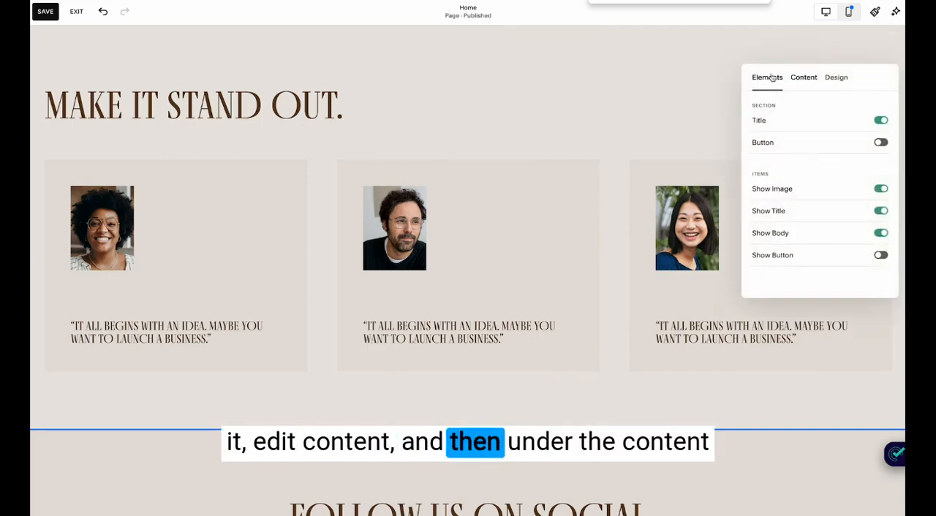
{"action": "left_click", "coordinate": [803, 77]}
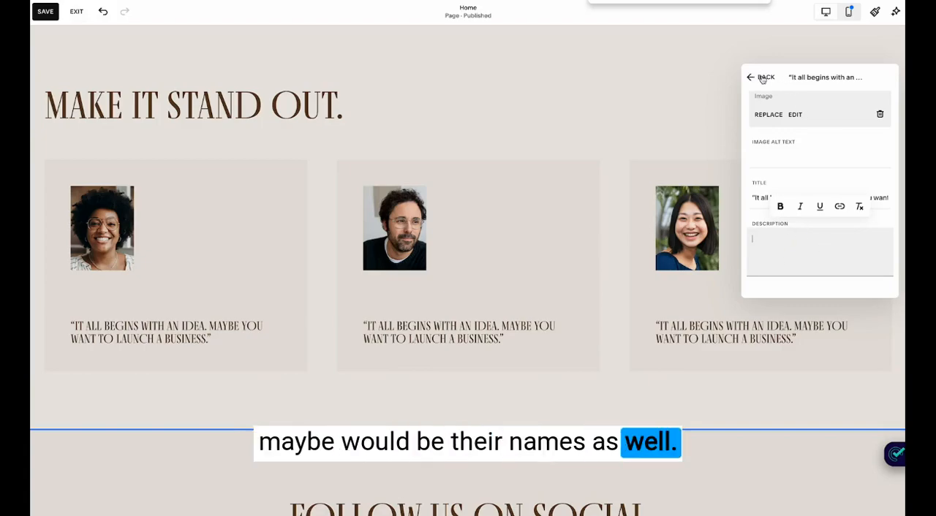
{"action": "left_click", "coordinate": [749, 77]}
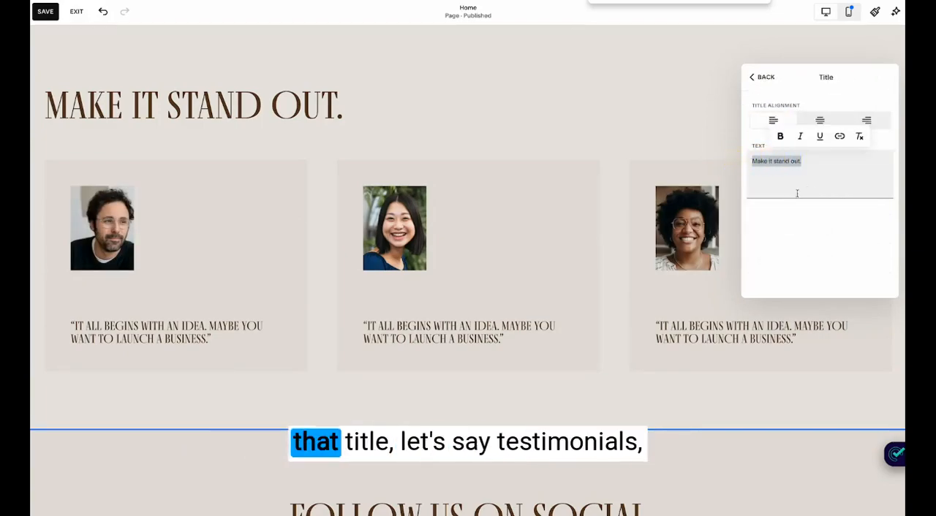
{"action": "left_click", "coordinate": [780, 136]}
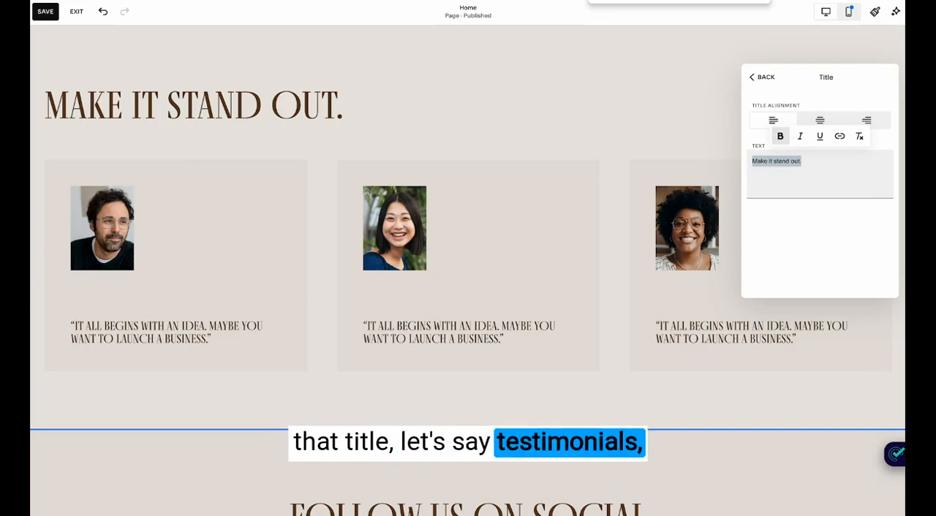
{"action": "left_click", "coordinate": [760, 77]}
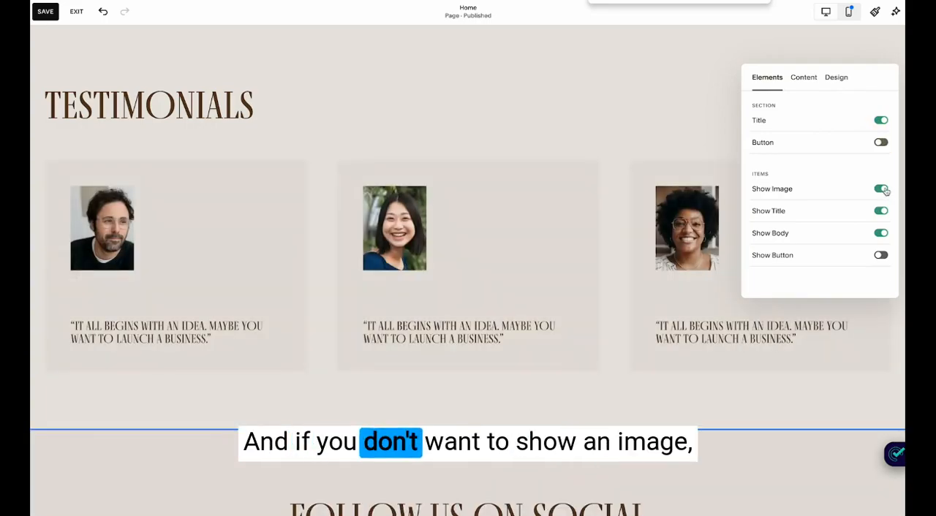
Try hiding testimonial photos and a two-column layout, then restore three columns.
{"action": "left_click", "coordinate": [881, 188]}
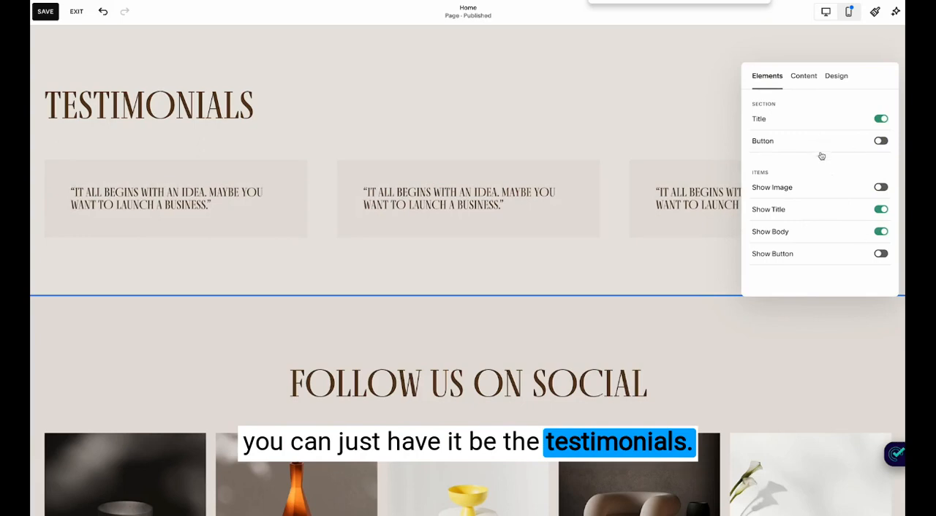
{"action": "left_click", "coordinate": [835, 75]}
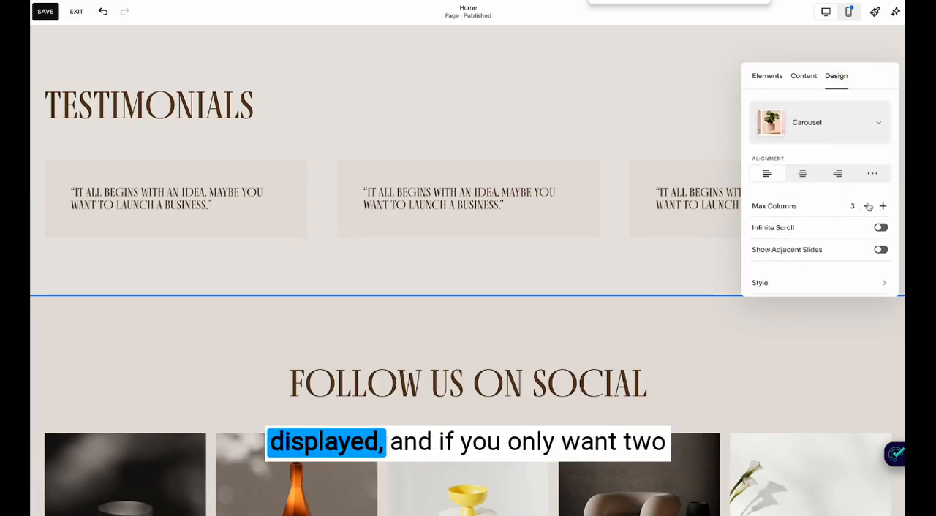
{"action": "left_click", "coordinate": [866, 206]}
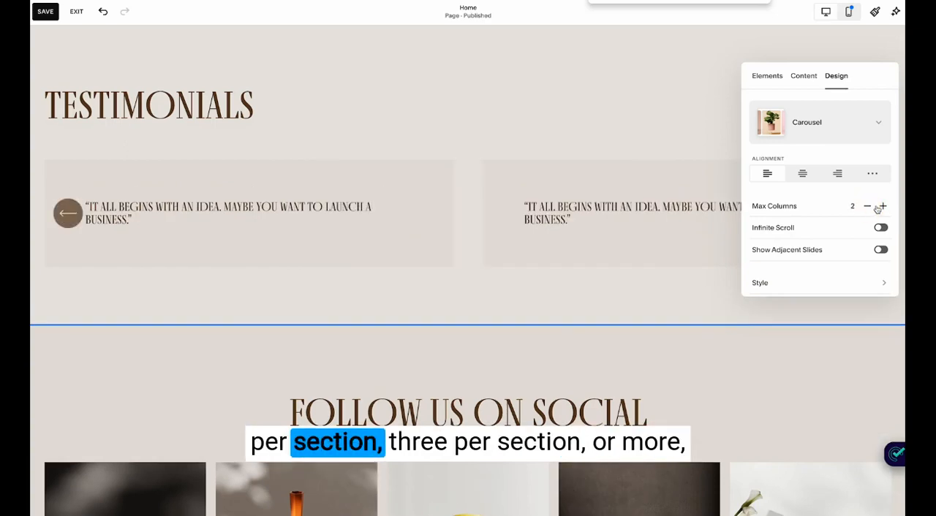
{"action": "left_click", "coordinate": [882, 206]}
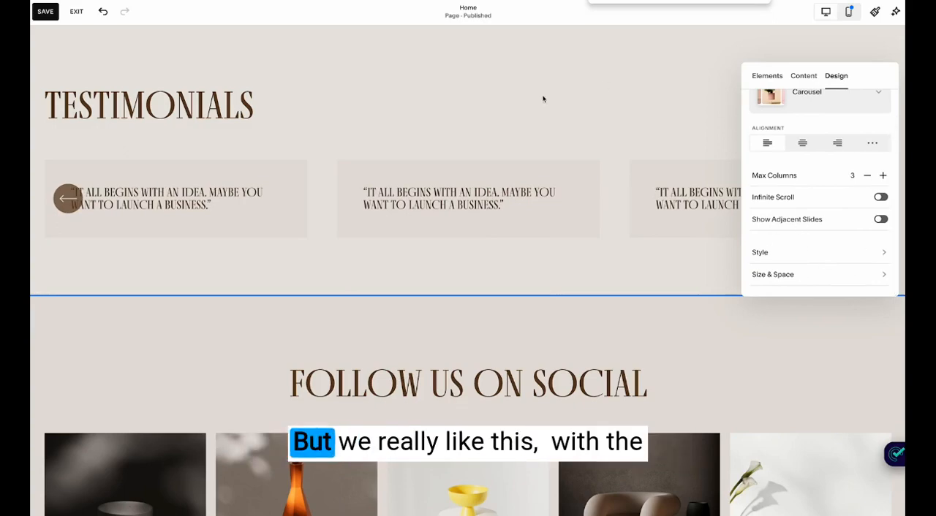
{"action": "left_click", "coordinate": [803, 76]}
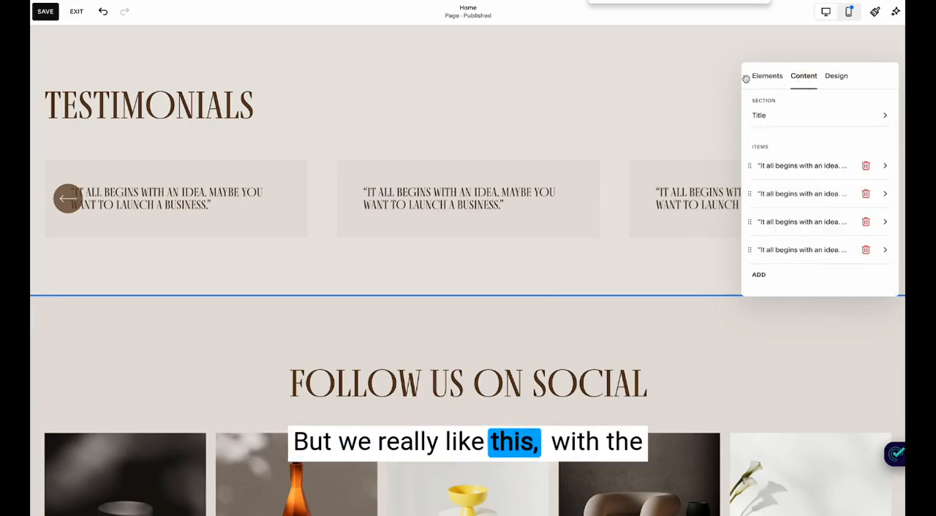
{"action": "left_click", "coordinate": [767, 75]}
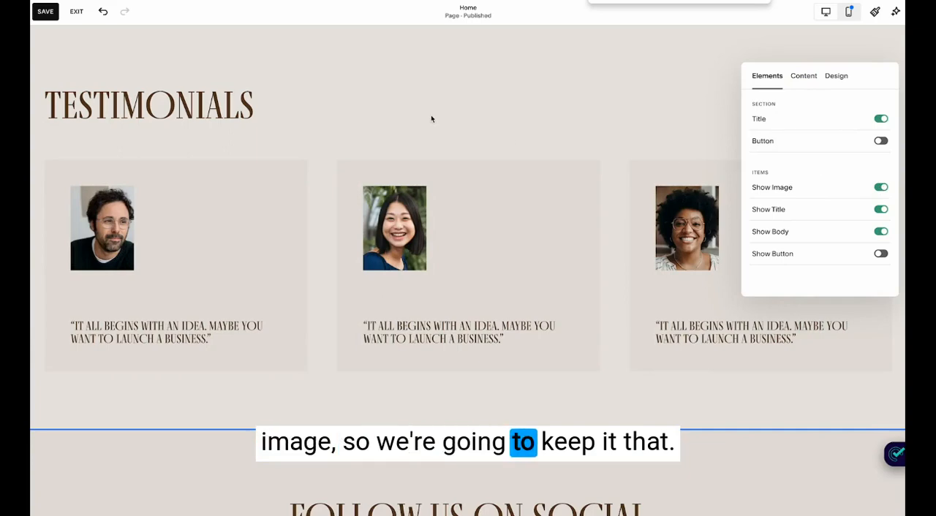
{"action": "left_click", "coordinate": [836, 75]}
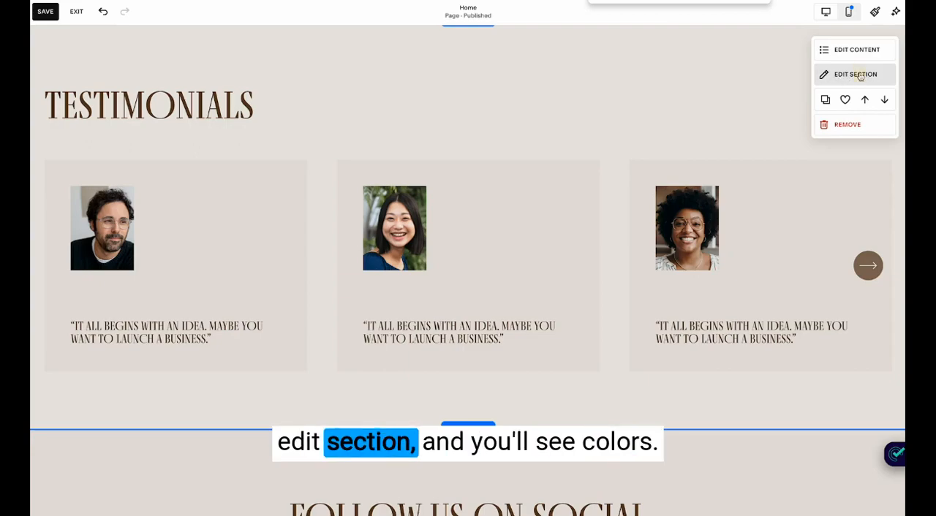
Apply the dark olive green Dark 1 colour theme to the Testimonials section.
{"action": "left_click", "coordinate": [854, 74]}
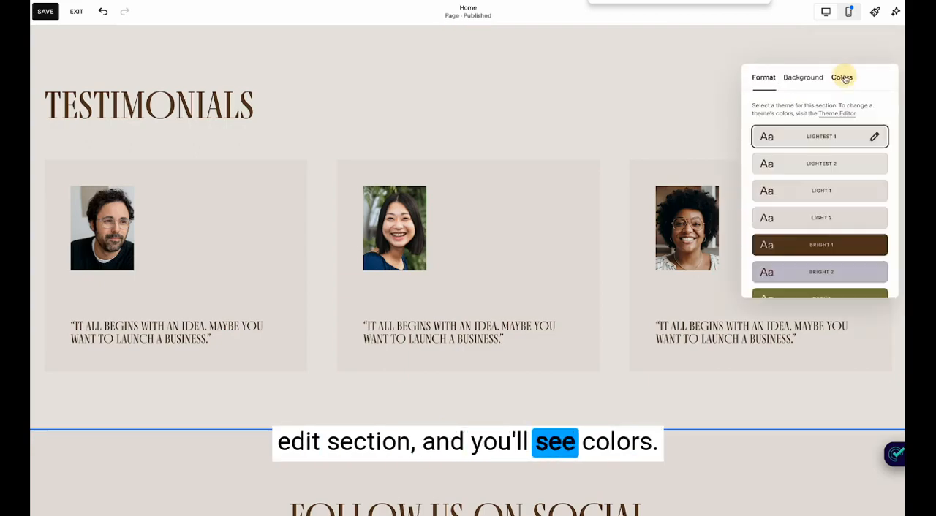
{"action": "left_click", "coordinate": [819, 245]}
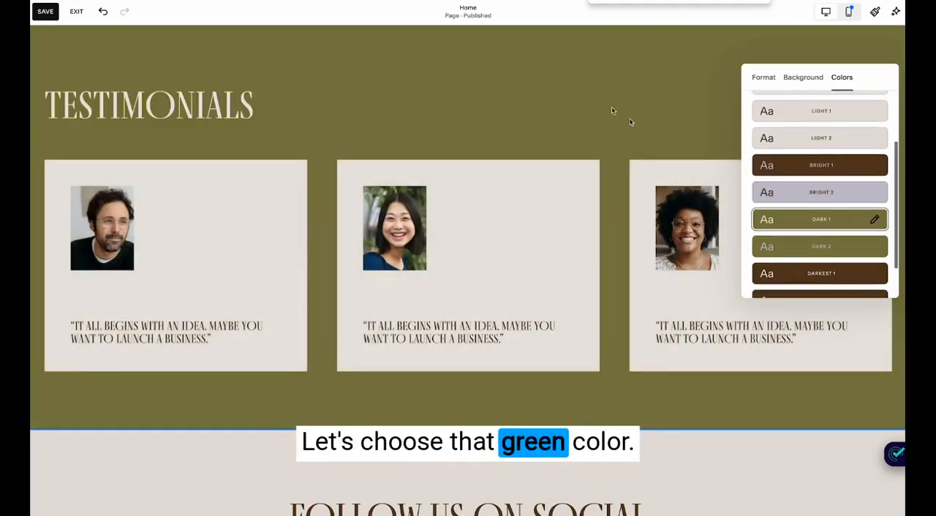
{"action": "scroll", "scroll_direction": "down", "scroll_amount": 3}
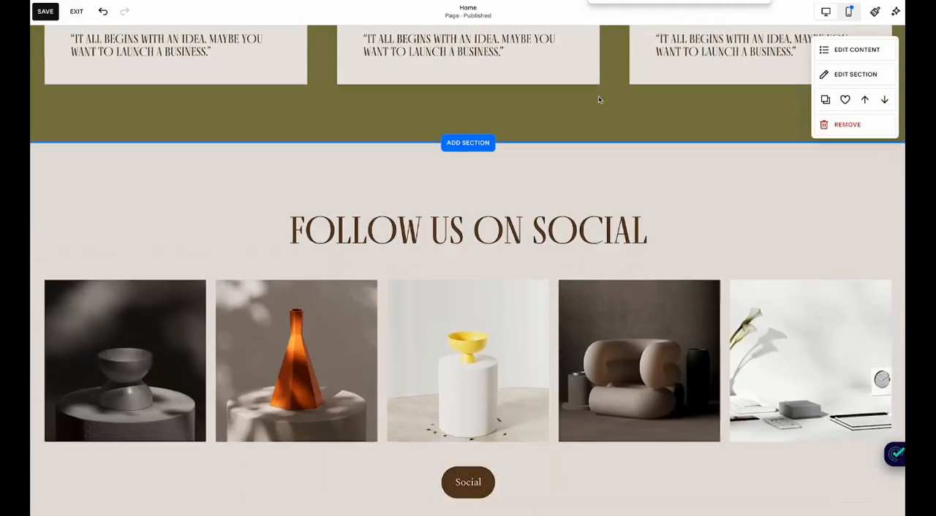
{"action": "scroll", "scroll_direction": "down", "scroll_amount": 3}
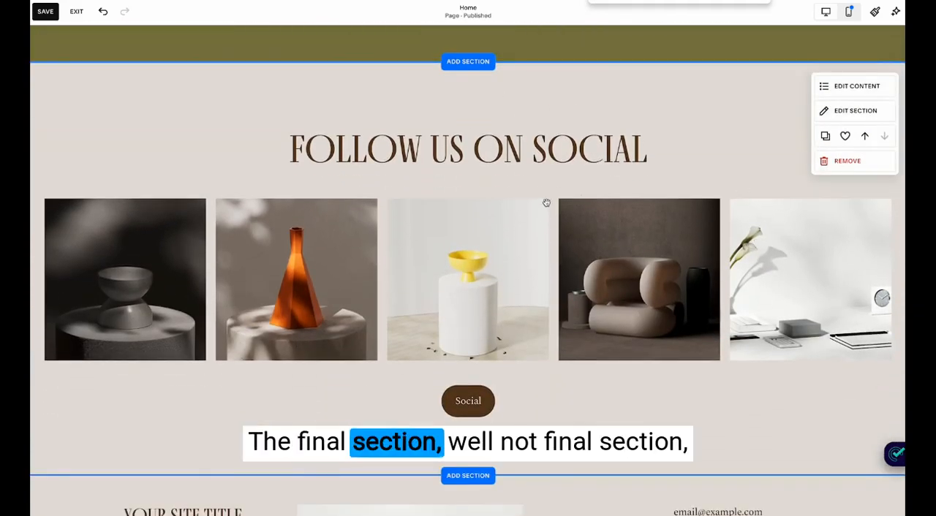
{"action": "scroll", "scroll_direction": "down", "scroll_amount": 3}
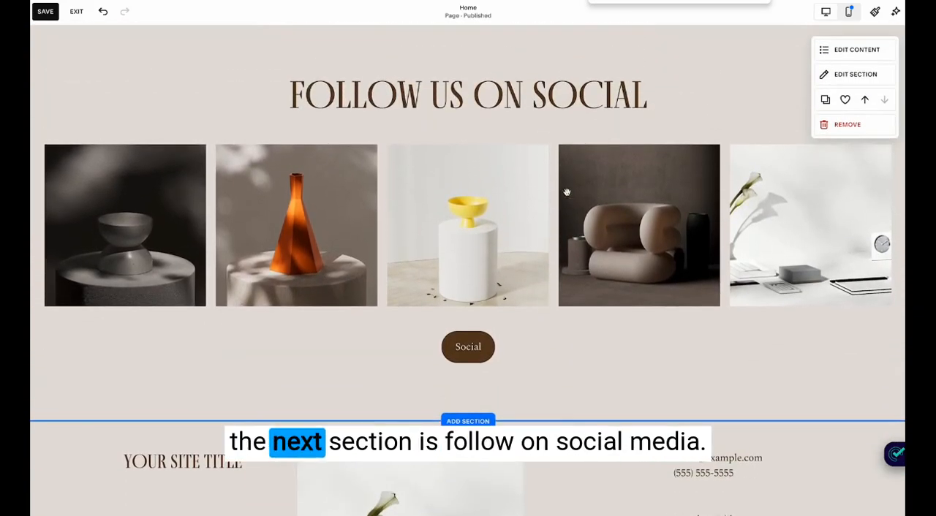
{"action": "scroll", "scroll_direction": "down", "scroll_amount": 3}
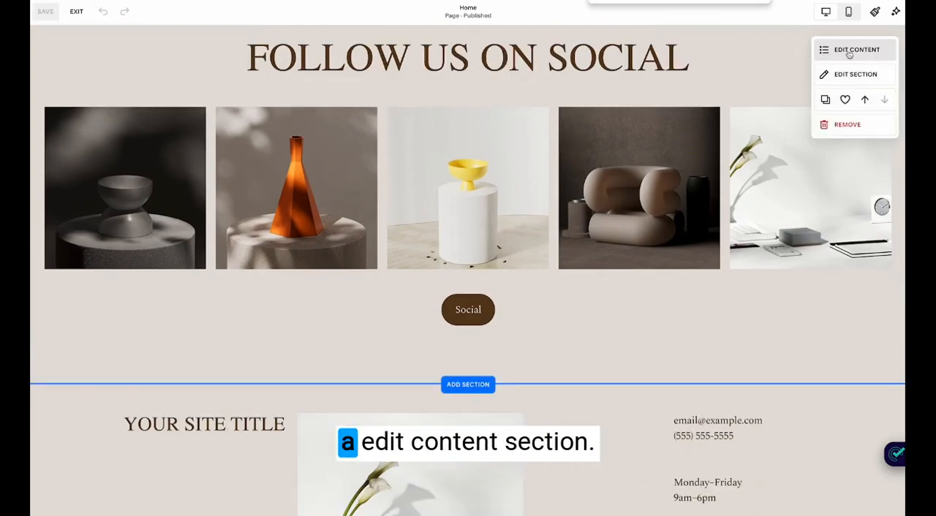
{"action": "left_click", "coordinate": [856, 50]}
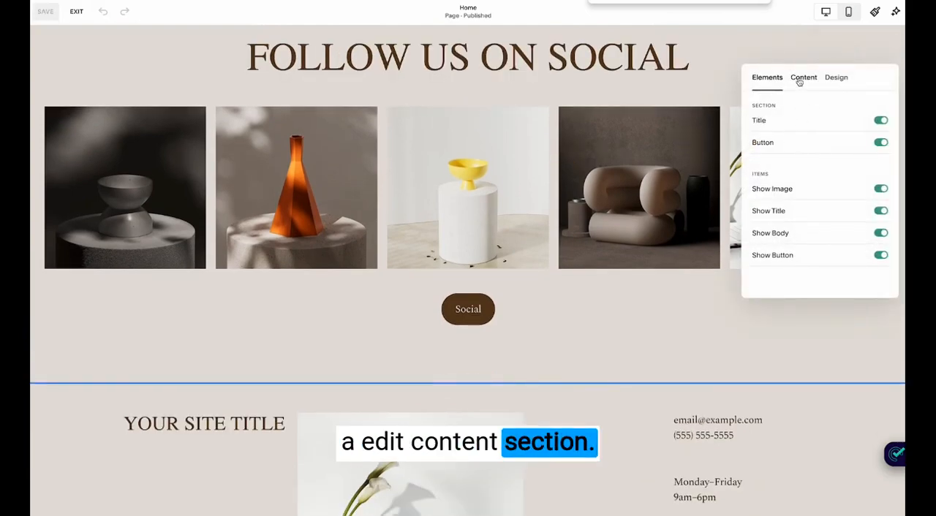
{"action": "left_click", "coordinate": [803, 77]}
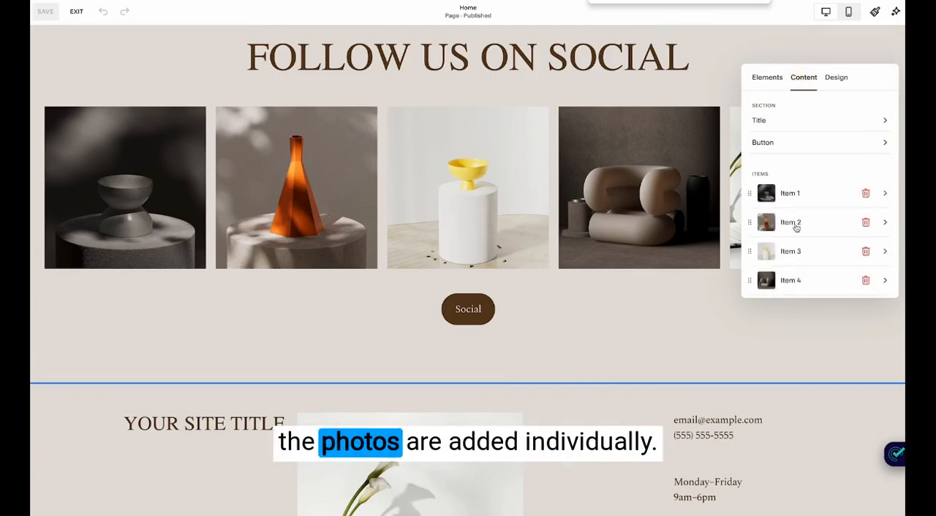
{"action": "left_click", "coordinate": [790, 193]}
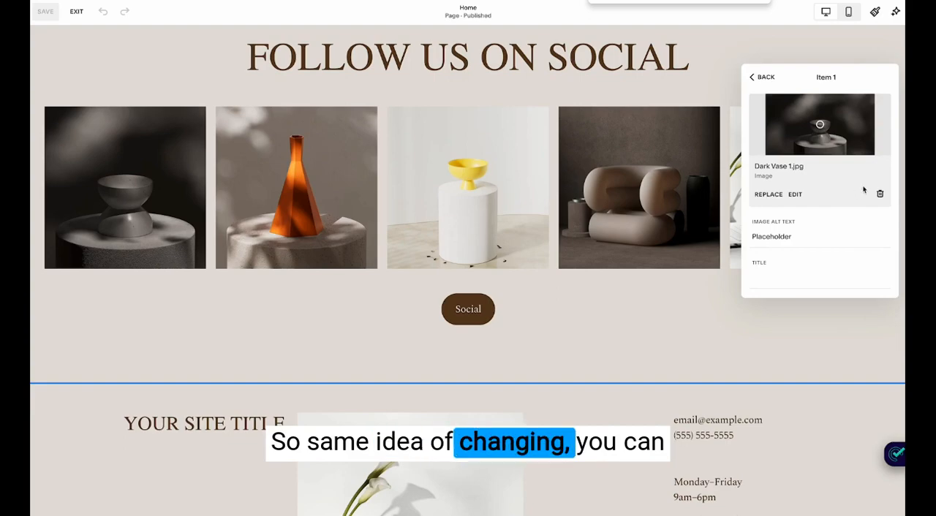
{"action": "left_click", "coordinate": [768, 194]}
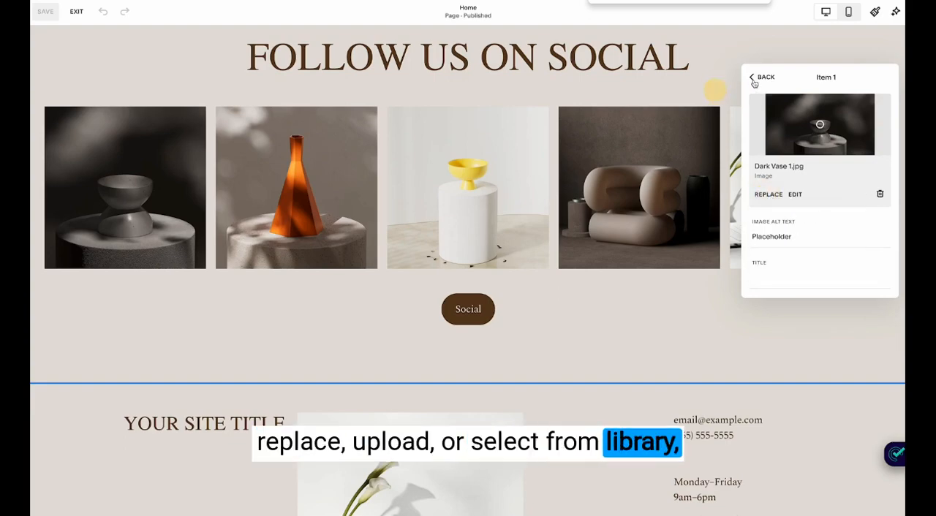
{"action": "left_click", "coordinate": [762, 77]}
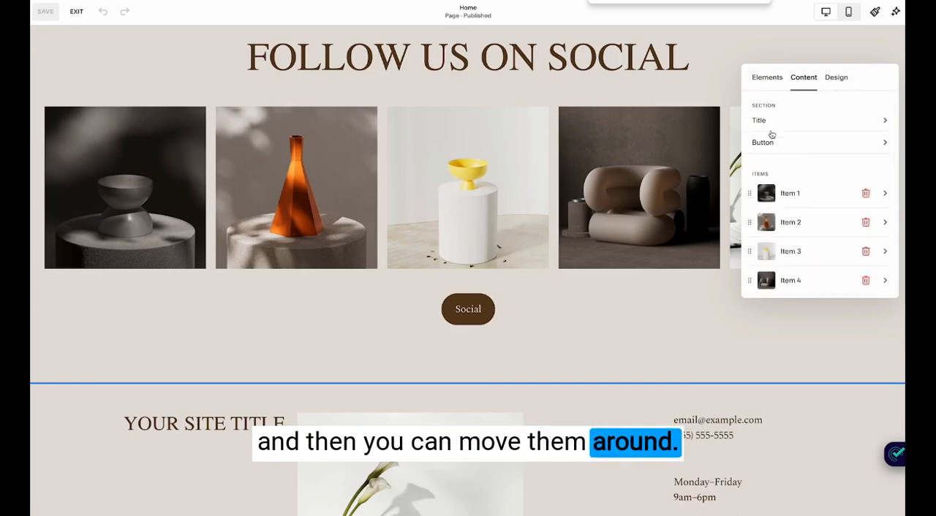
{"action": "left_click", "coordinate": [763, 142]}
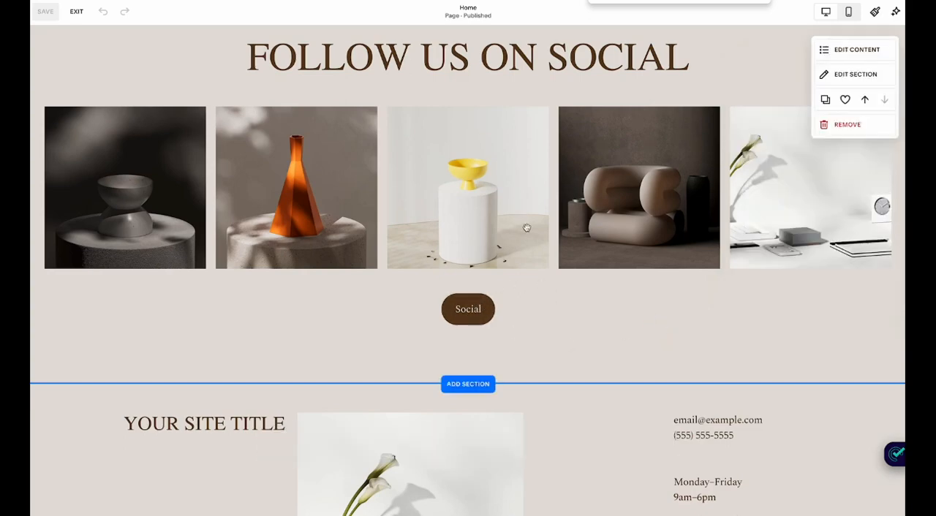
Add a footer text block reading About, Services, Contact in the Paragraph 1 style.
{"action": "scroll", "scroll_direction": "down", "scroll_amount": 3}
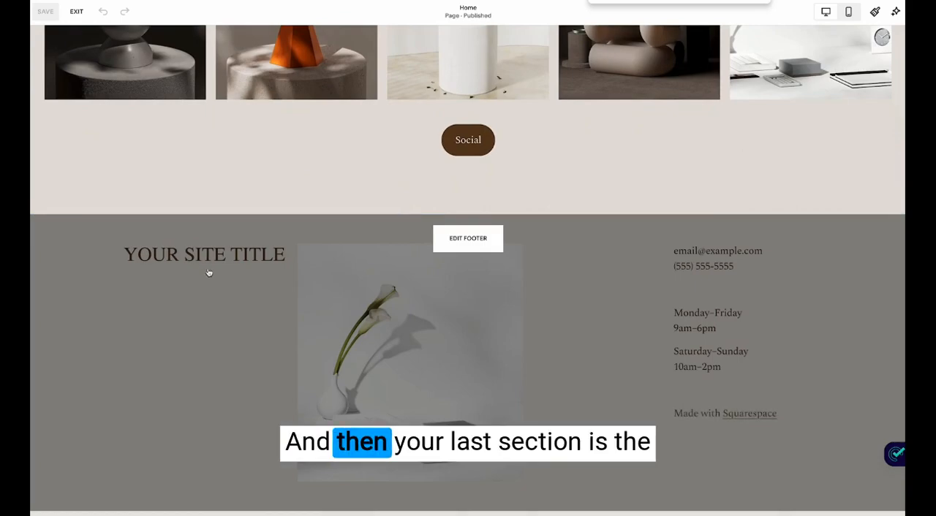
{"action": "left_click", "coordinate": [467, 238]}
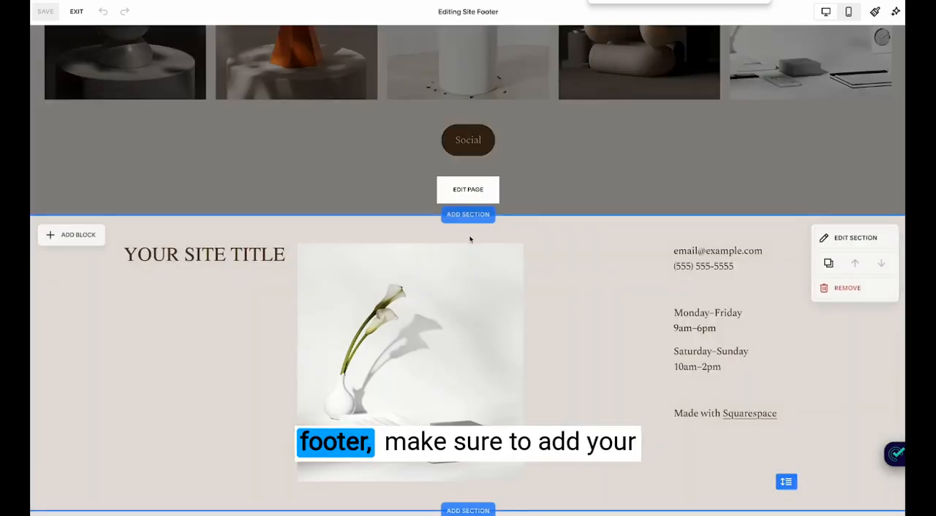
{"action": "left_click", "coordinate": [205, 254]}
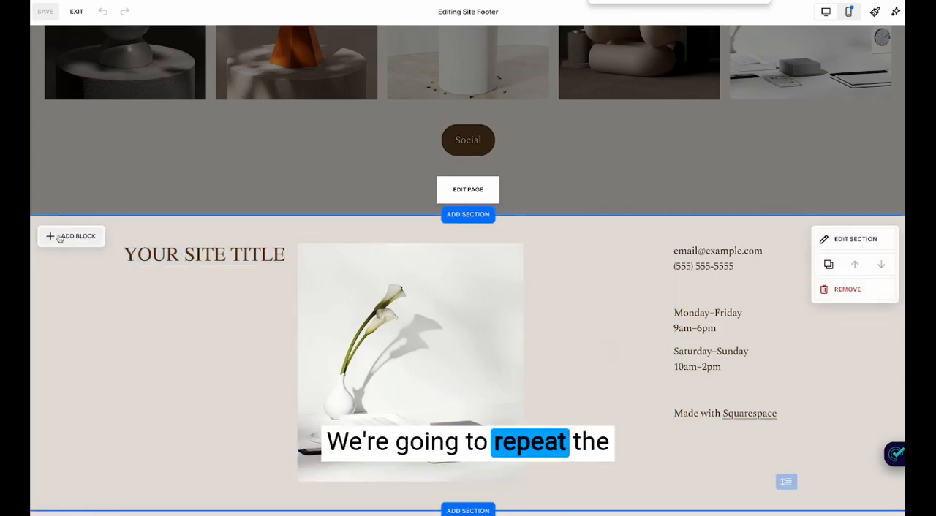
{"action": "left_click", "coordinate": [71, 236]}
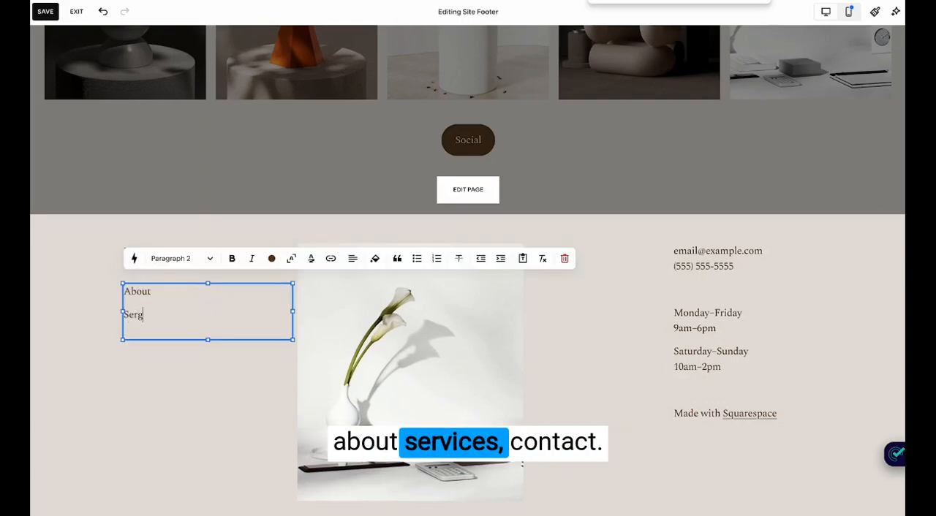
{"action": "type", "text": "Services"}
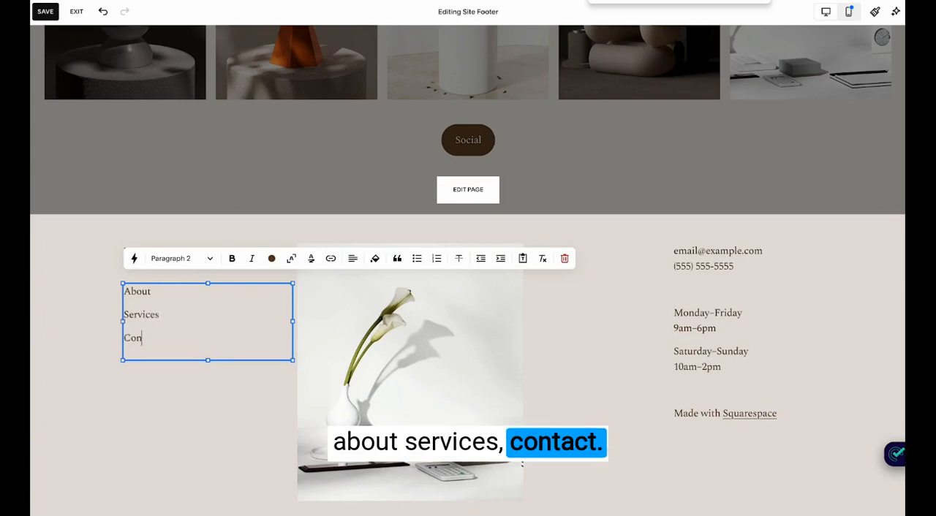
{"action": "type", "text": "tact"}
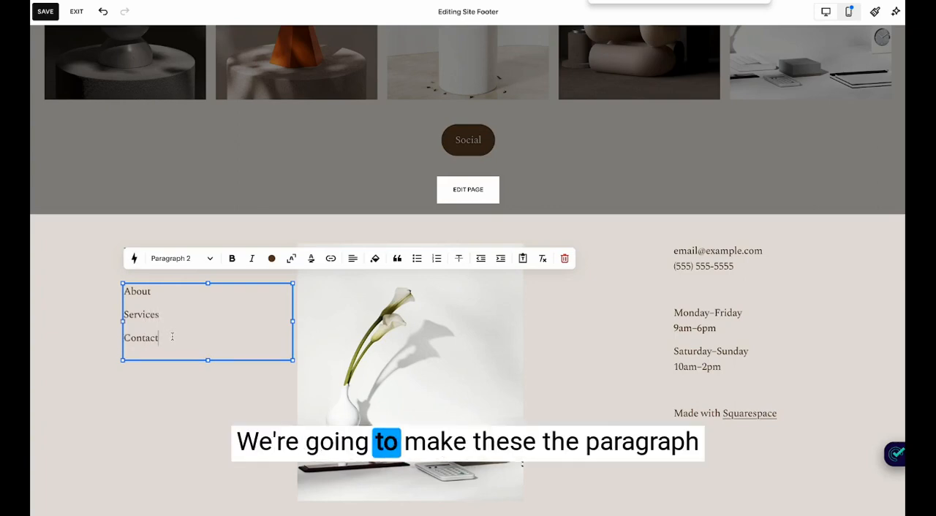
{"action": "left_click", "coordinate": [181, 258]}
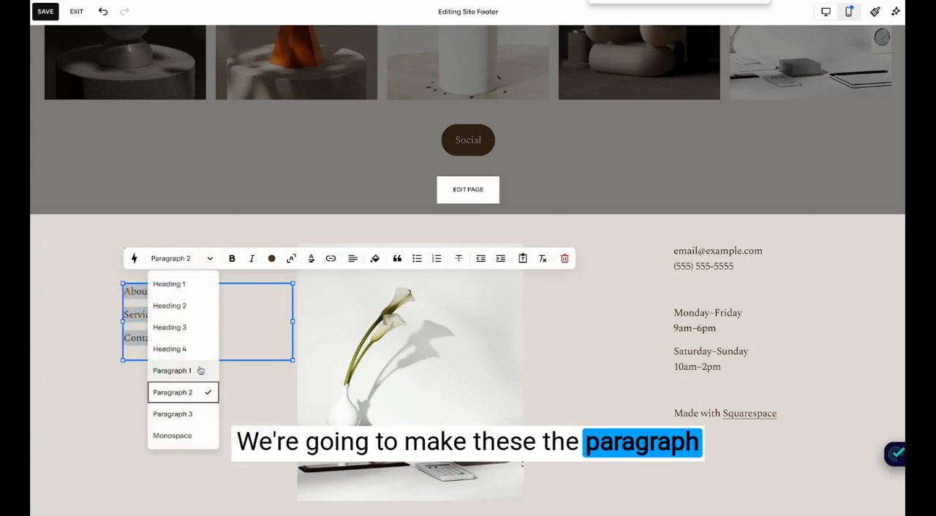
{"action": "left_click", "coordinate": [171, 371]}
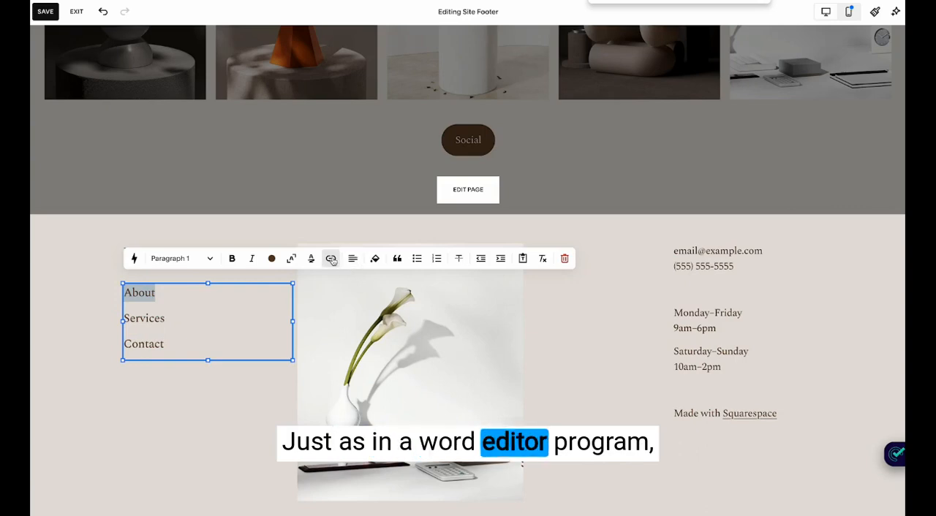
Link the footer's About, Services and Contact lines to /about, /services and /contact.
{"action": "left_click", "coordinate": [330, 258]}
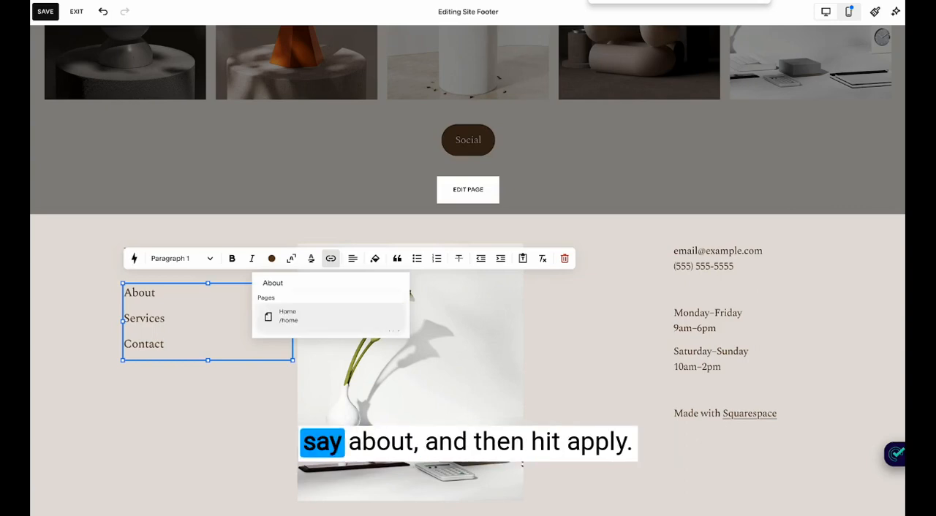
{"action": "type", "text": "/about"}
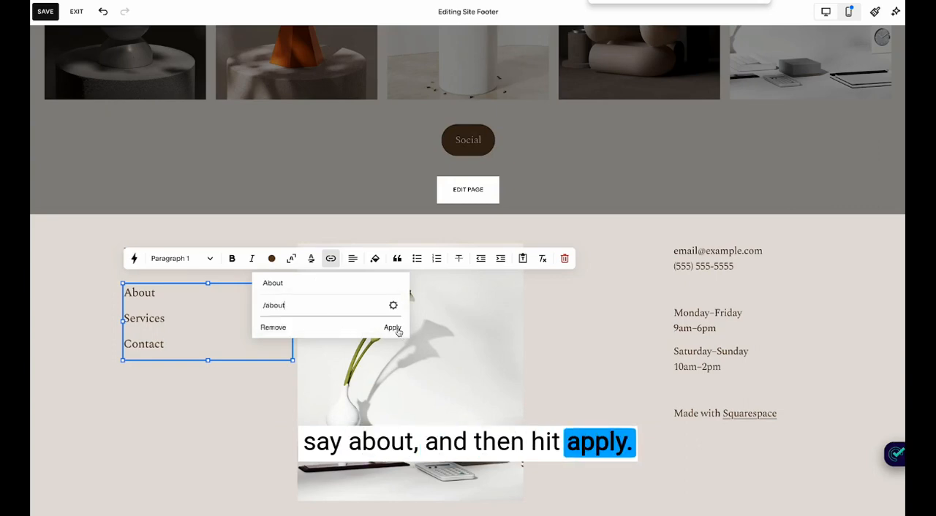
{"action": "left_click", "coordinate": [392, 327]}
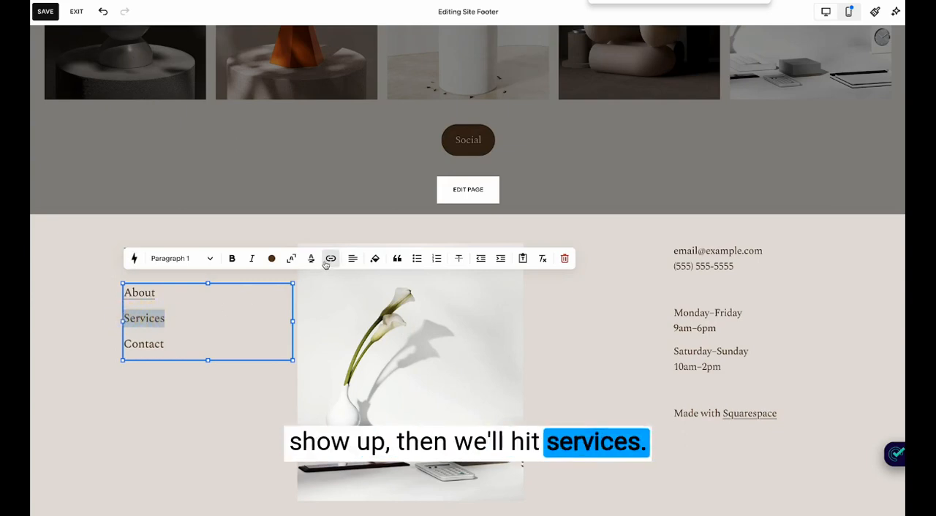
{"action": "type", "text": "/s"}
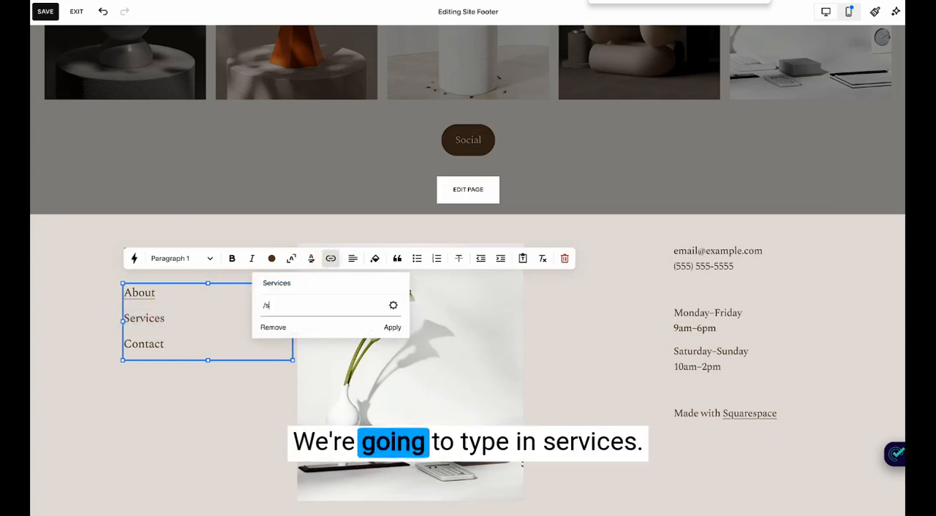
{"action": "type", "text": "ervices"}
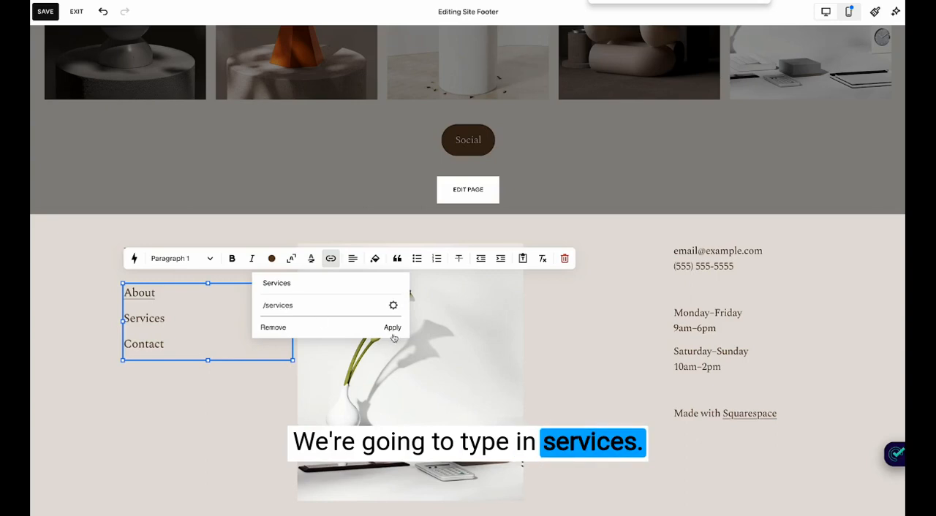
{"action": "left_click", "coordinate": [393, 327]}
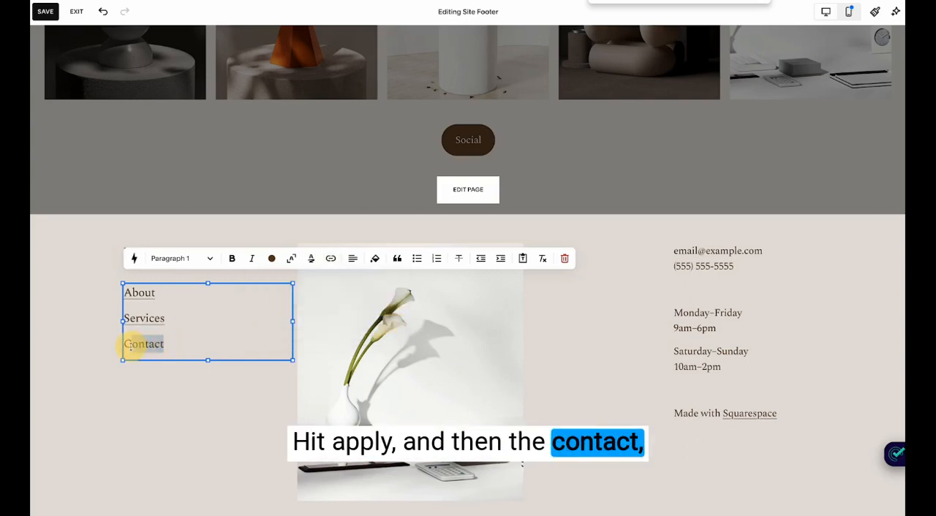
{"action": "left_click", "coordinate": [330, 258]}
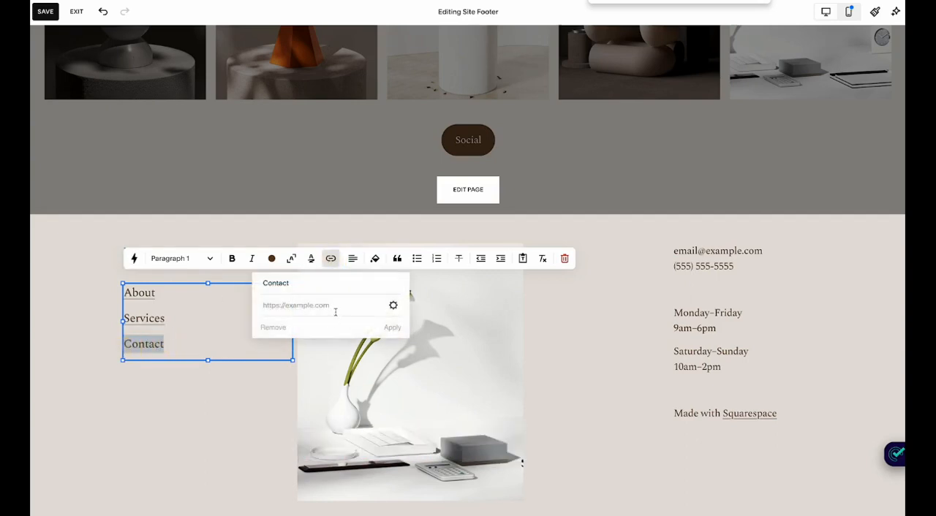
{"action": "type", "text": "/contact"}
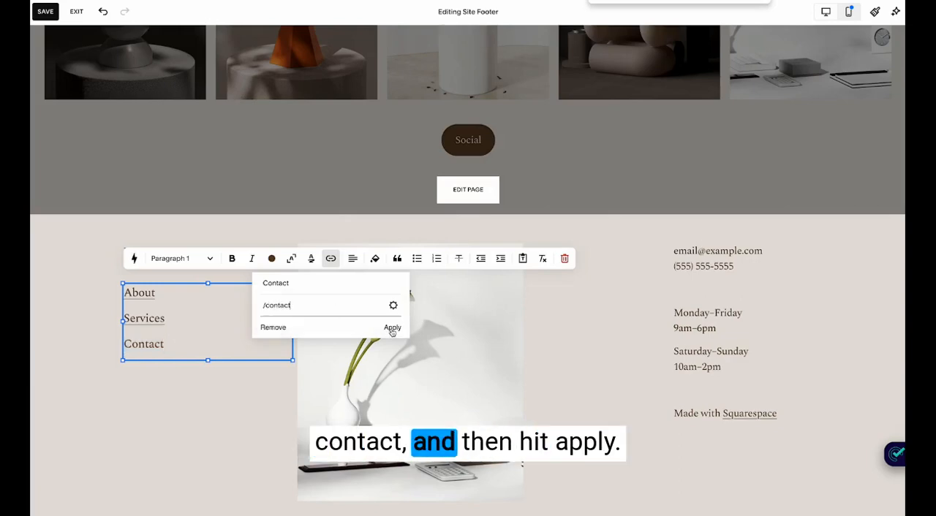
{"action": "left_click", "coordinate": [393, 327]}
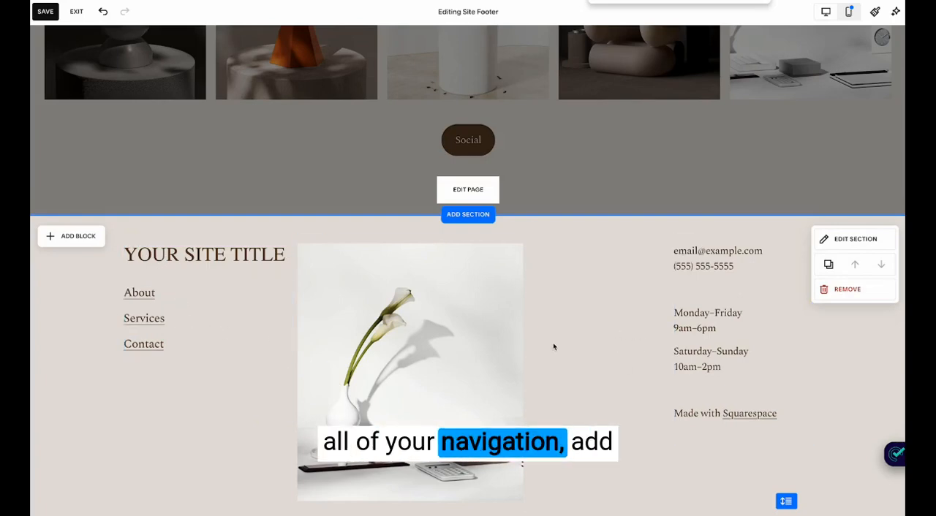
Exit footer editing and then page editing to get back to the Pages list.
{"action": "scroll", "scroll_direction": "down", "scroll_amount": 3}
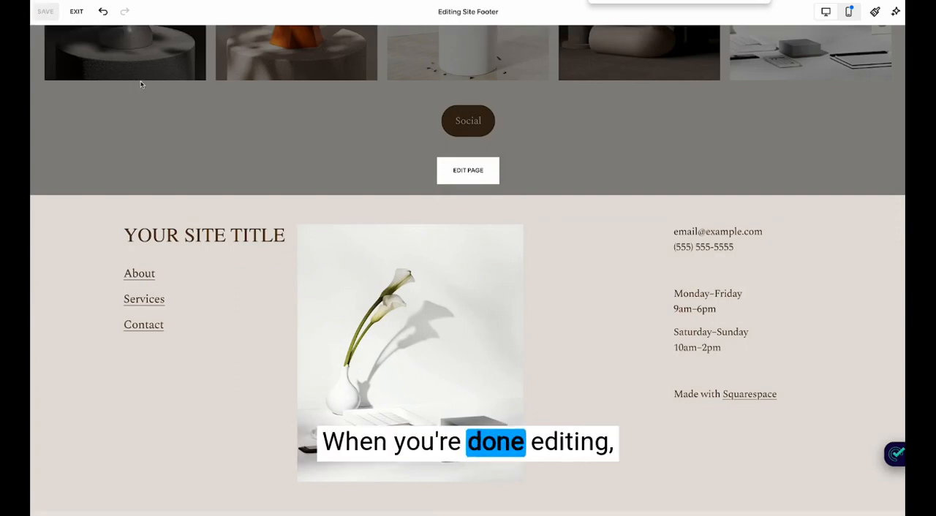
{"action": "left_click", "coordinate": [76, 11]}
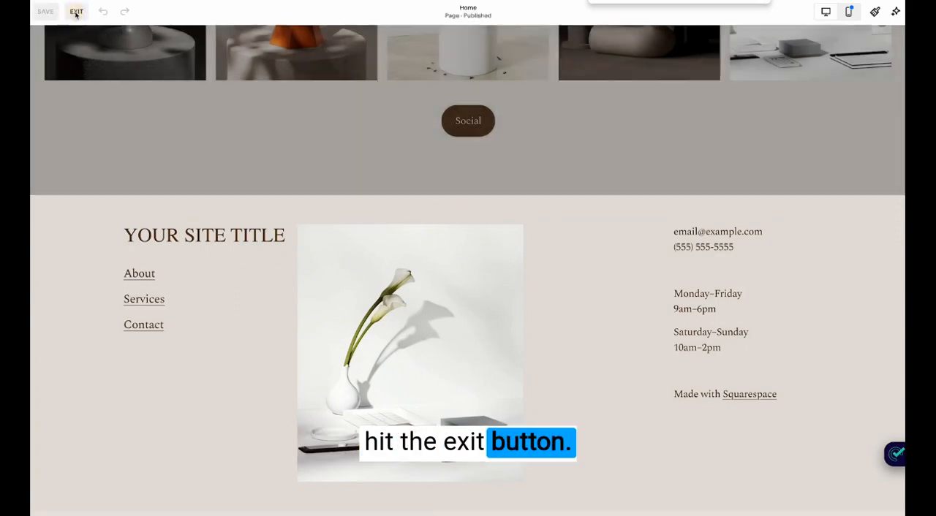
{"action": "left_click", "coordinate": [76, 11]}
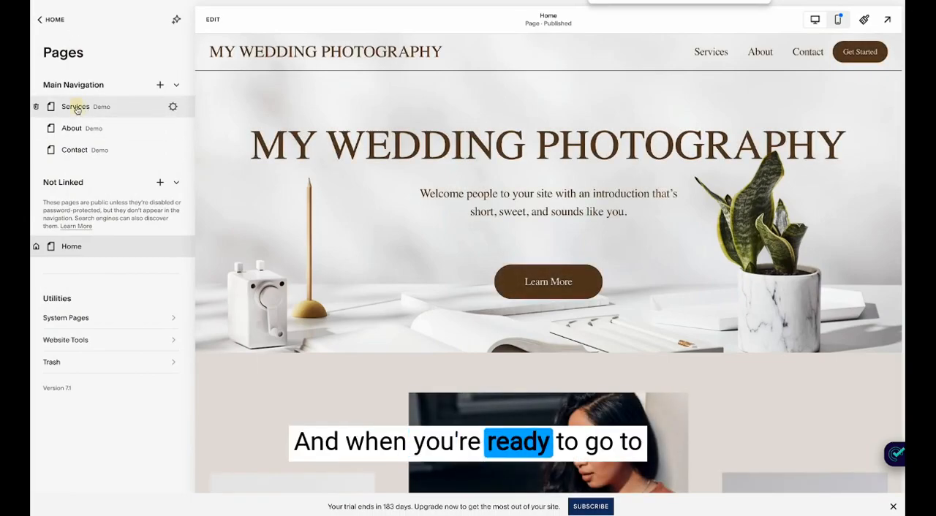
Scroll through the Services page, view the Contact page, then go back to the dashboard menu.
{"action": "left_click", "coordinate": [75, 106]}
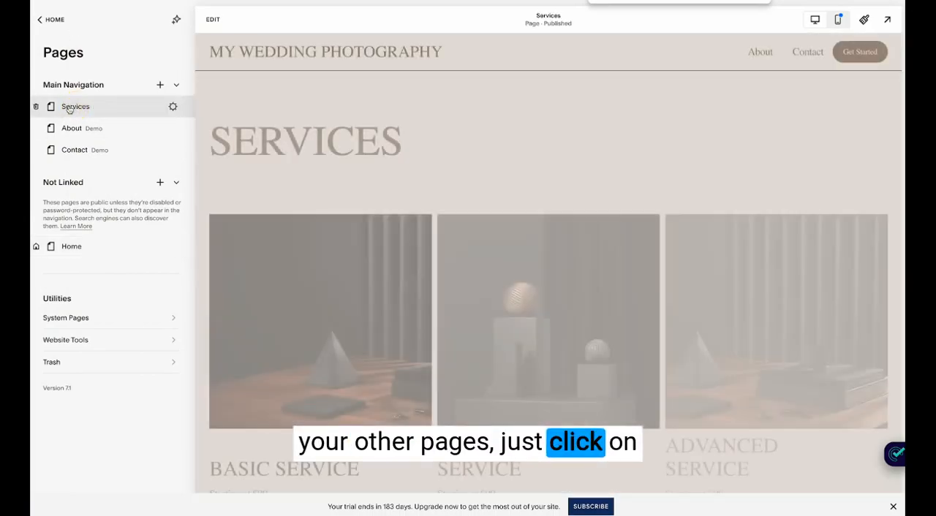
{"action": "scroll", "scroll_direction": "down", "scroll_amount": 3}
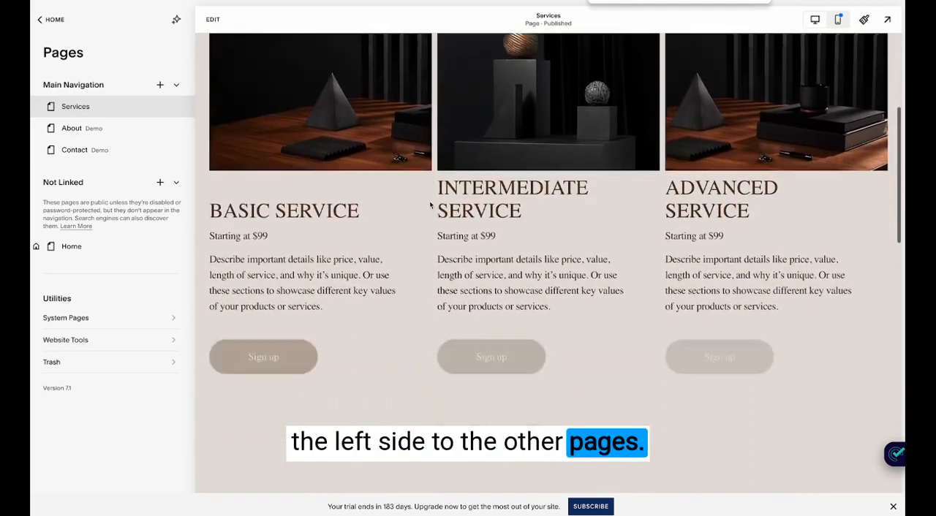
{"action": "scroll", "scroll_direction": "down", "scroll_amount": 3}
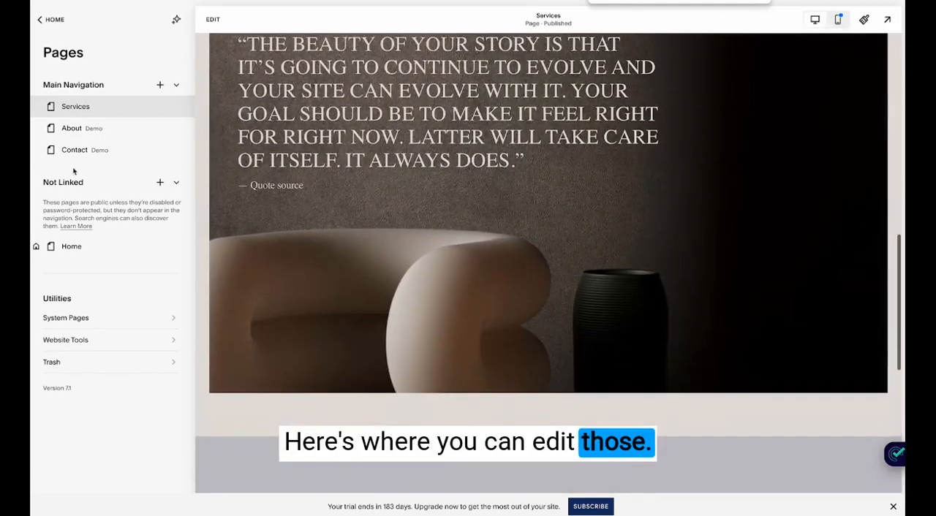
{"action": "left_click", "coordinate": [74, 149]}
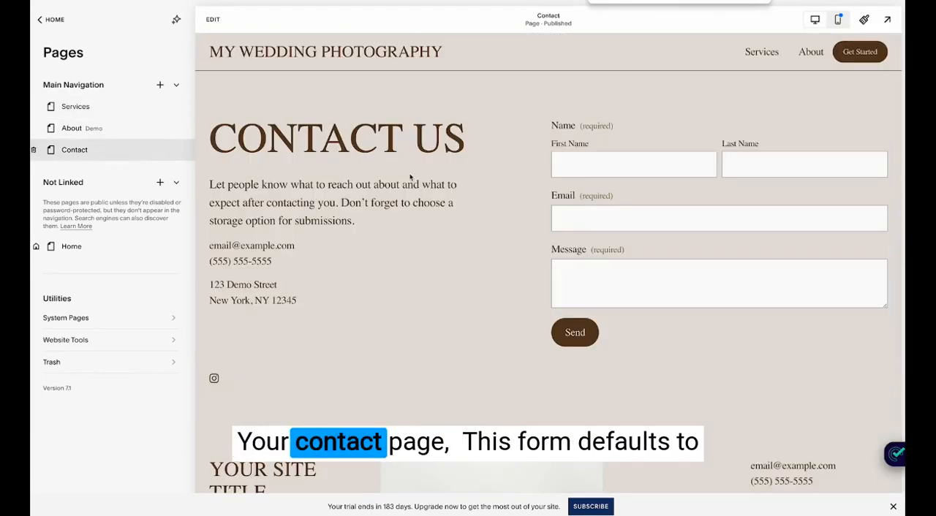
{"action": "left_click", "coordinate": [633, 163]}
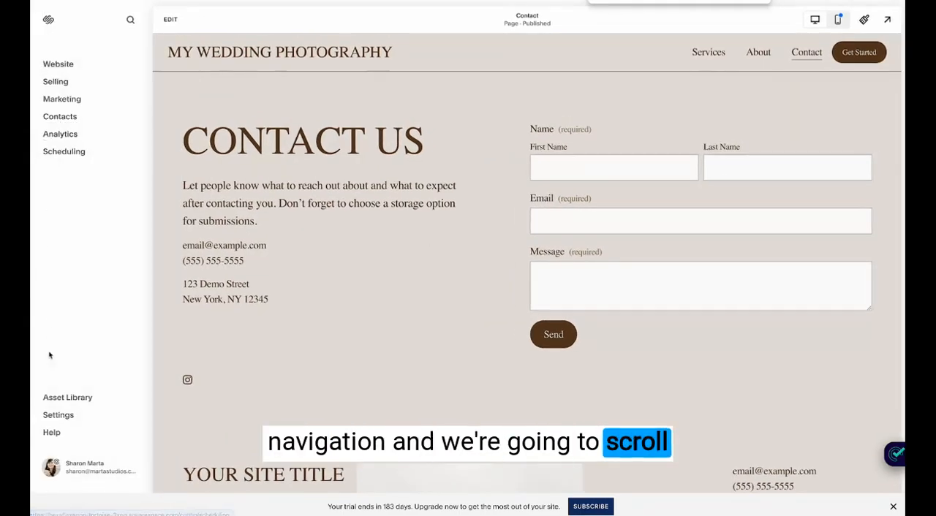
Open Settings on the Domains page listing the built-in squarespace.com address.
{"action": "left_click", "coordinate": [58, 414]}
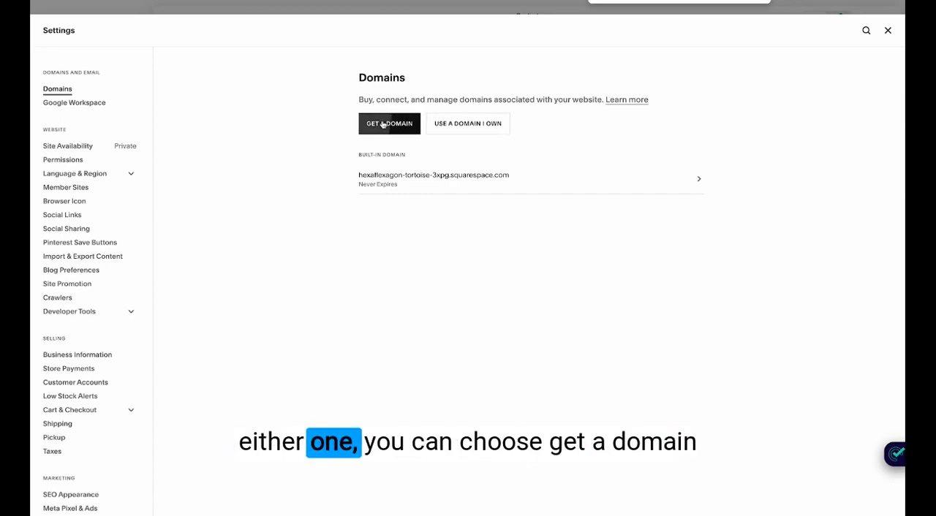
{"action": "mouse_move", "coordinate": [457, 181]}
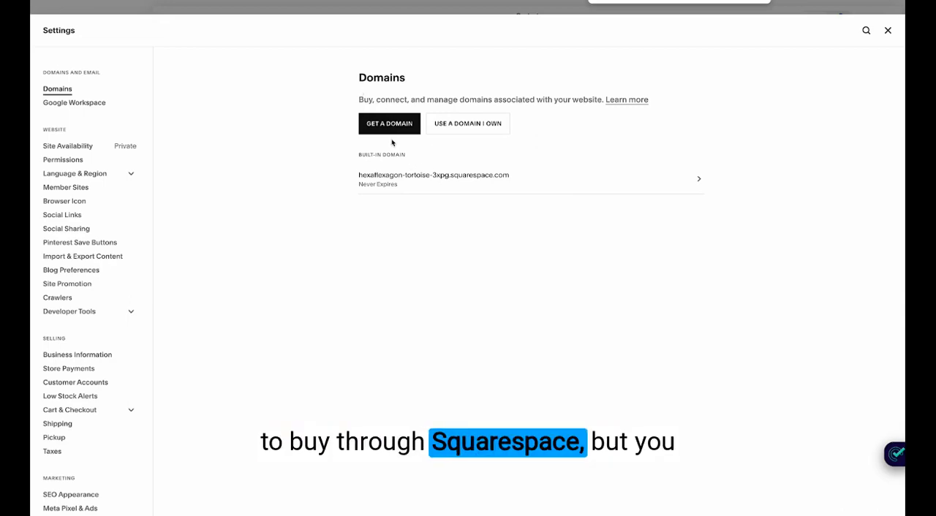
{"action": "mouse_move", "coordinate": [448, 114]}
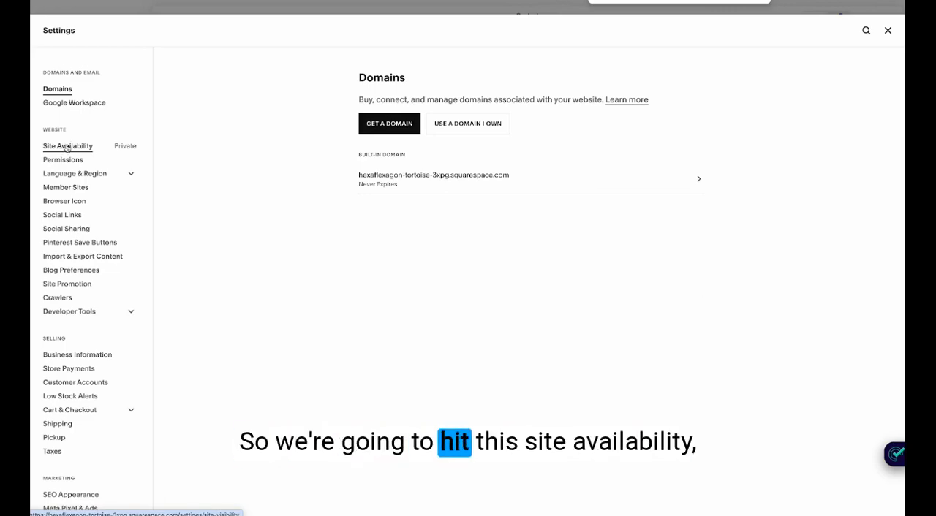
View Site Availability showing the site private, then bring up the Personal, Business and Commerce plans.
{"action": "left_click", "coordinate": [67, 146]}
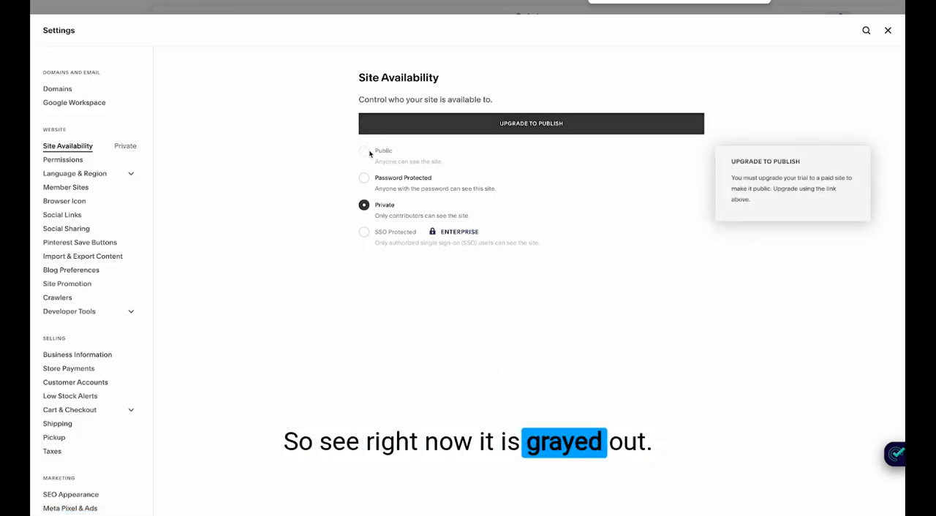
{"action": "left_click", "coordinate": [531, 123]}
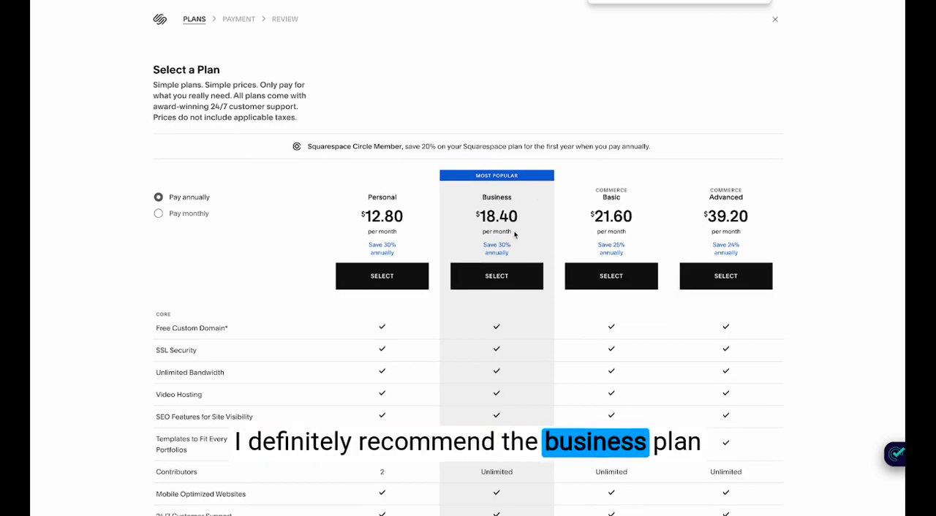
Scroll the plan features, show monthly prices, then close plan selection without upgrading.
{"action": "scroll", "scroll_direction": "down", "scroll_amount": 3}
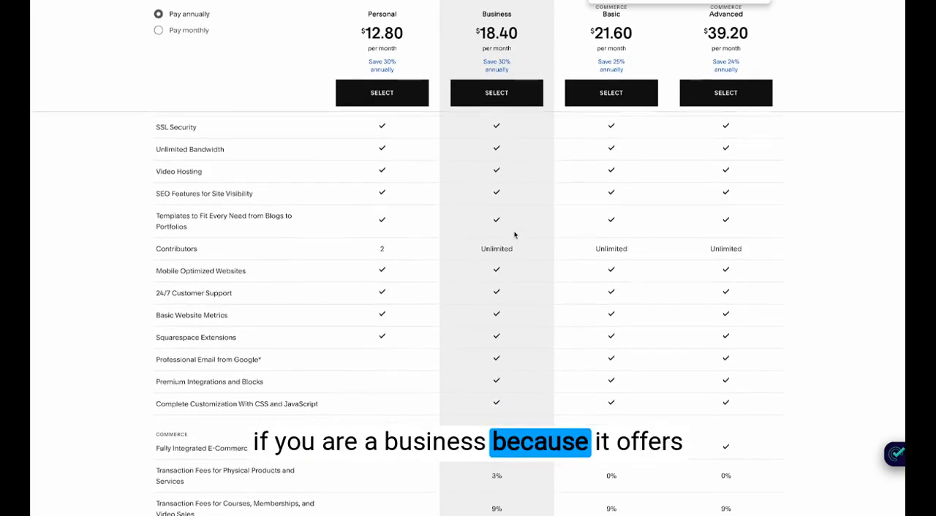
{"action": "scroll", "scroll_direction": "down", "scroll_amount": 3}
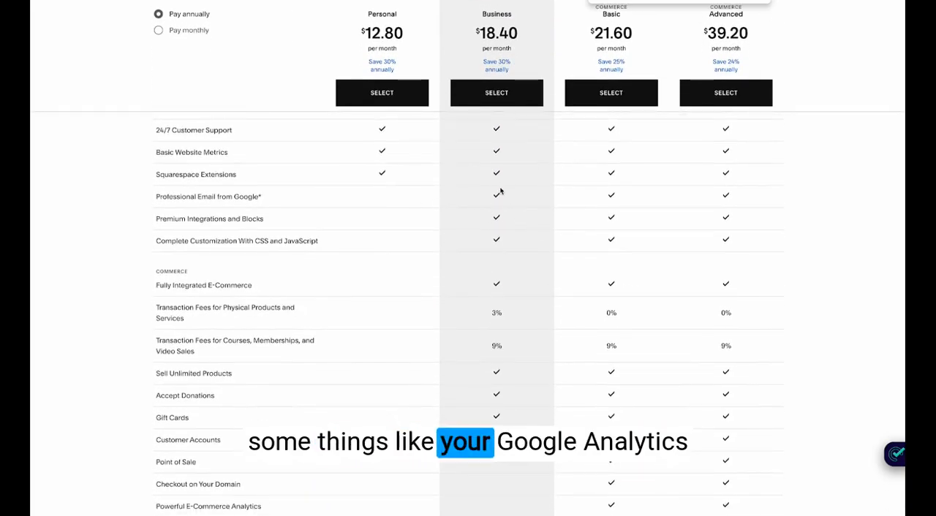
{"action": "scroll", "scroll_direction": "down", "scroll_amount": 3}
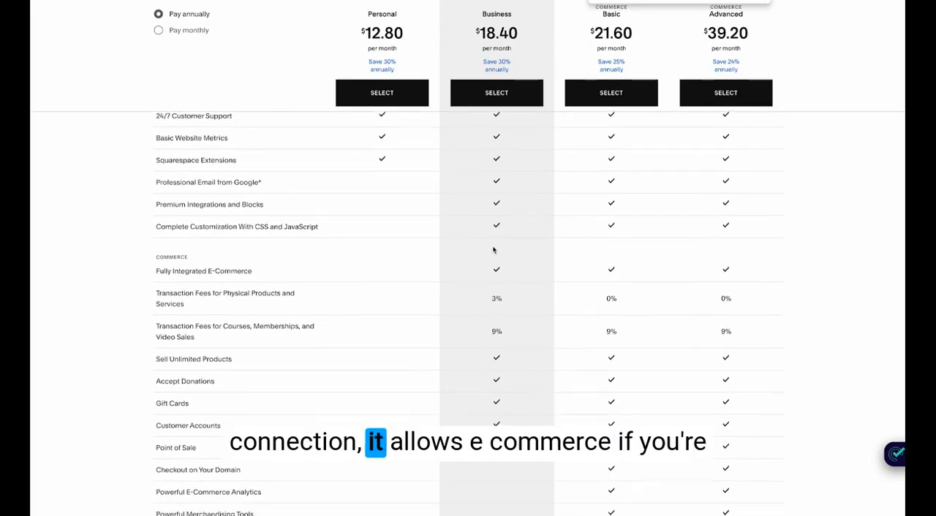
{"action": "scroll", "scroll_direction": "down", "scroll_amount": 3}
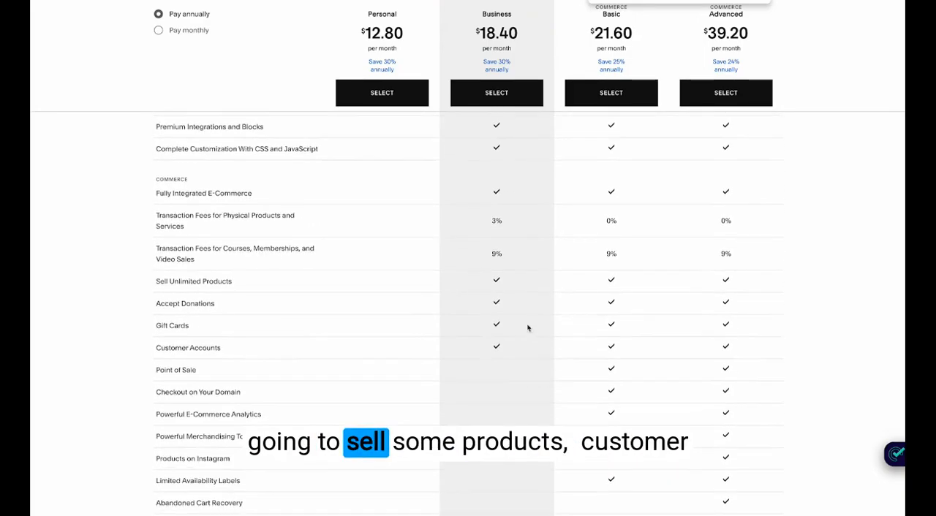
{"action": "scroll", "scroll_direction": "down", "scroll_amount": 3}
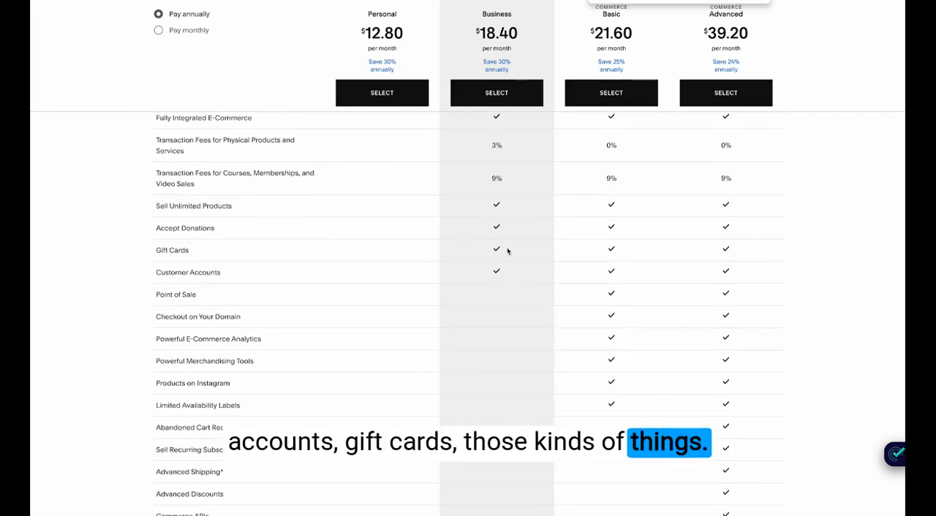
{"action": "scroll", "scroll_direction": "down", "scroll_amount": 3}
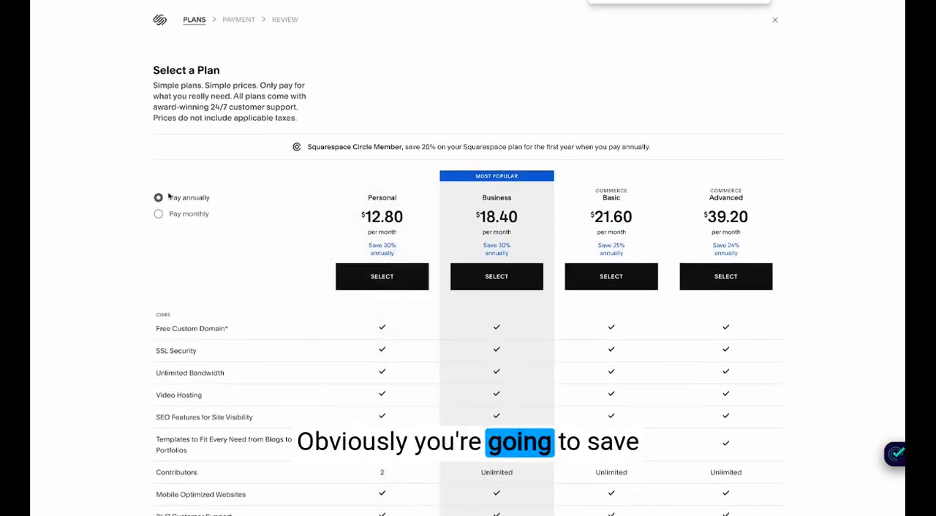
{"action": "left_click", "coordinate": [158, 214]}
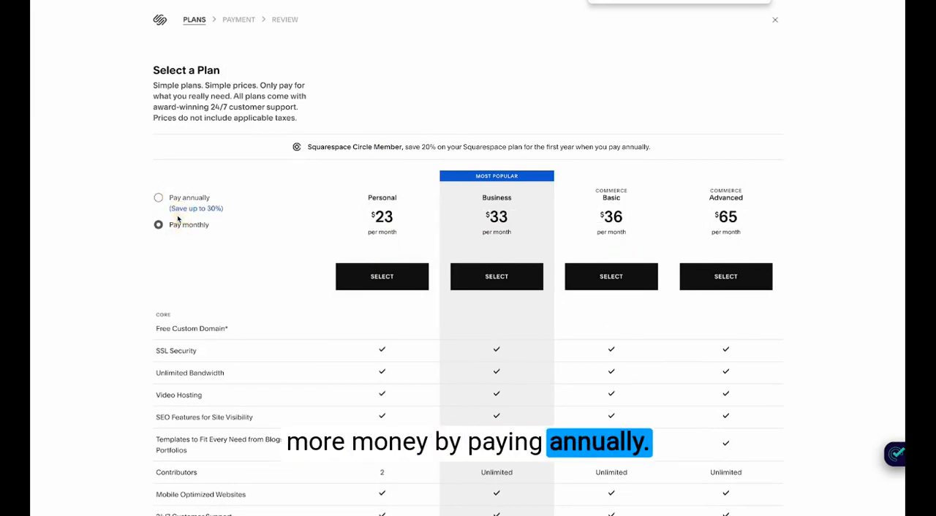
{"action": "left_click", "coordinate": [158, 197]}
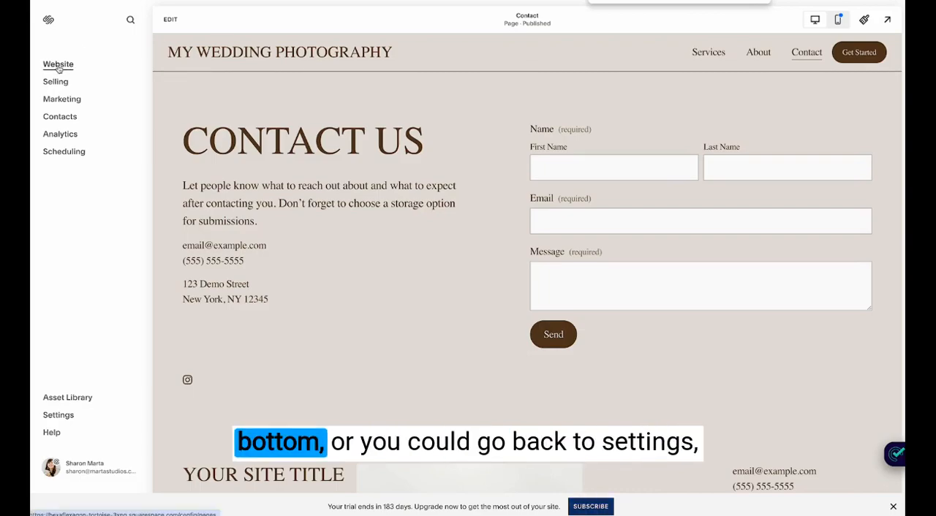
{"action": "left_click", "coordinate": [58, 414]}
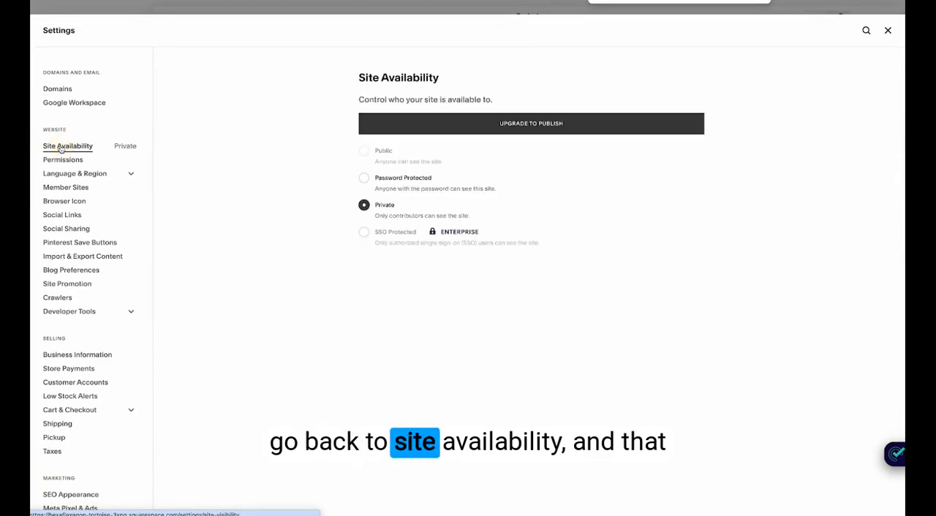
{"action": "mouse_move", "coordinate": [384, 151]}
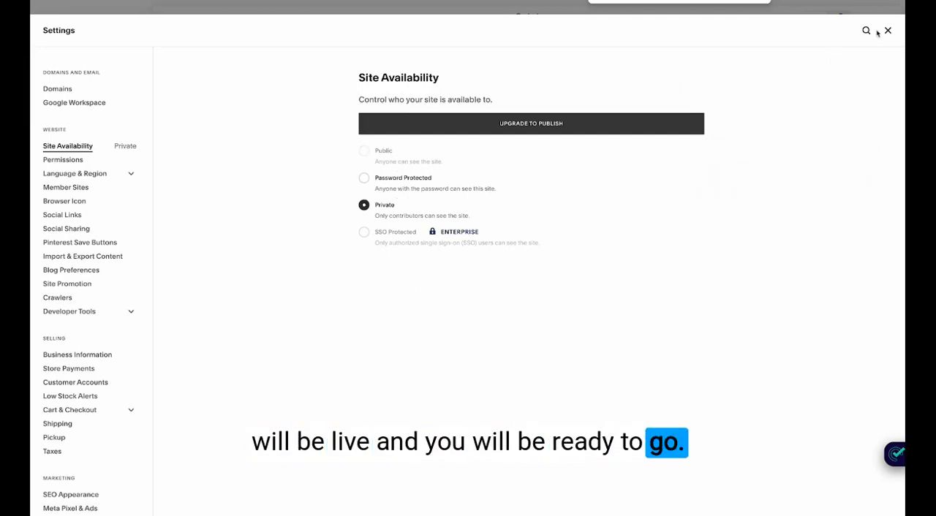
{"action": "left_click", "coordinate": [887, 30]}
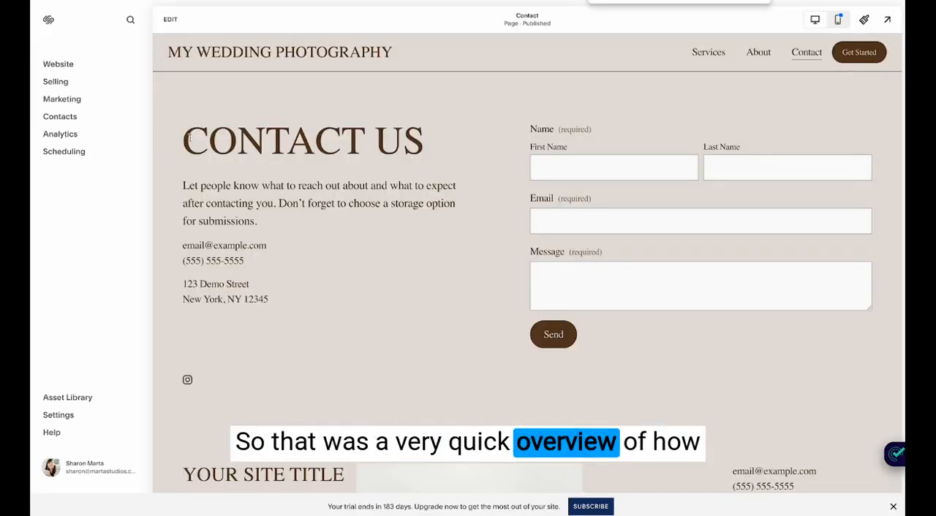